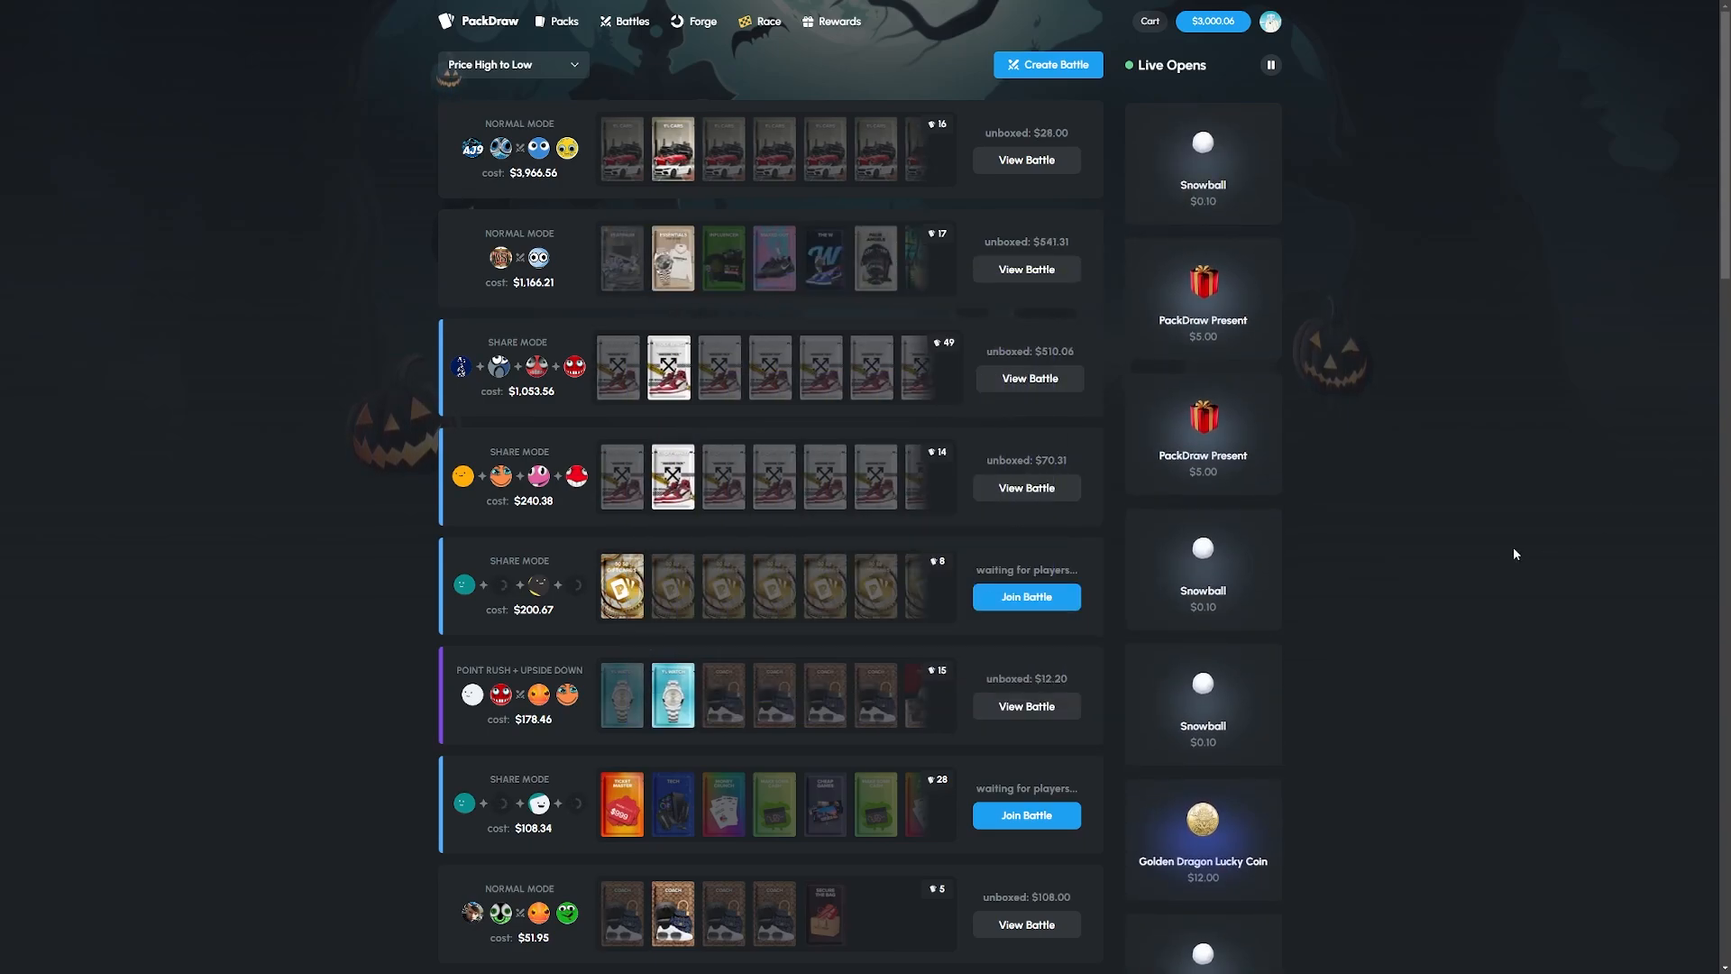
# - Start a new two-versus-two Team Battle in Jackpot mode and go to pack selection
pyautogui.click(1046, 65)
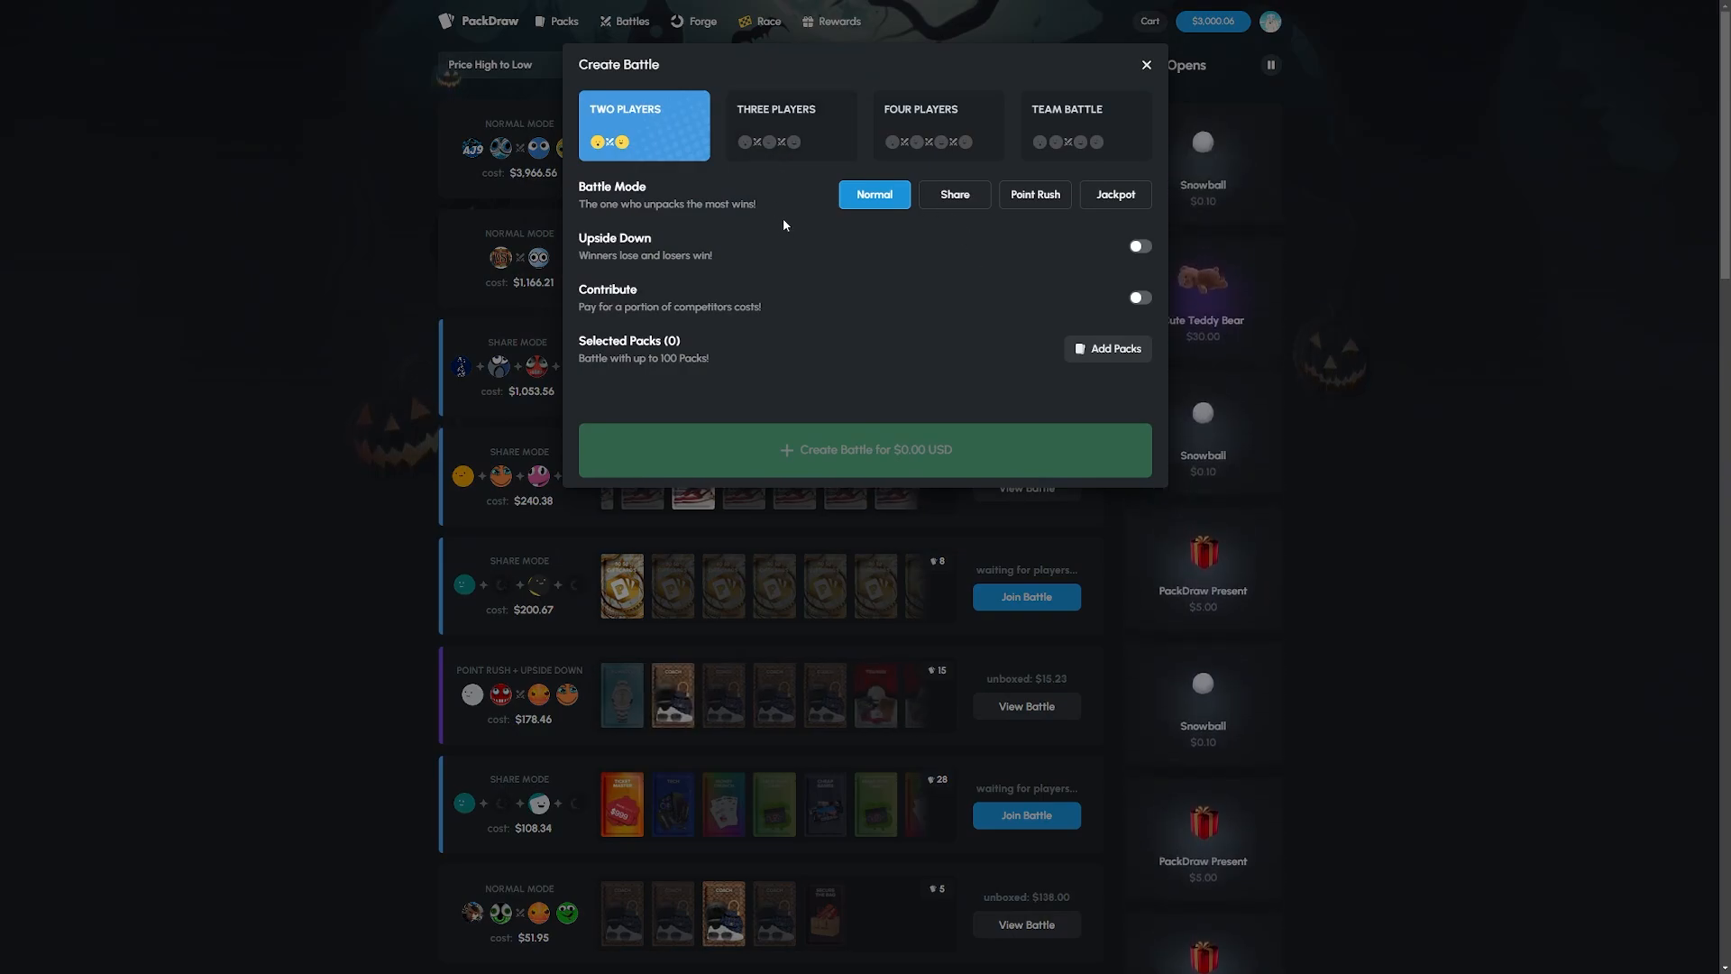
pyautogui.click(1084, 124)
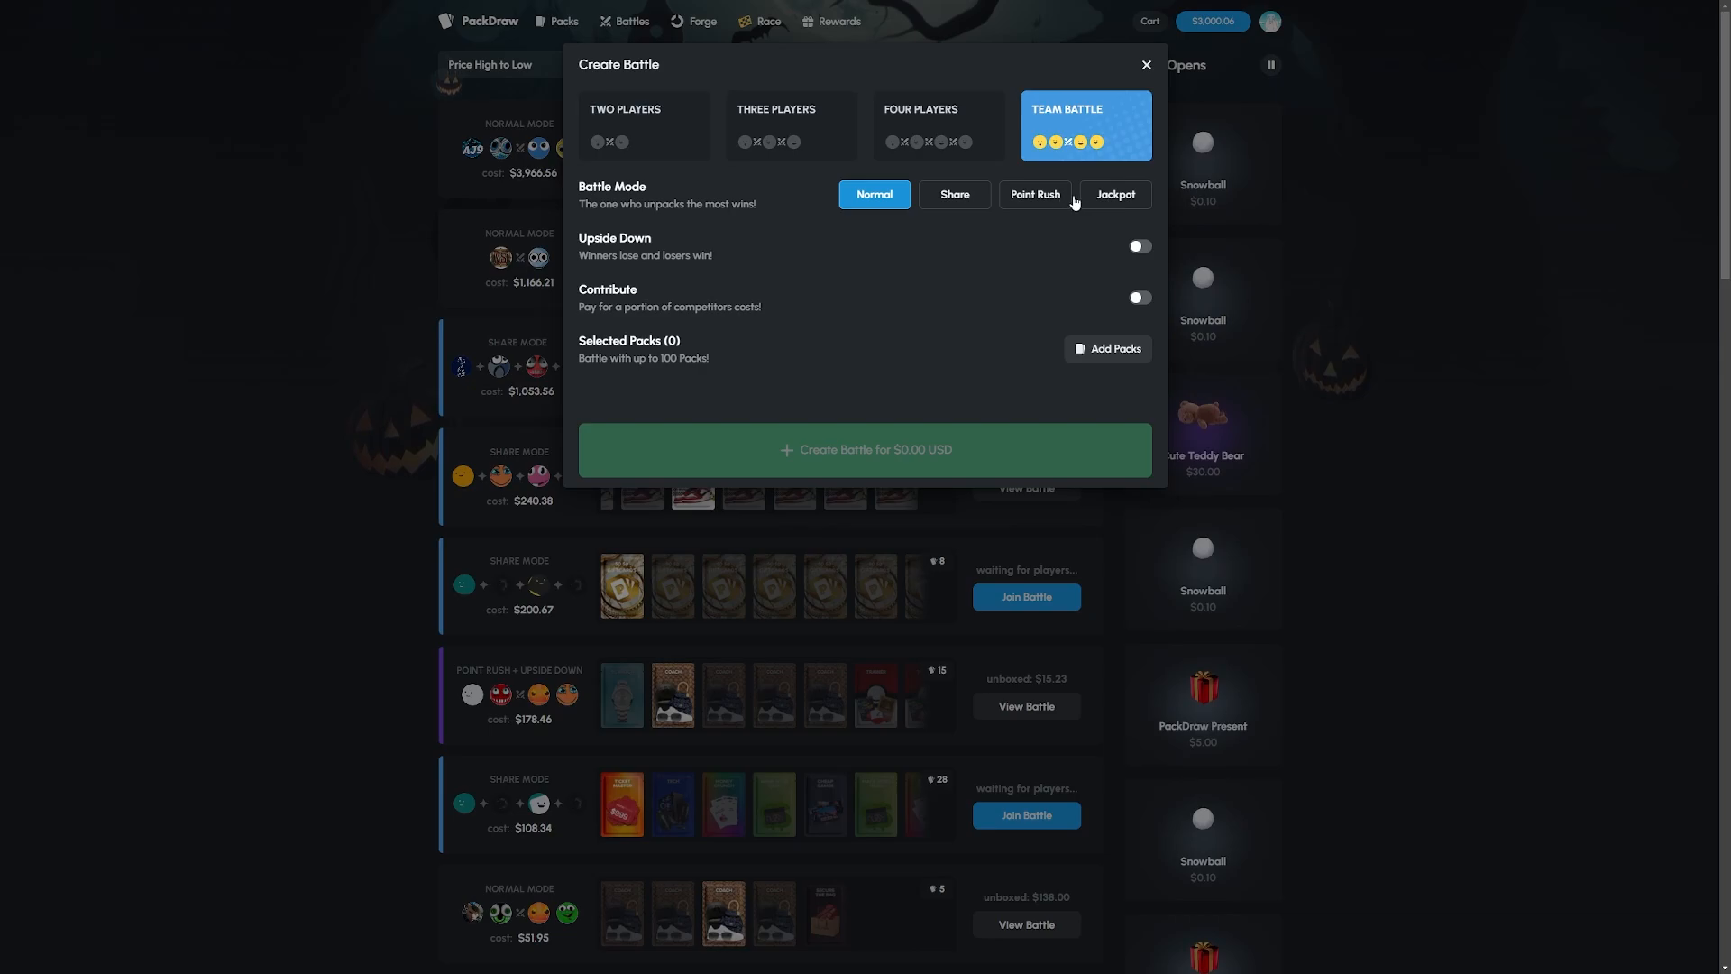
pyautogui.click(1114, 195)
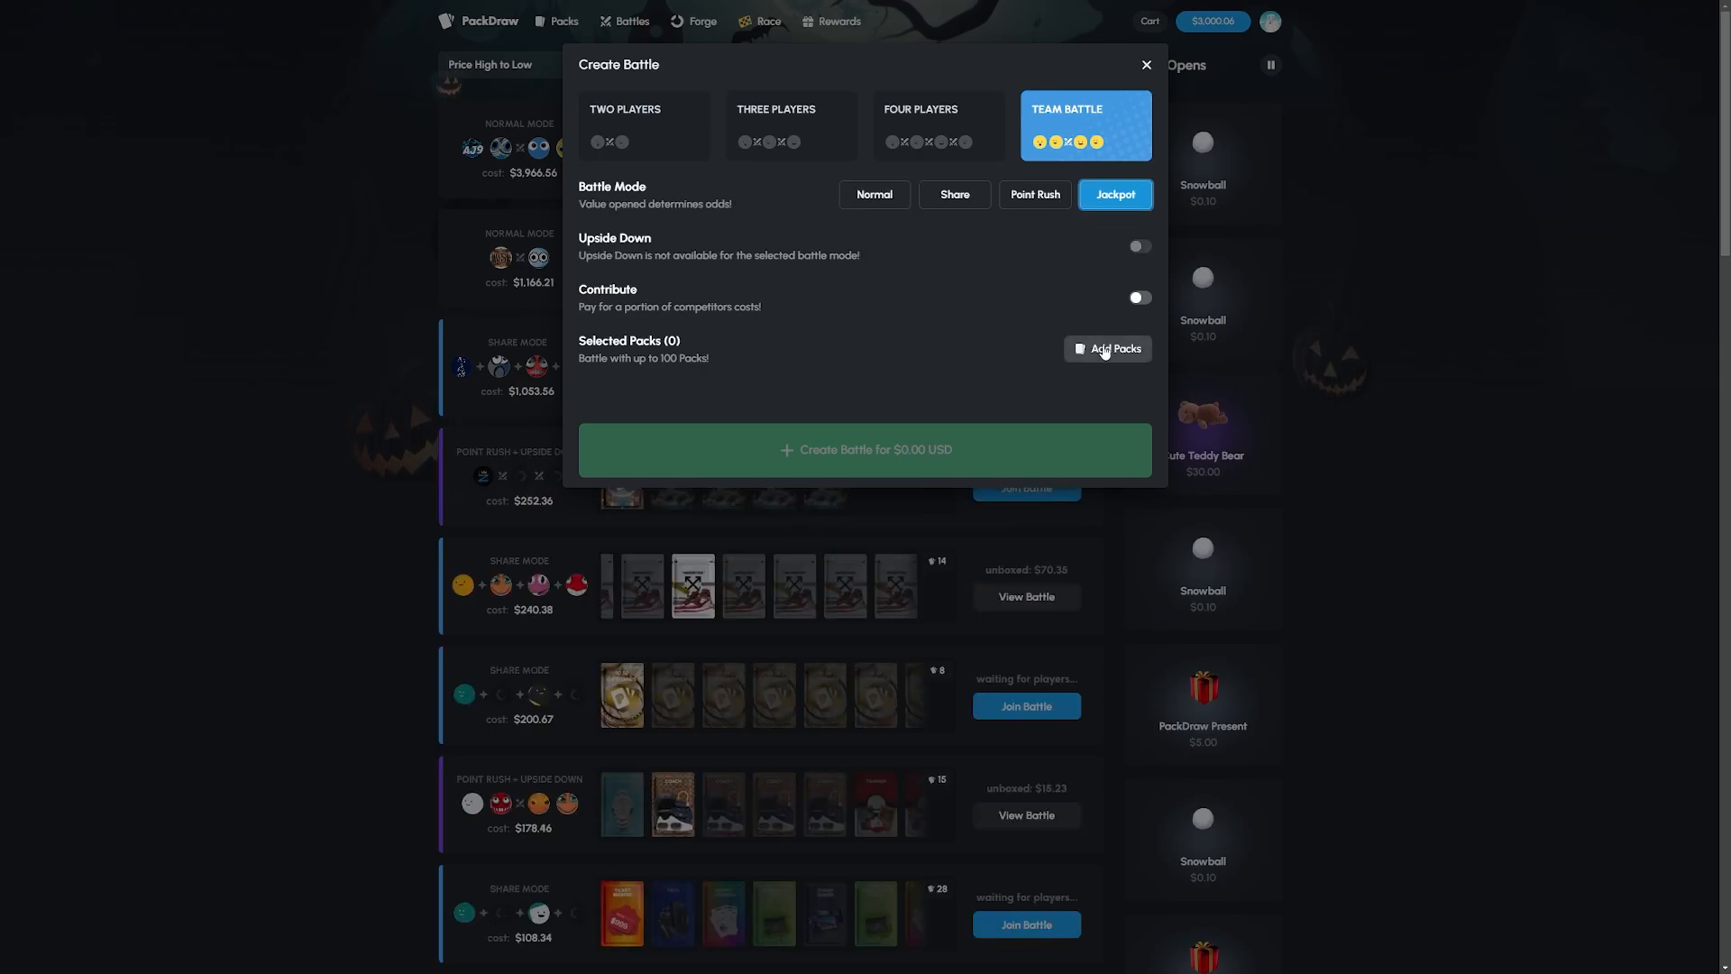
pyautogui.click(1113, 348)
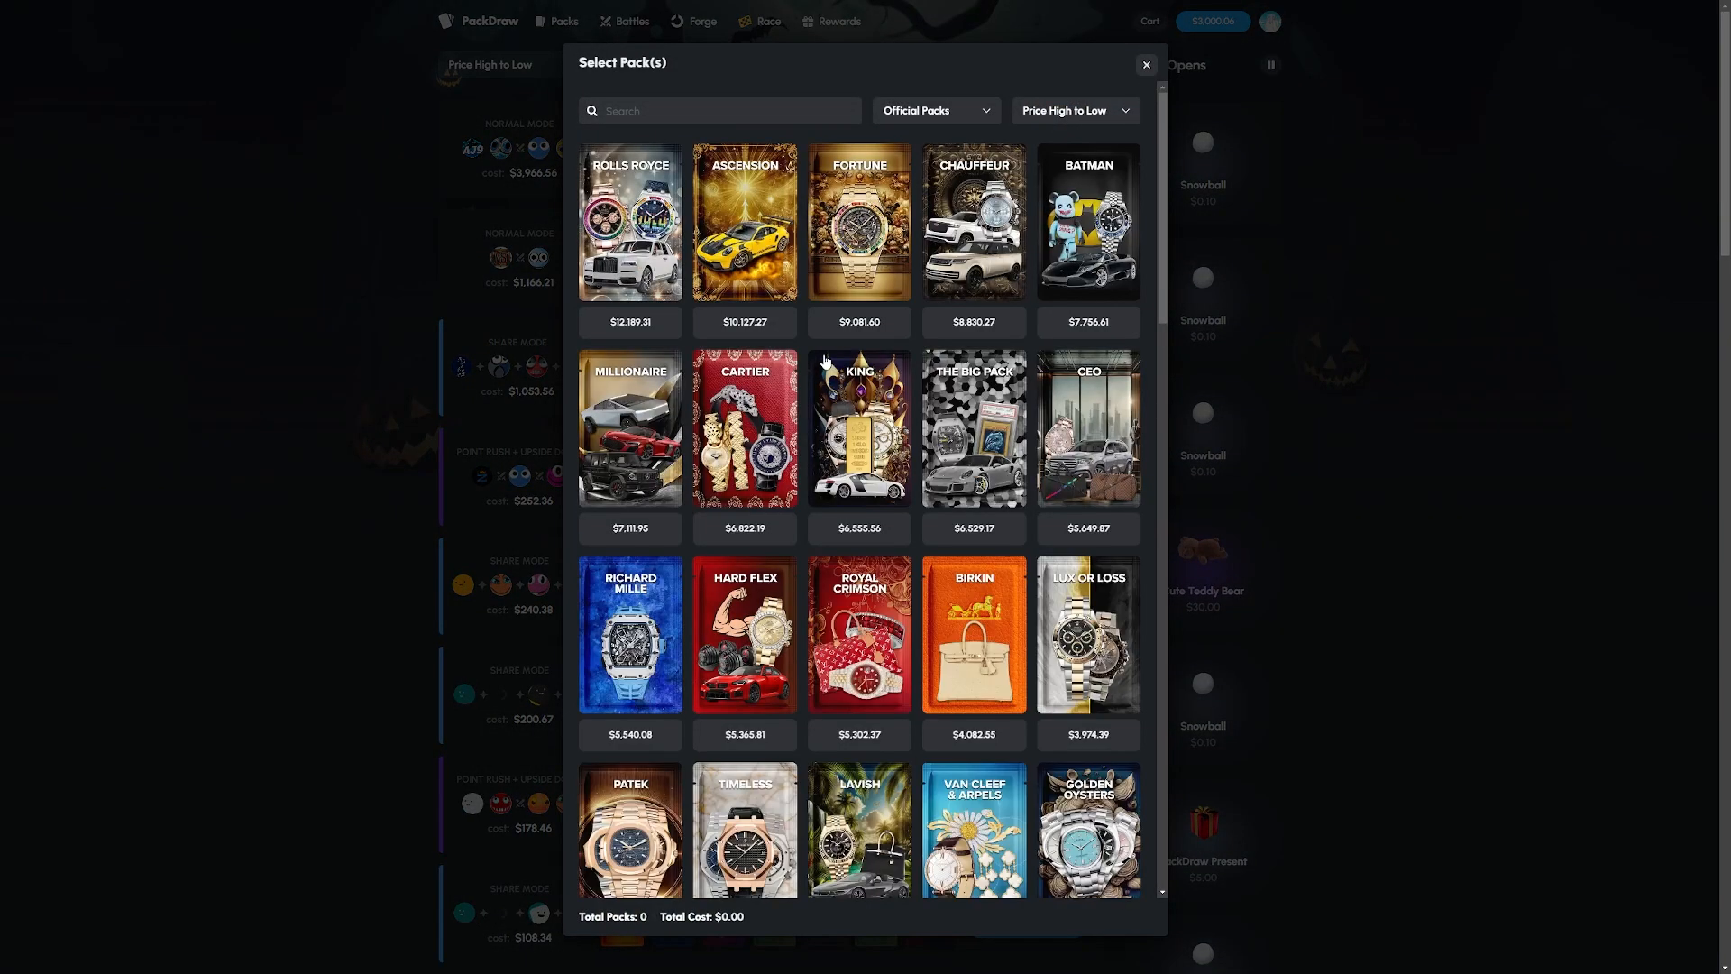
# - Filter packs to $50–$100 and add five packs including RHUDE, totalling $485.14
pyautogui.click(1071, 110)
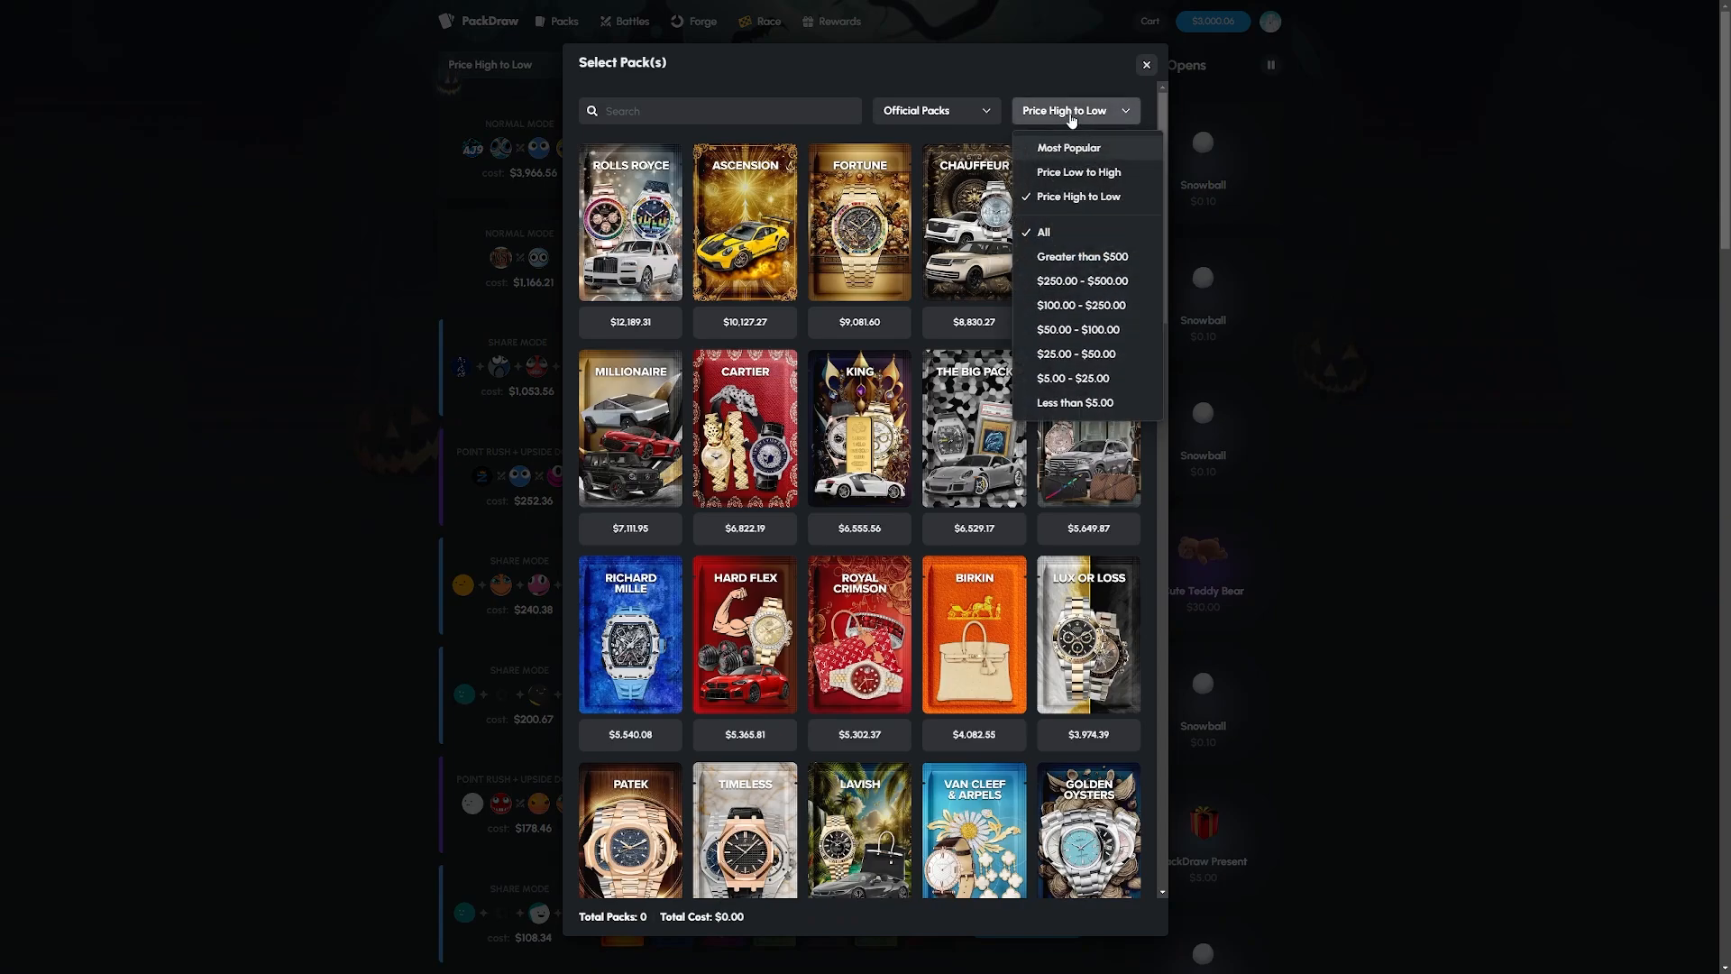
pyautogui.click(1078, 328)
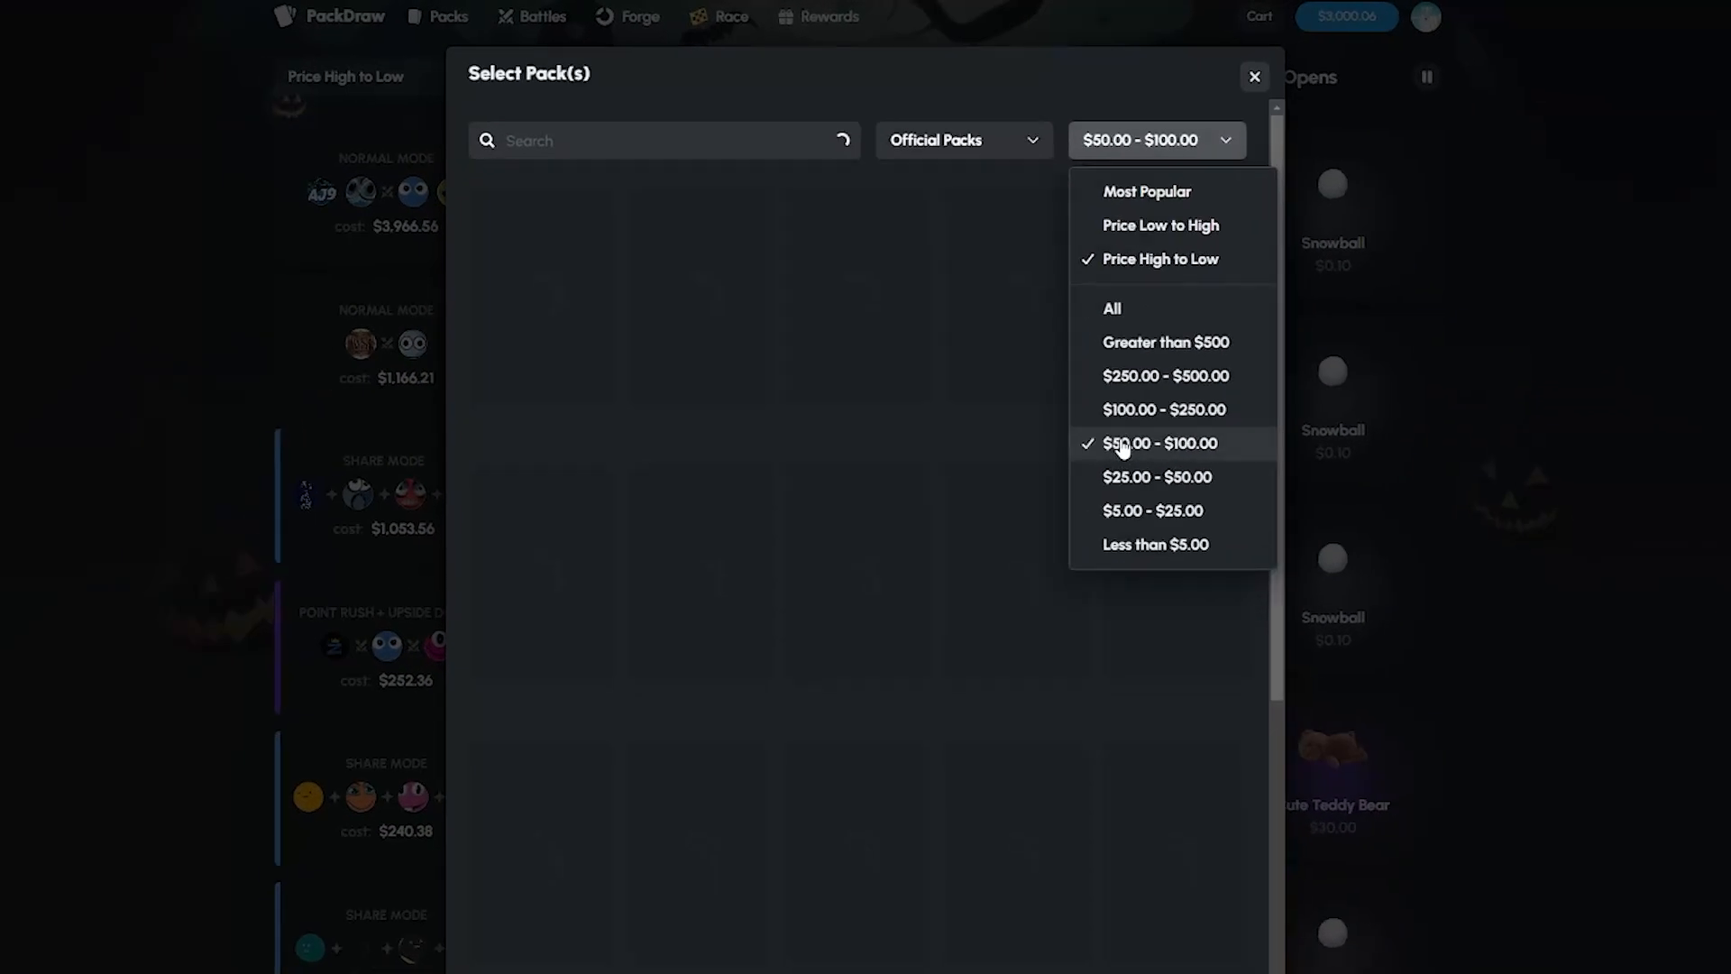
pyautogui.click(1160, 444)
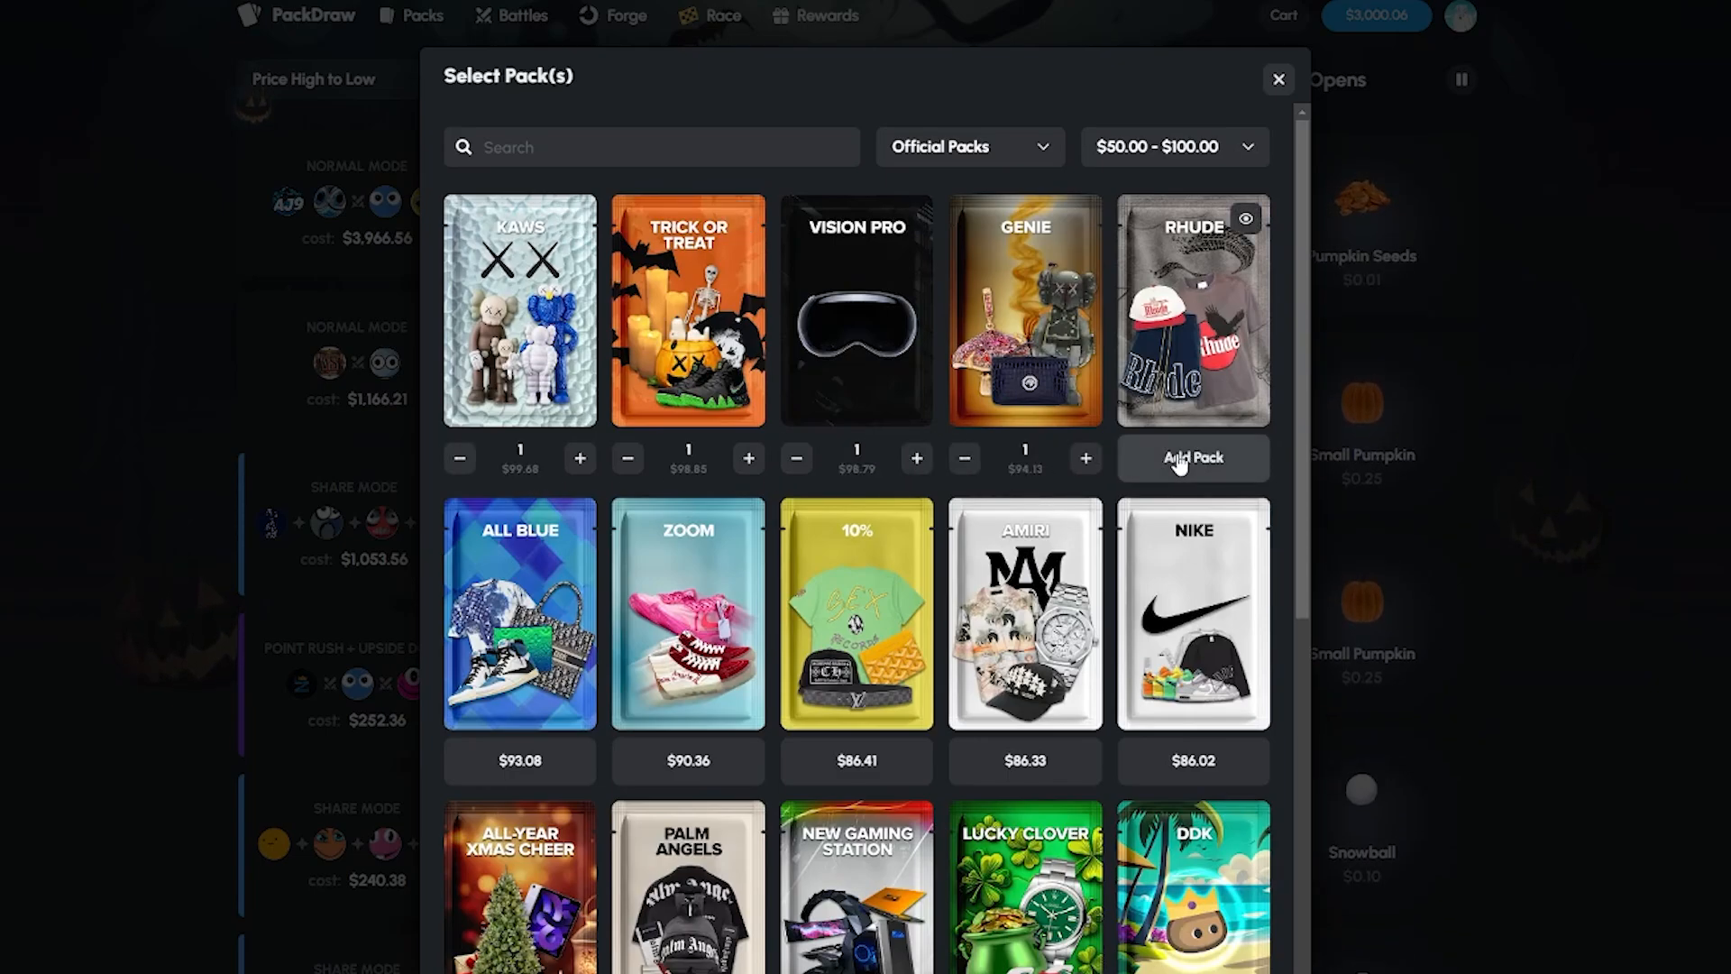
pyautogui.click(1193, 459)
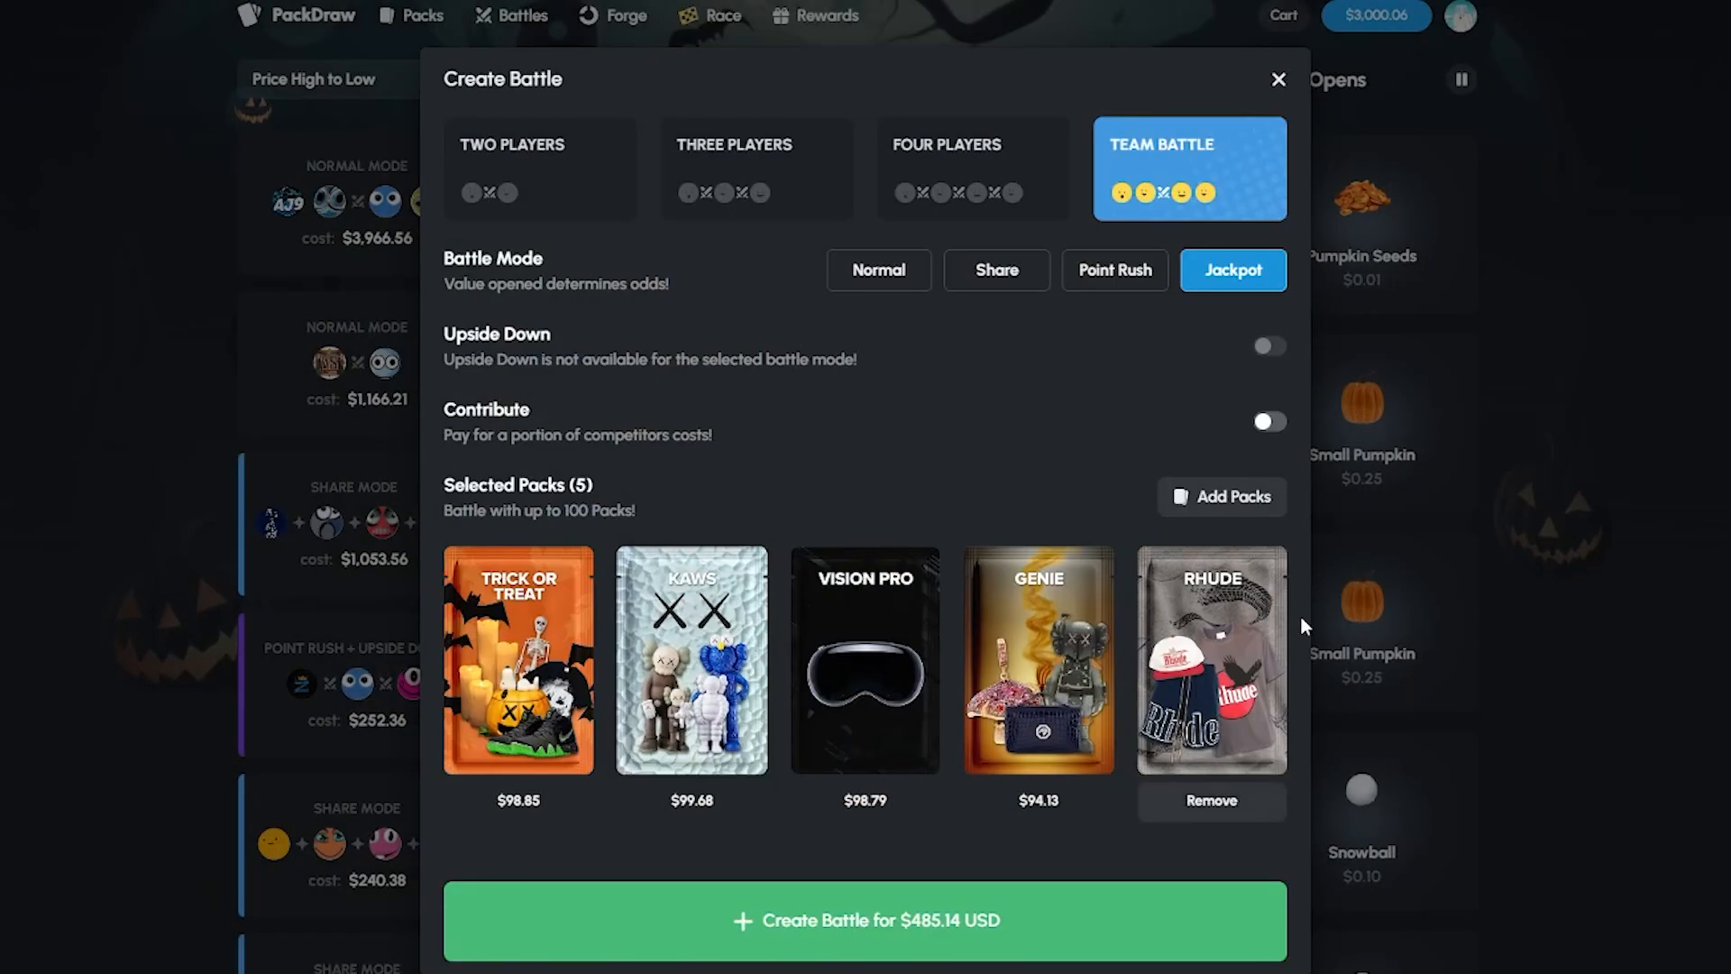
# - Create the $485.14 jackpot battle, fill empty seats with bots and let the rounds play out
pyautogui.click(864, 920)
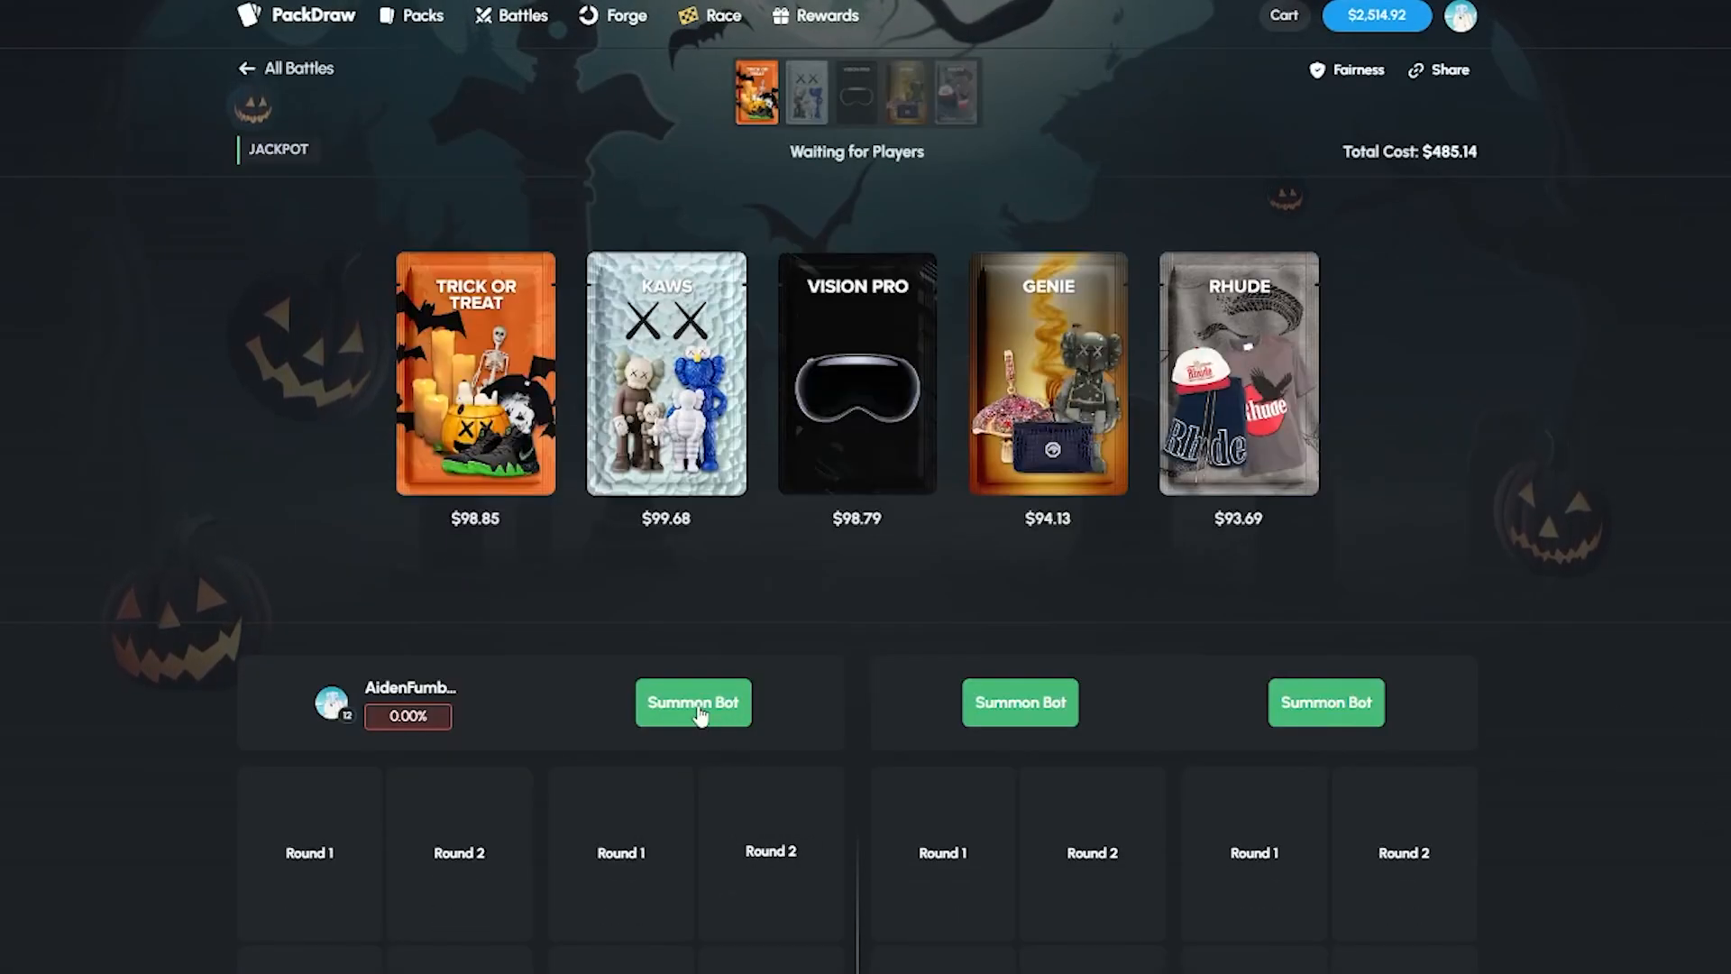
pyautogui.click(692, 702)
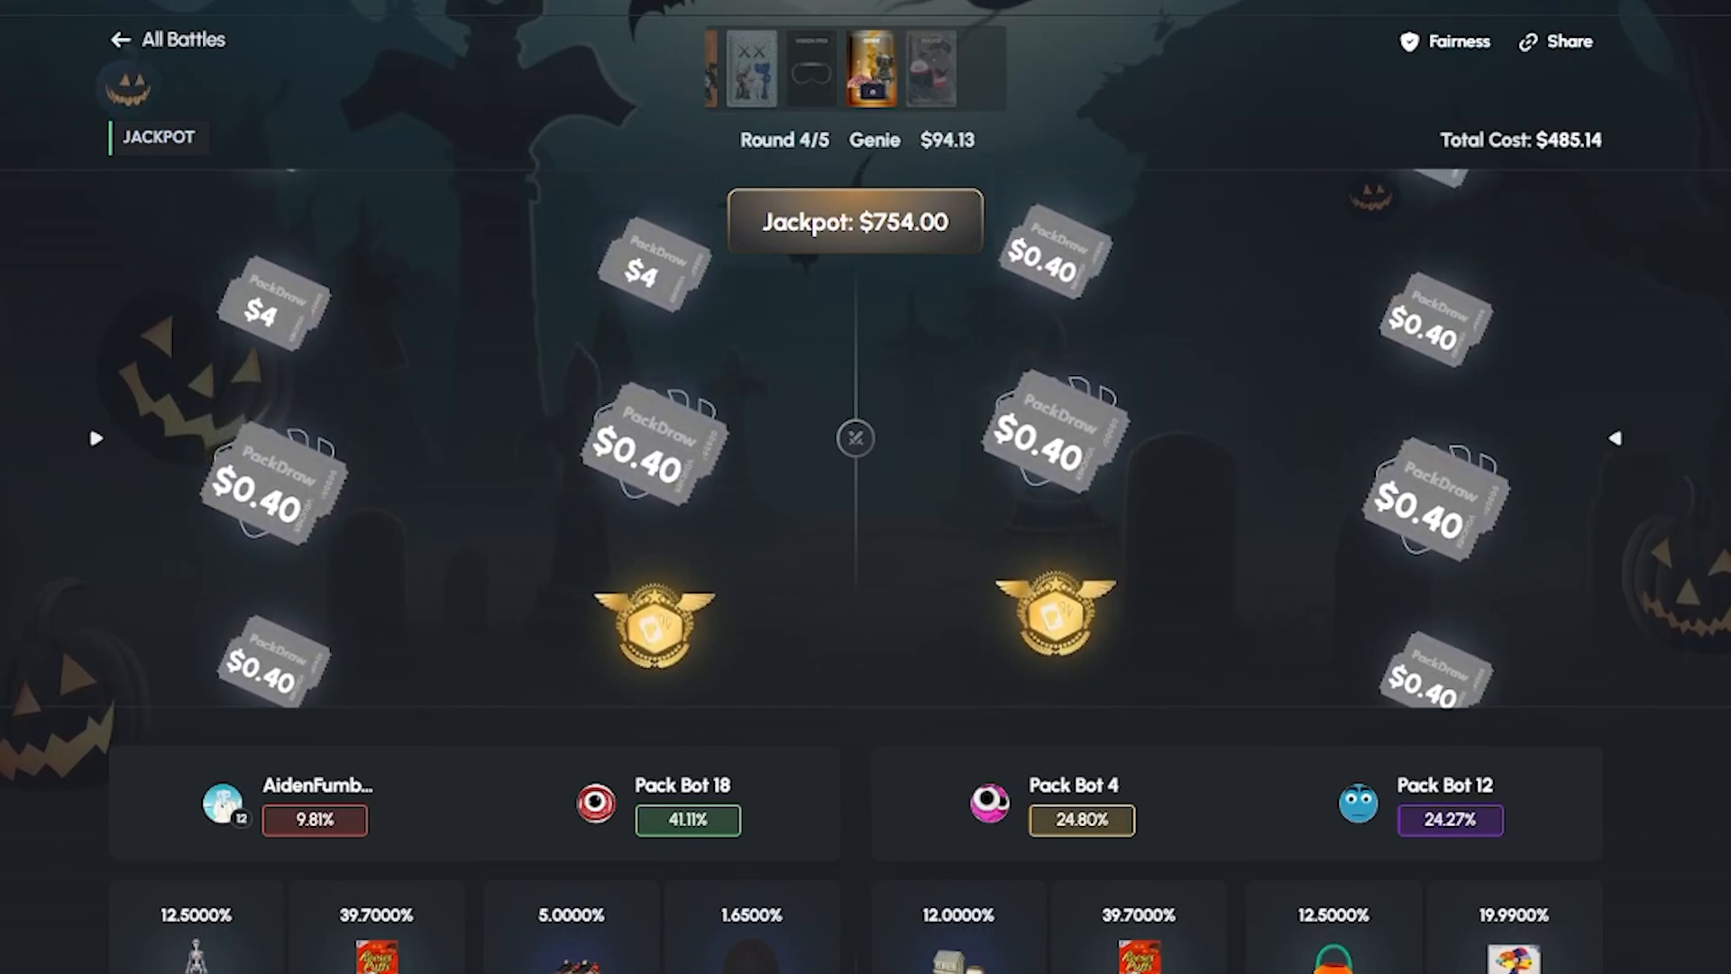
pyautogui.scroll(-3)
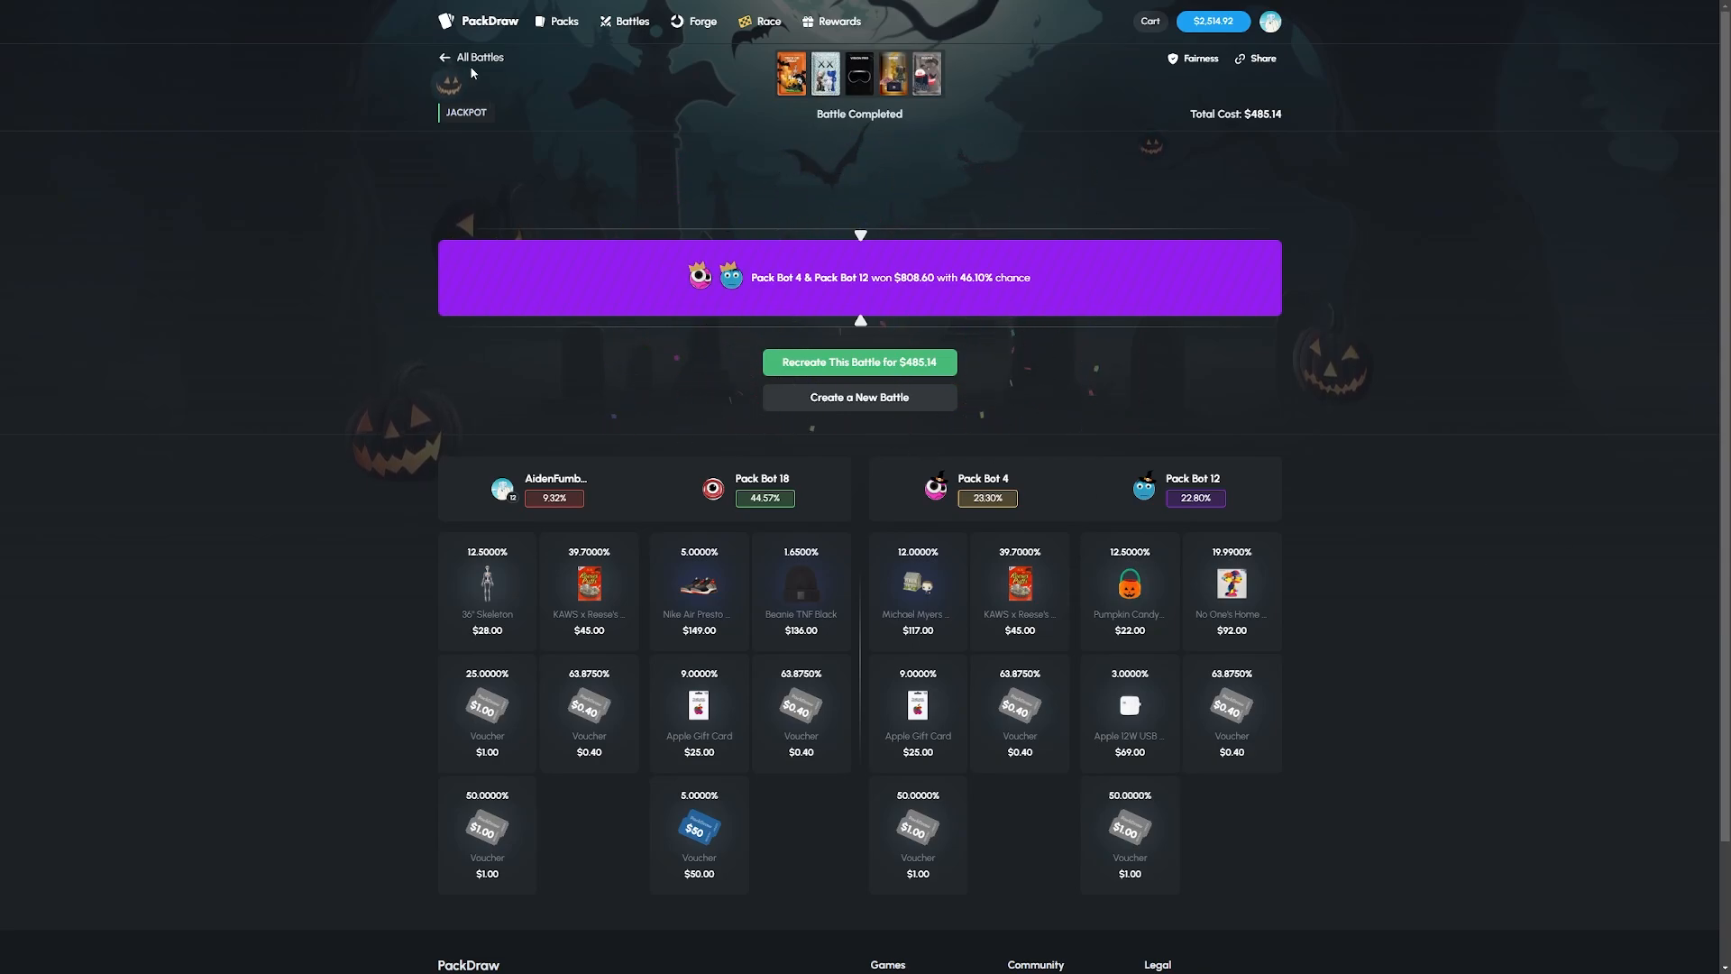
# - From All Battles, set up a Team Battle with eight packs and create it for $639.37
pyautogui.click(476, 56)
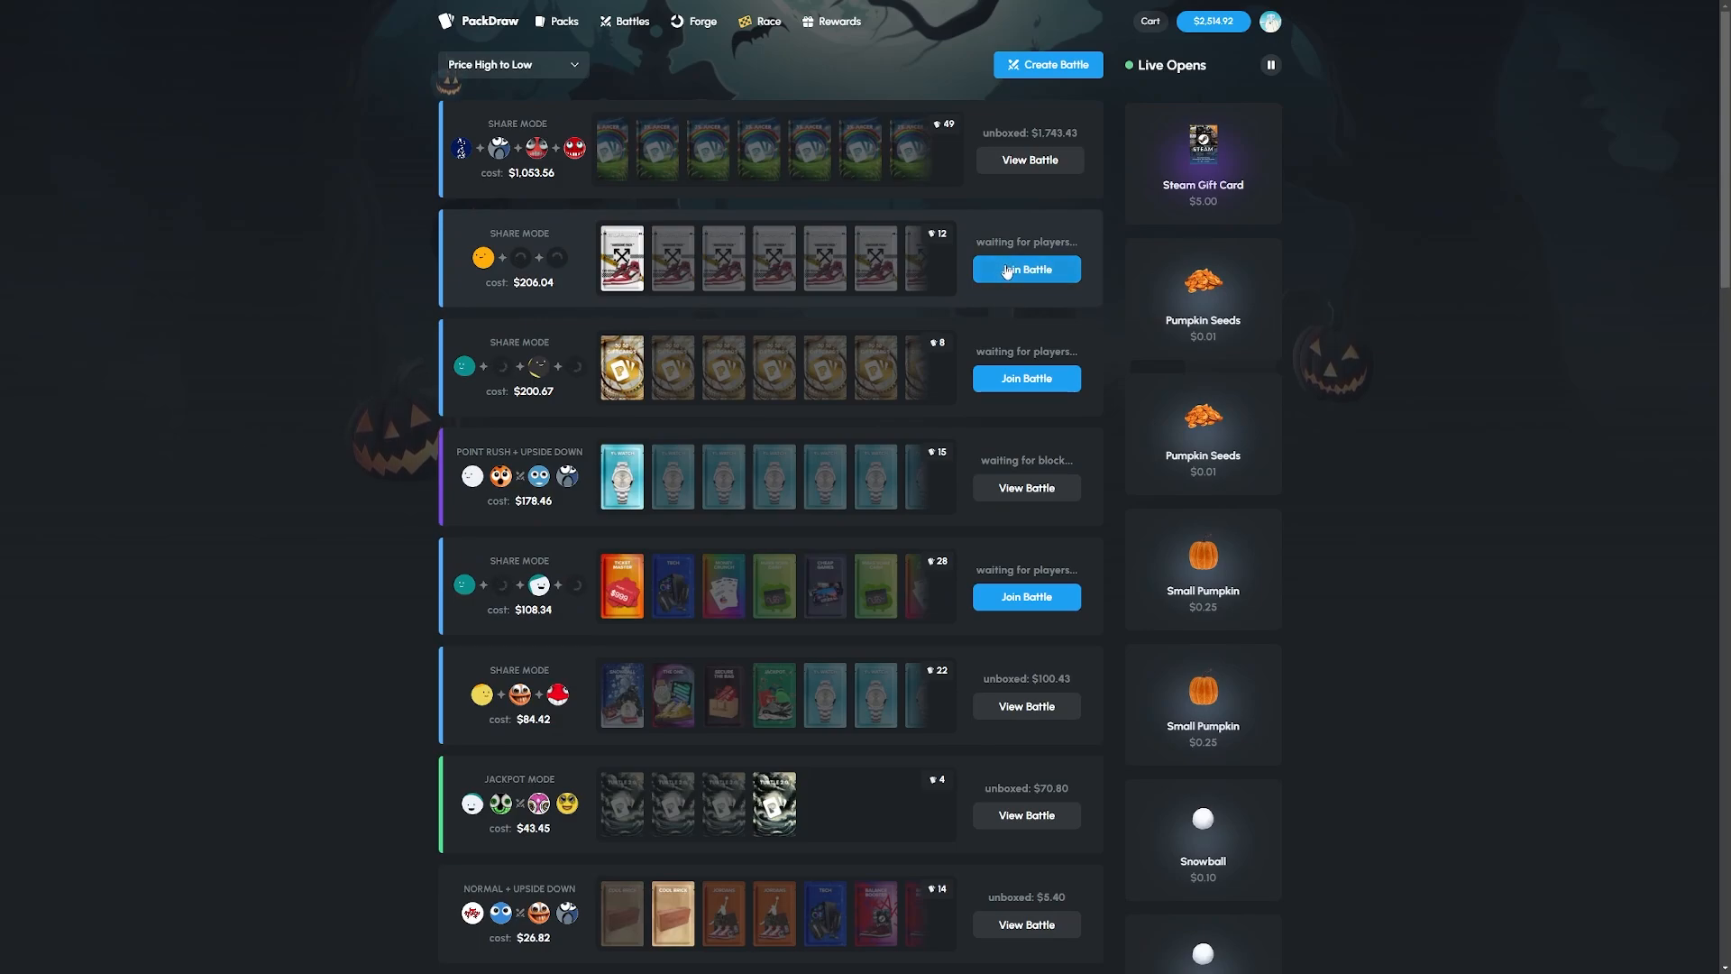
pyautogui.click(1046, 65)
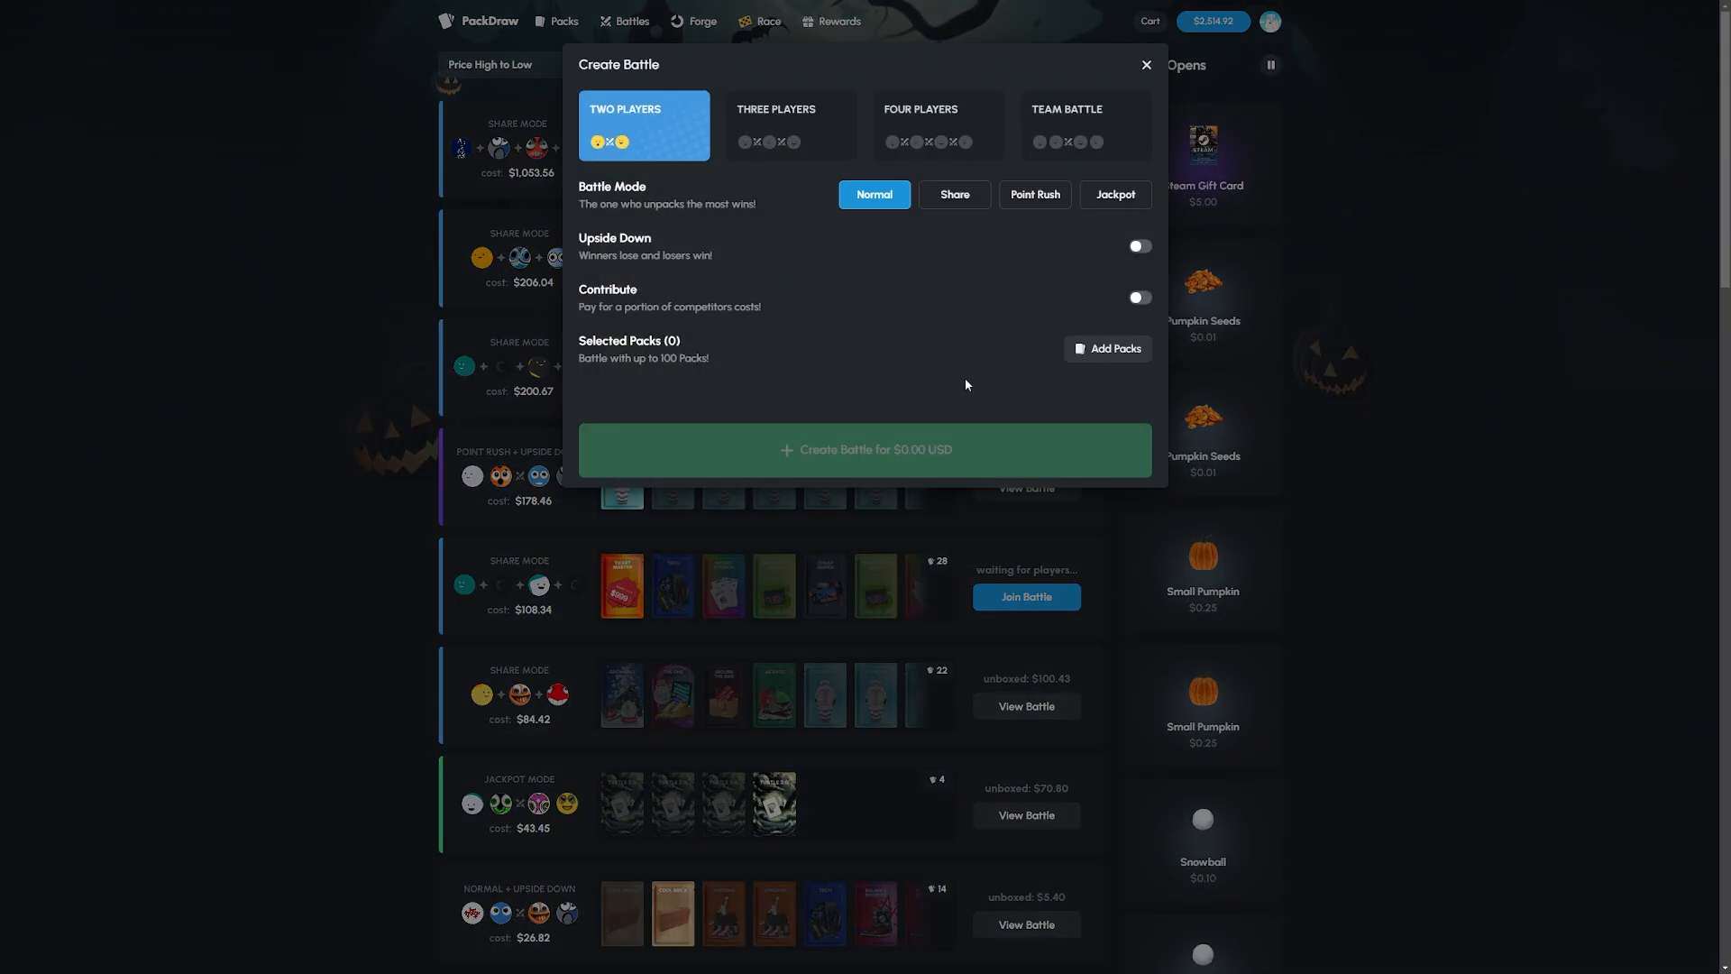
pyautogui.click(1115, 348)
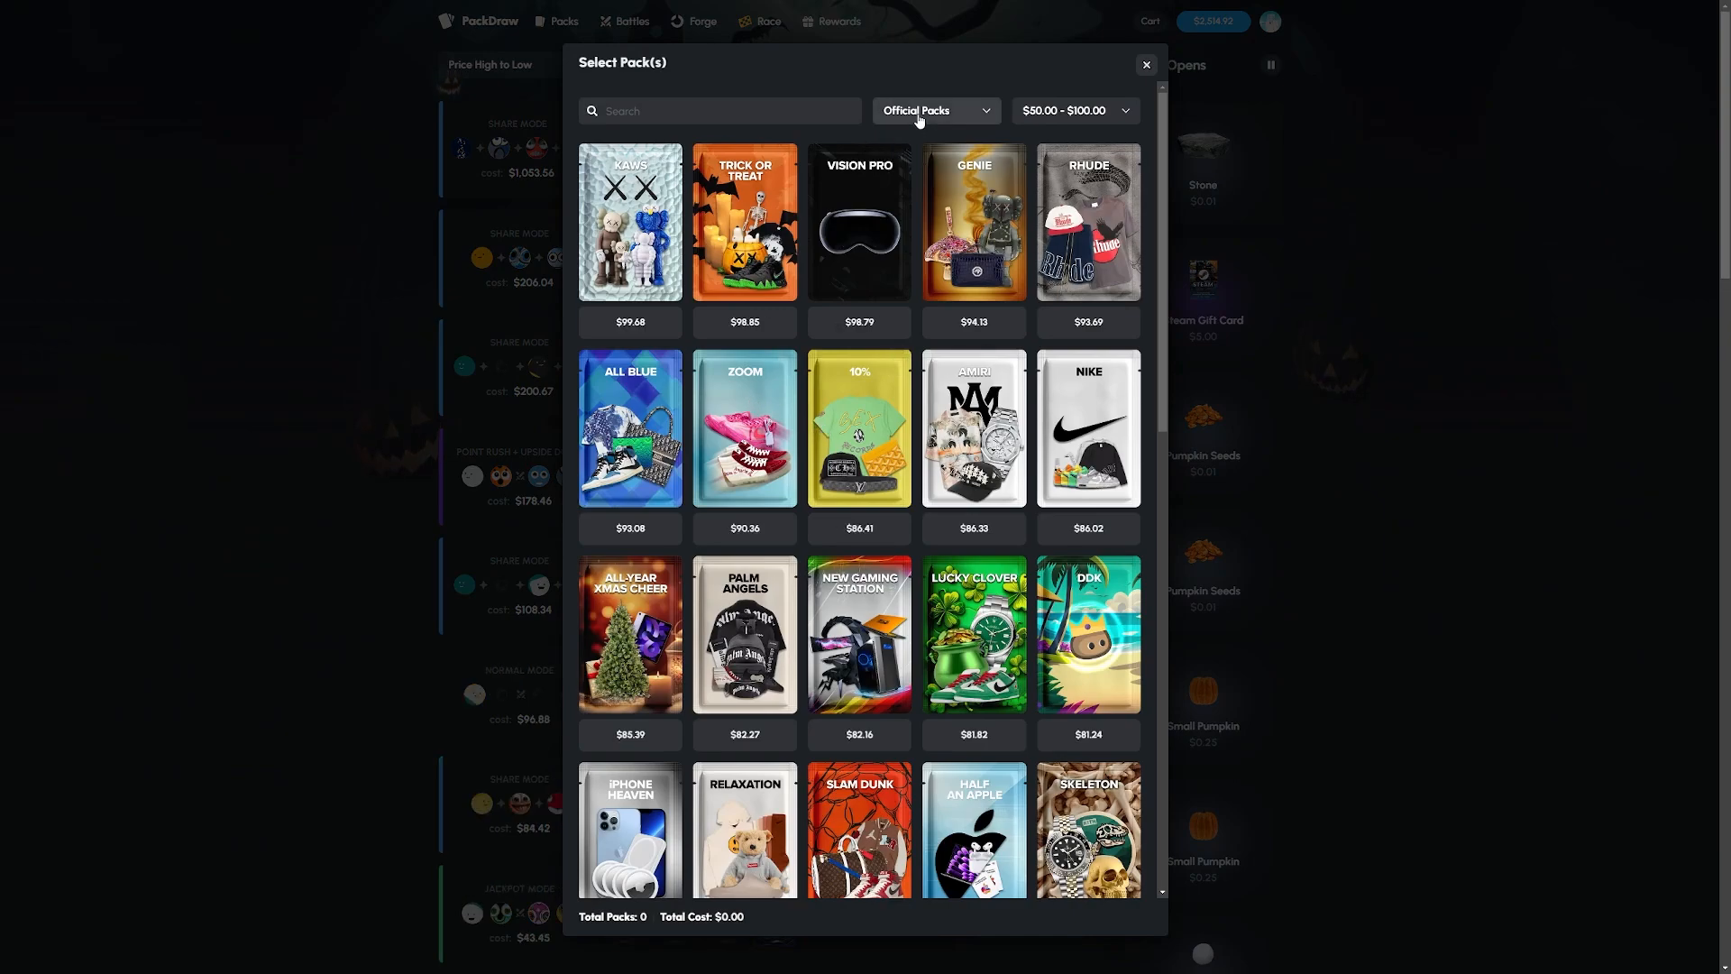
pyautogui.click(669, 322)
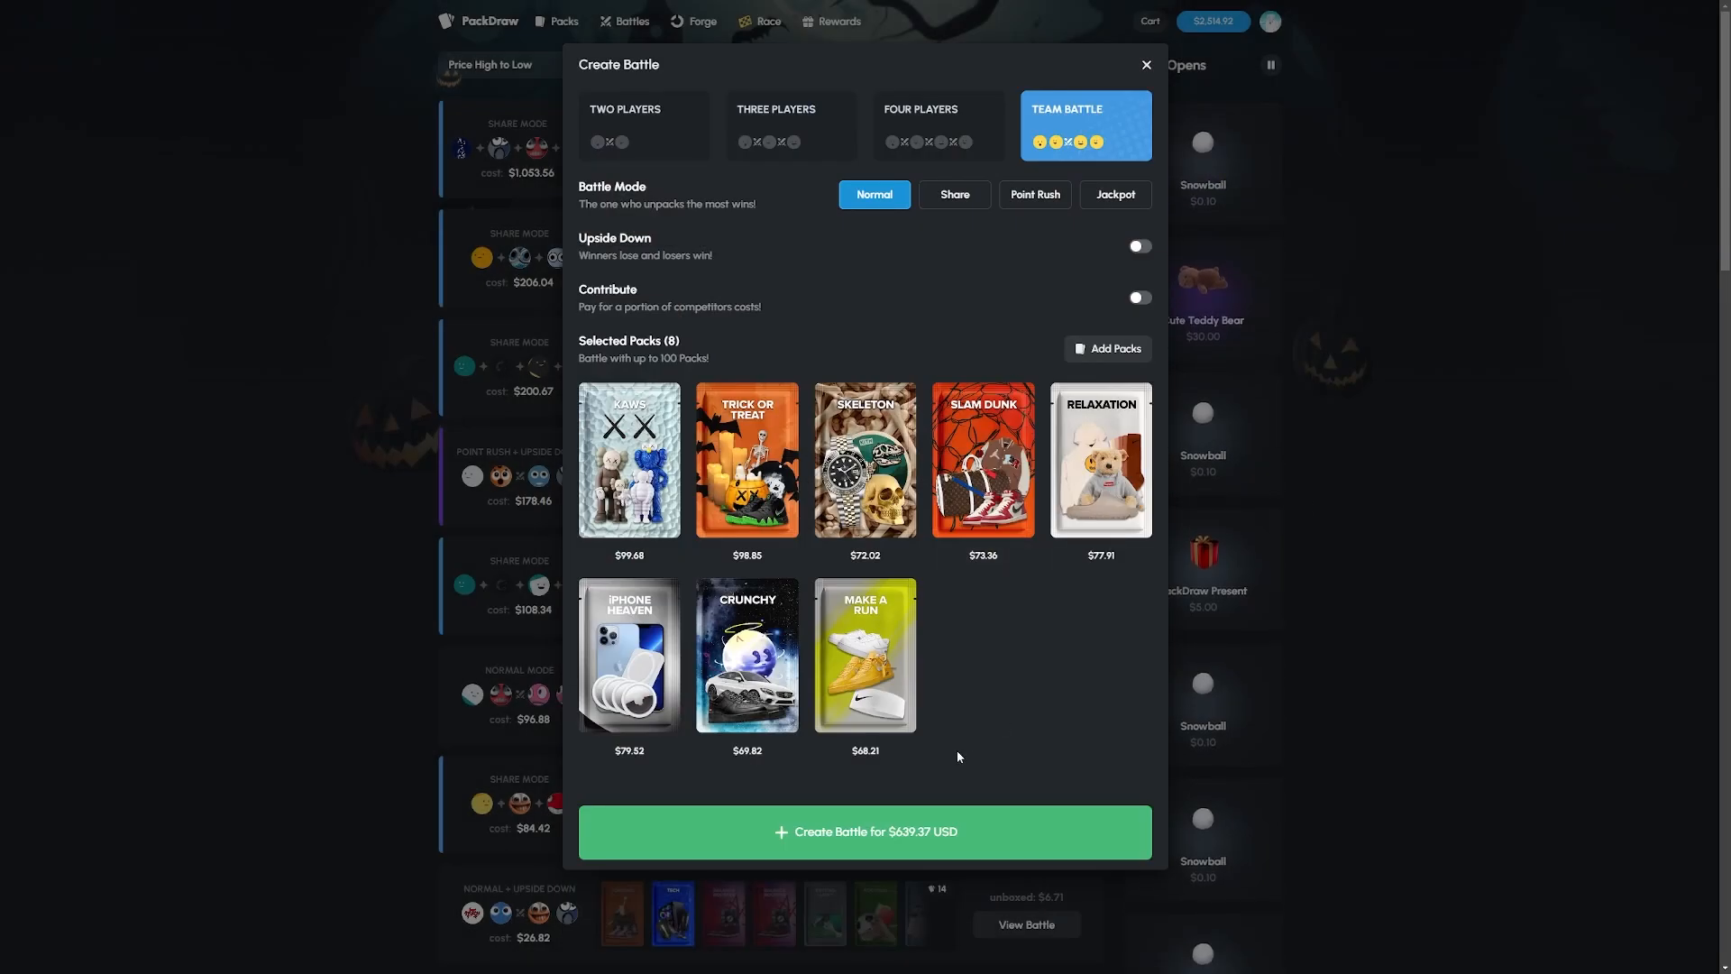
pyautogui.click(864, 832)
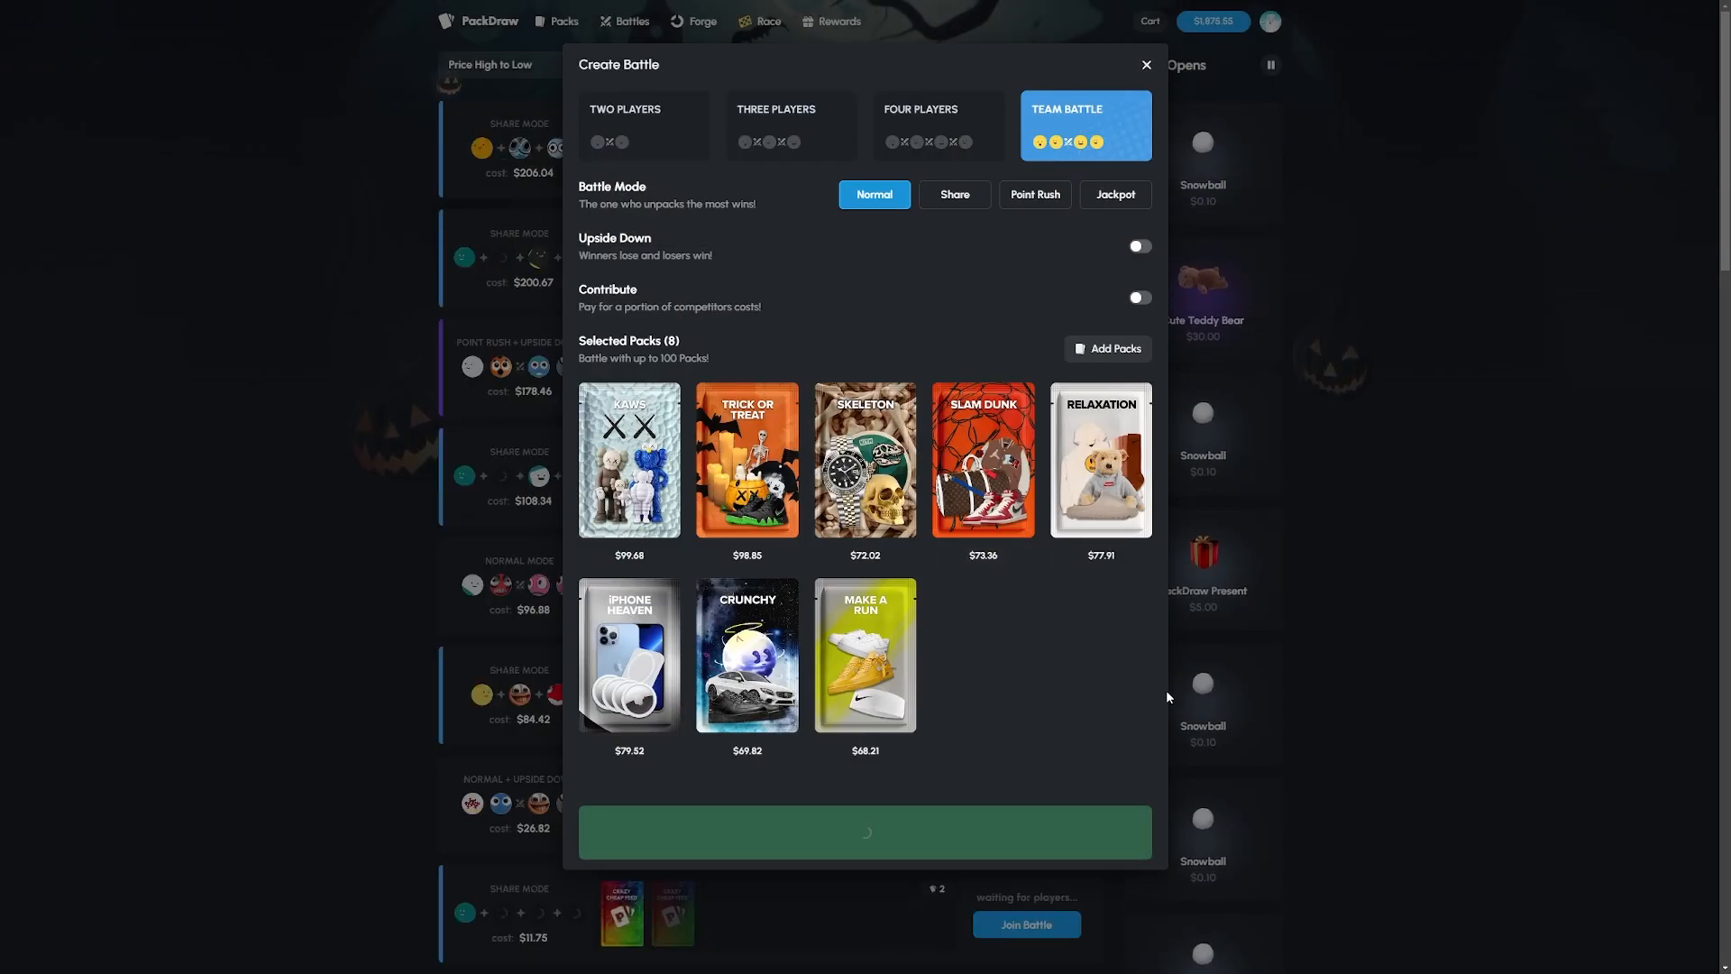
# - Summon bots into the empty seats and let the eight-pack battle finish
pyautogui.click(864, 831)
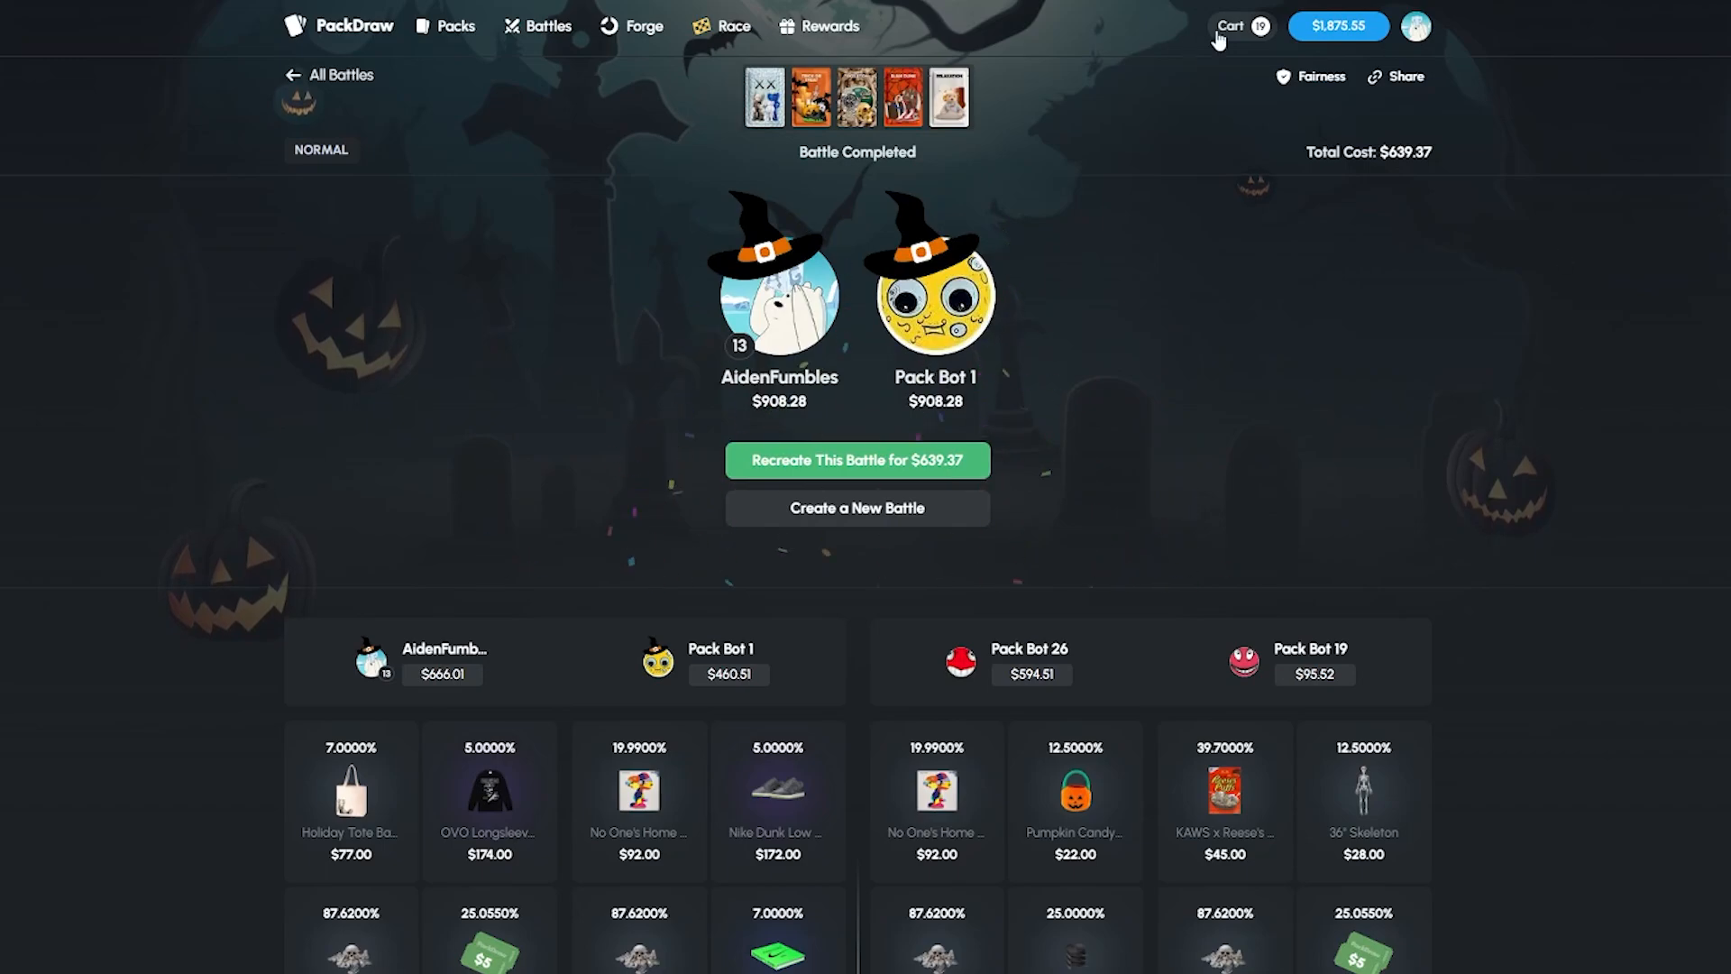
pyautogui.click(1232, 26)
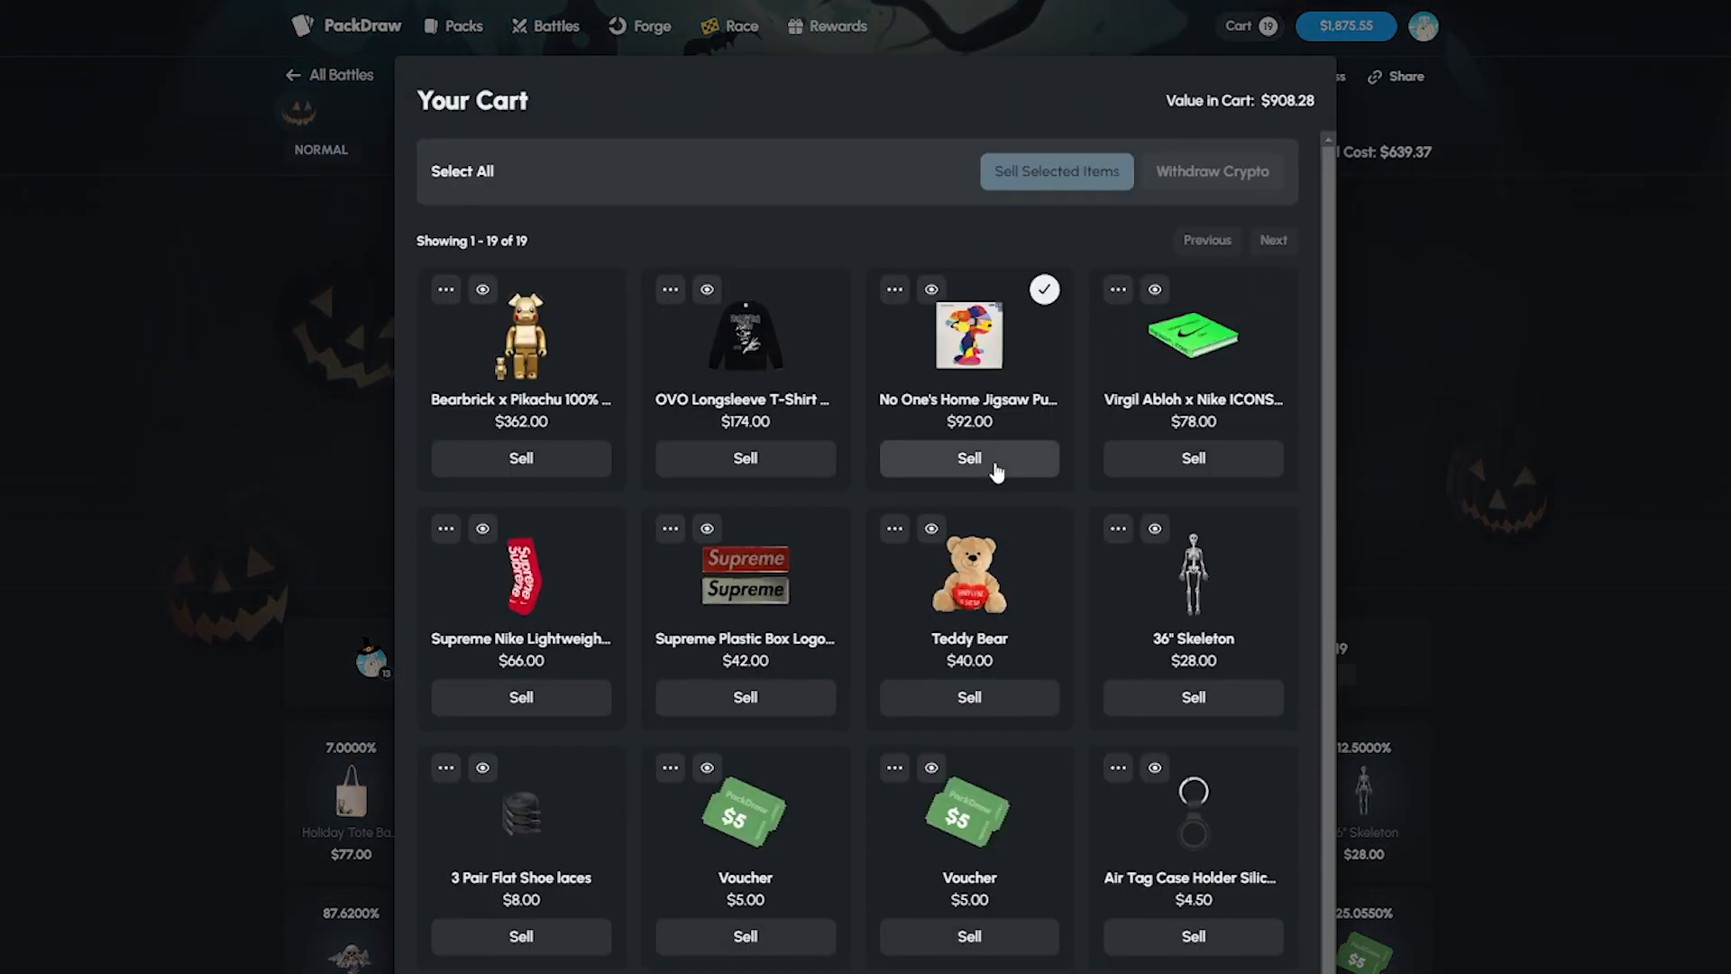
pyautogui.click(1043, 289)
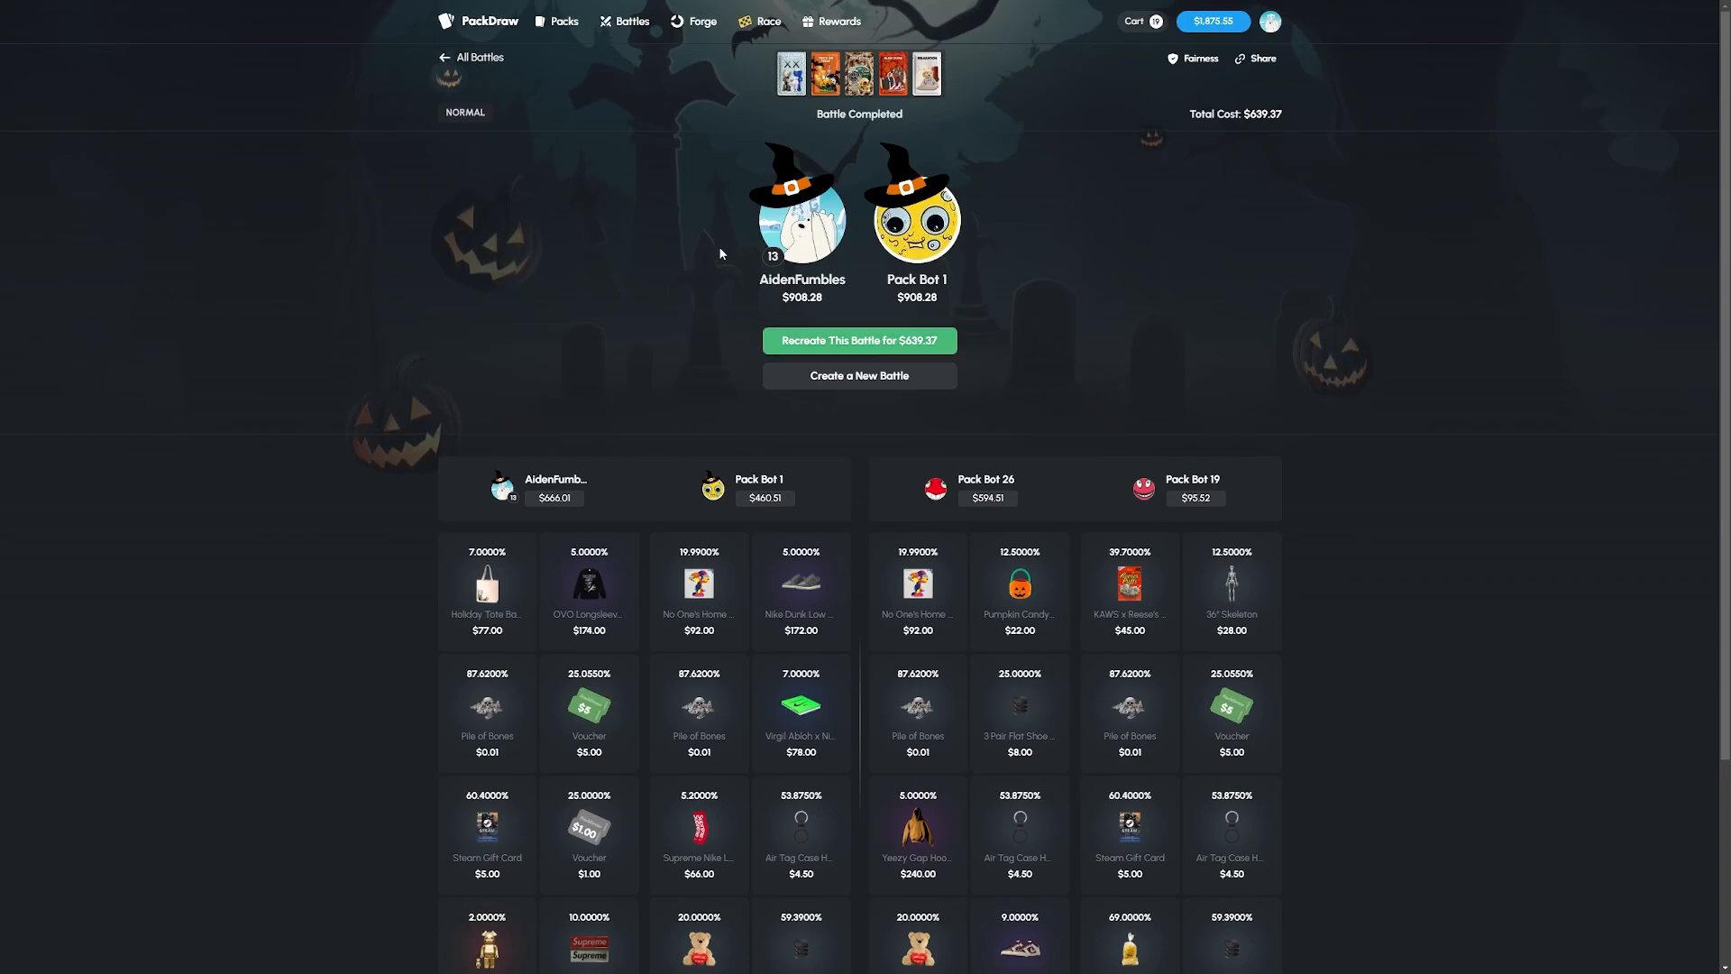
pyautogui.moveTo(586, 346)
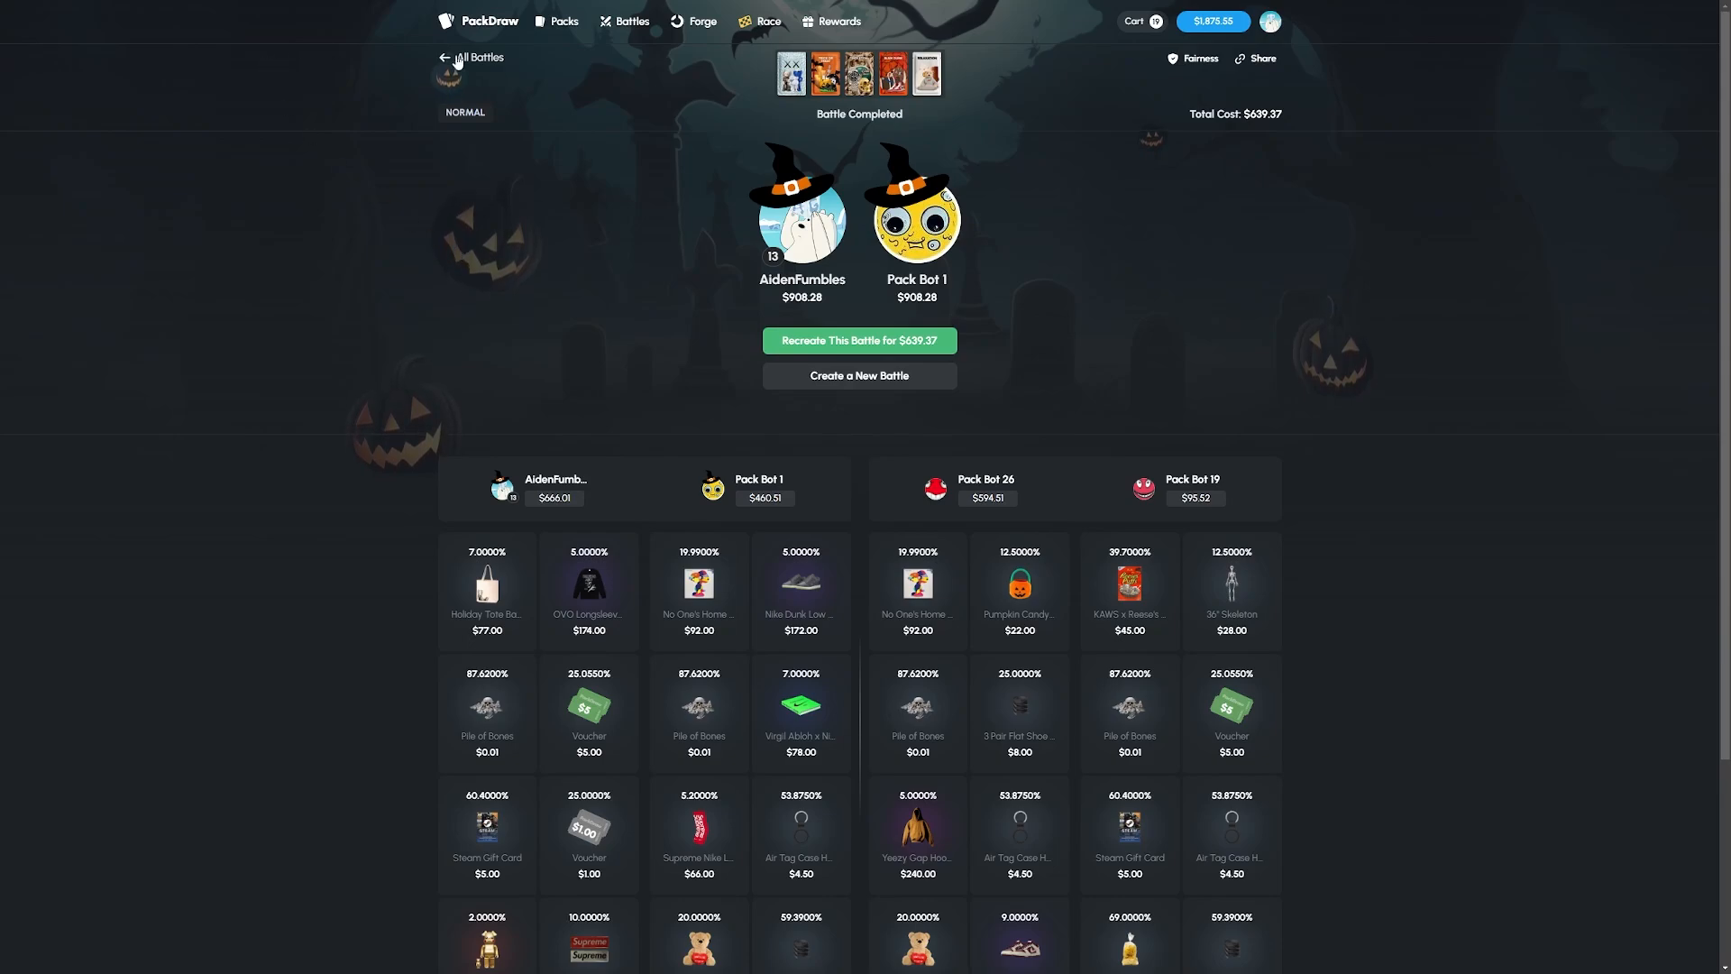
# - Start another Team Battle and filter the pack list to $100–$250
pyautogui.click(471, 57)
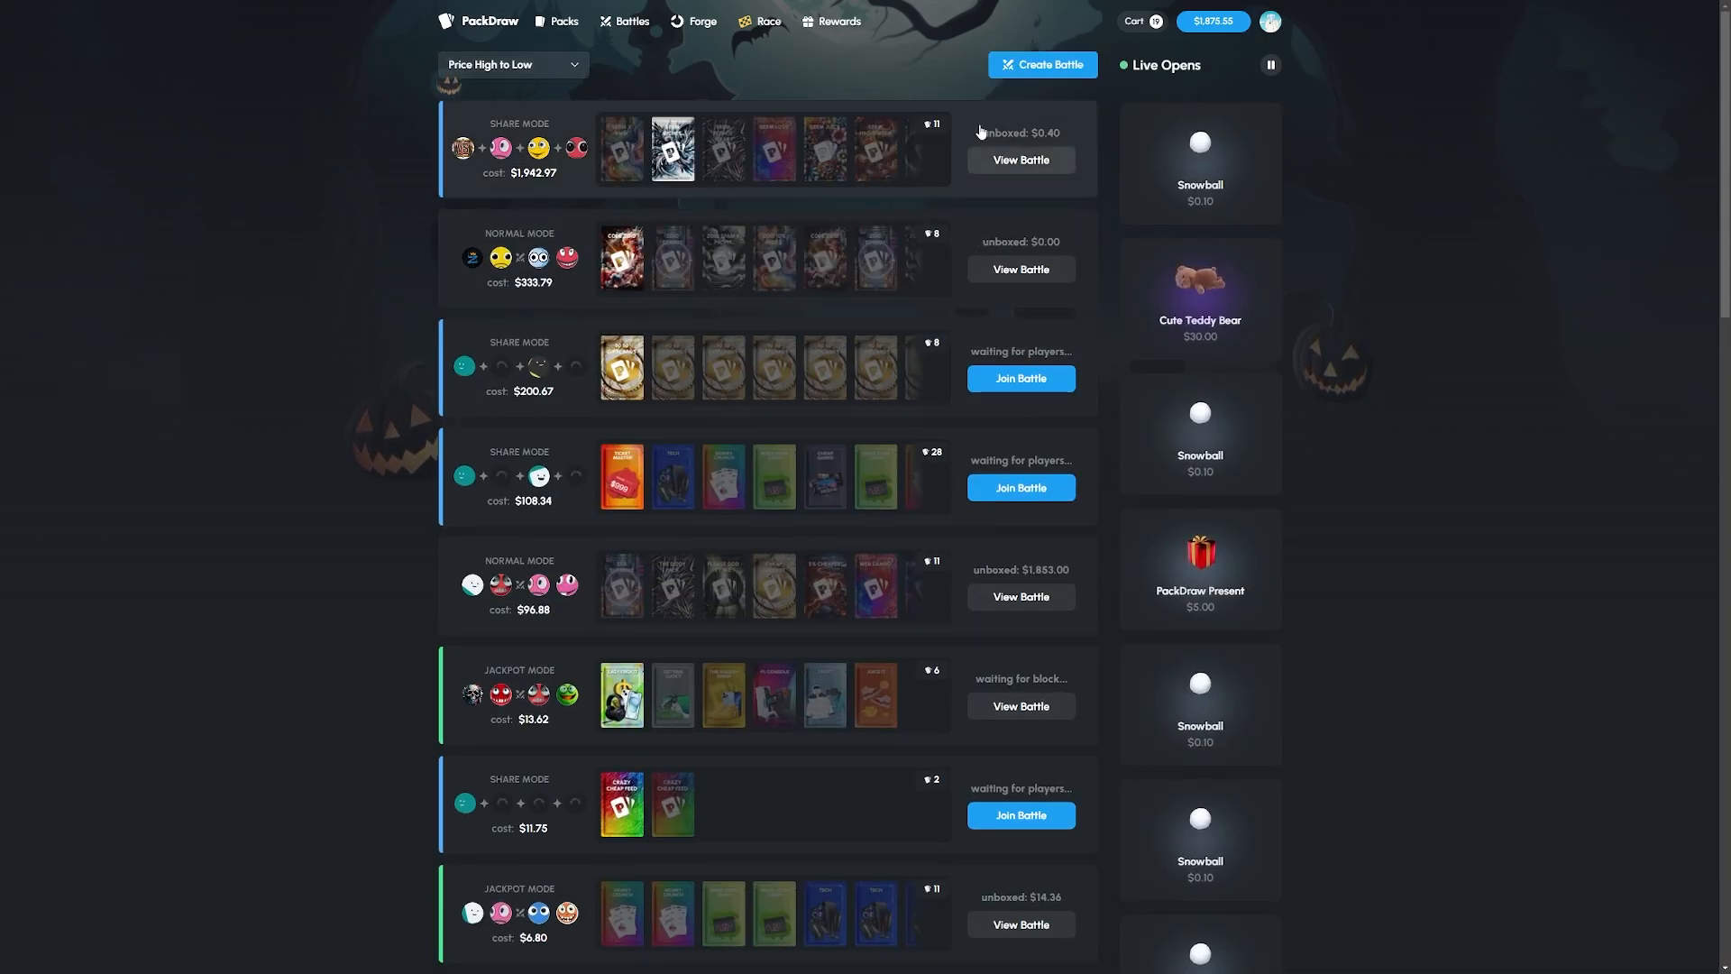
pyautogui.click(1040, 65)
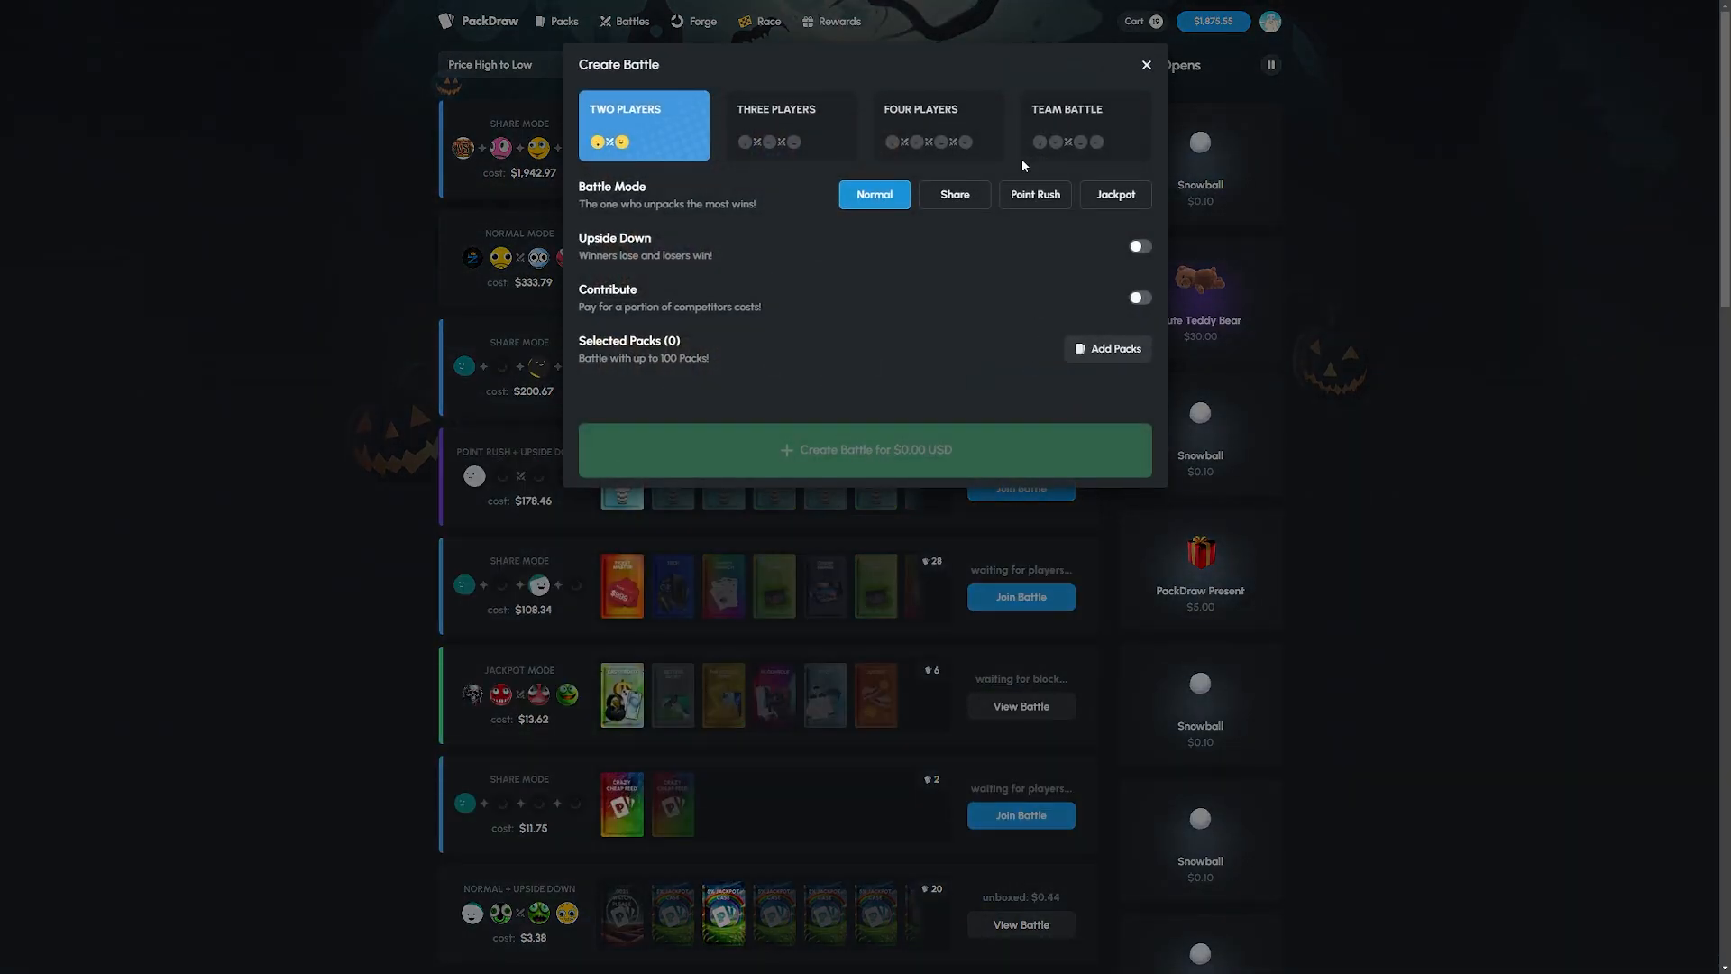
pyautogui.click(1107, 348)
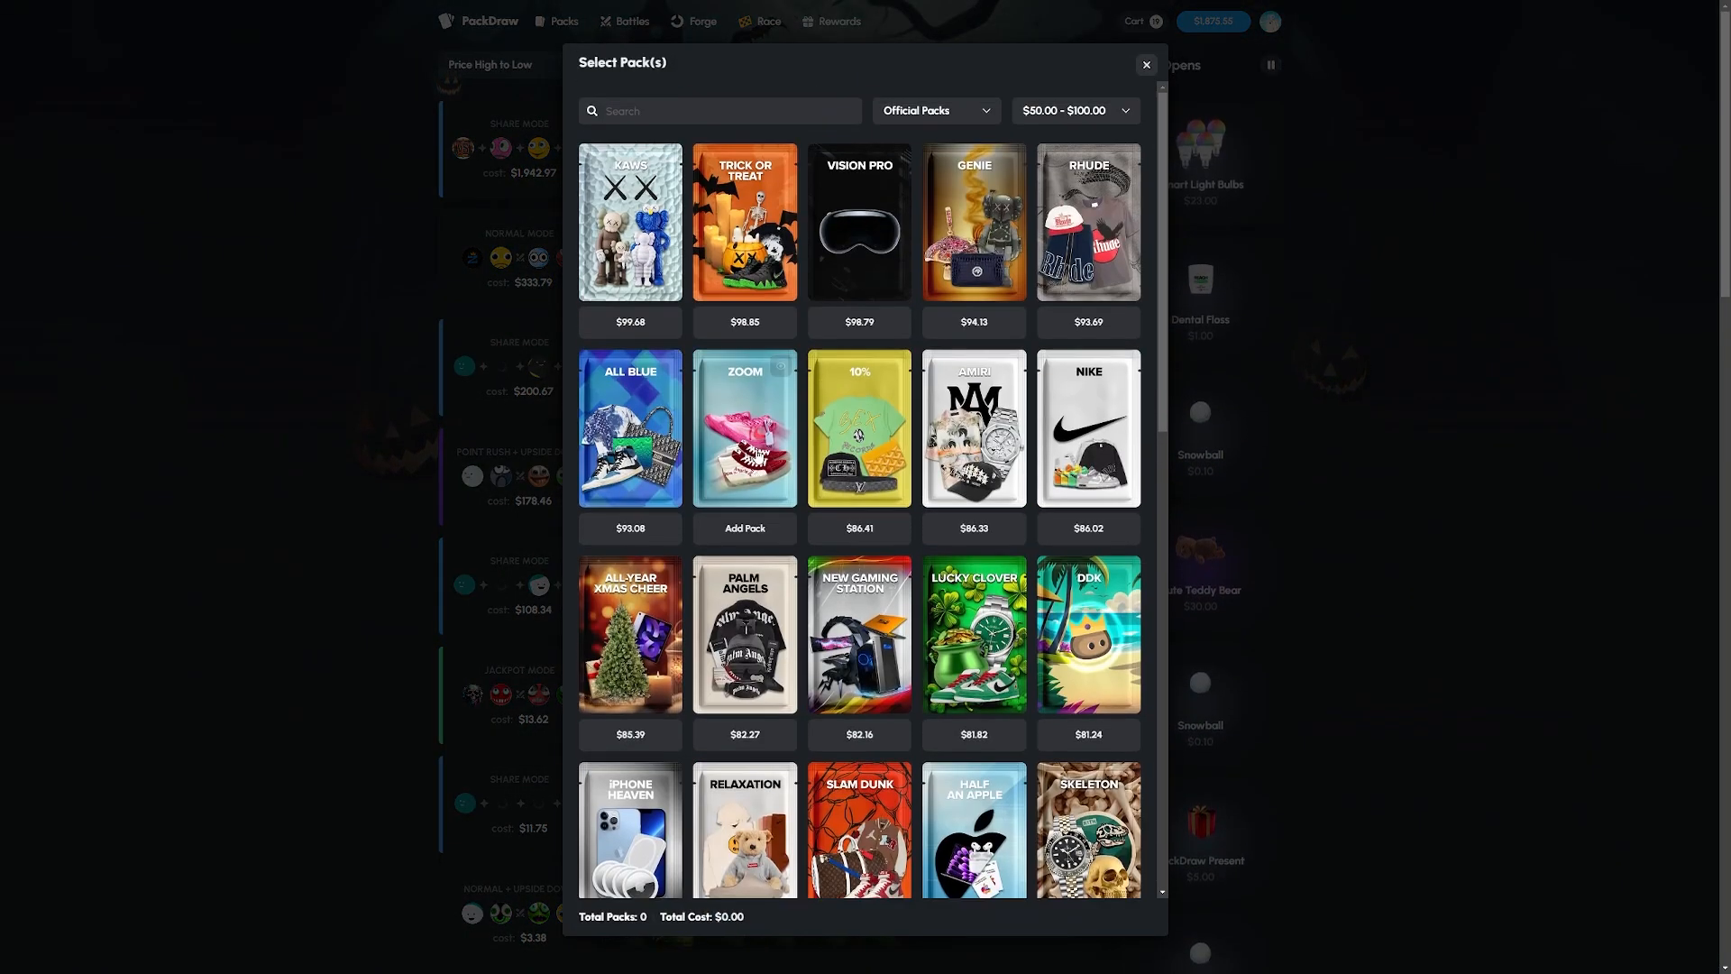
pyautogui.click(1071, 110)
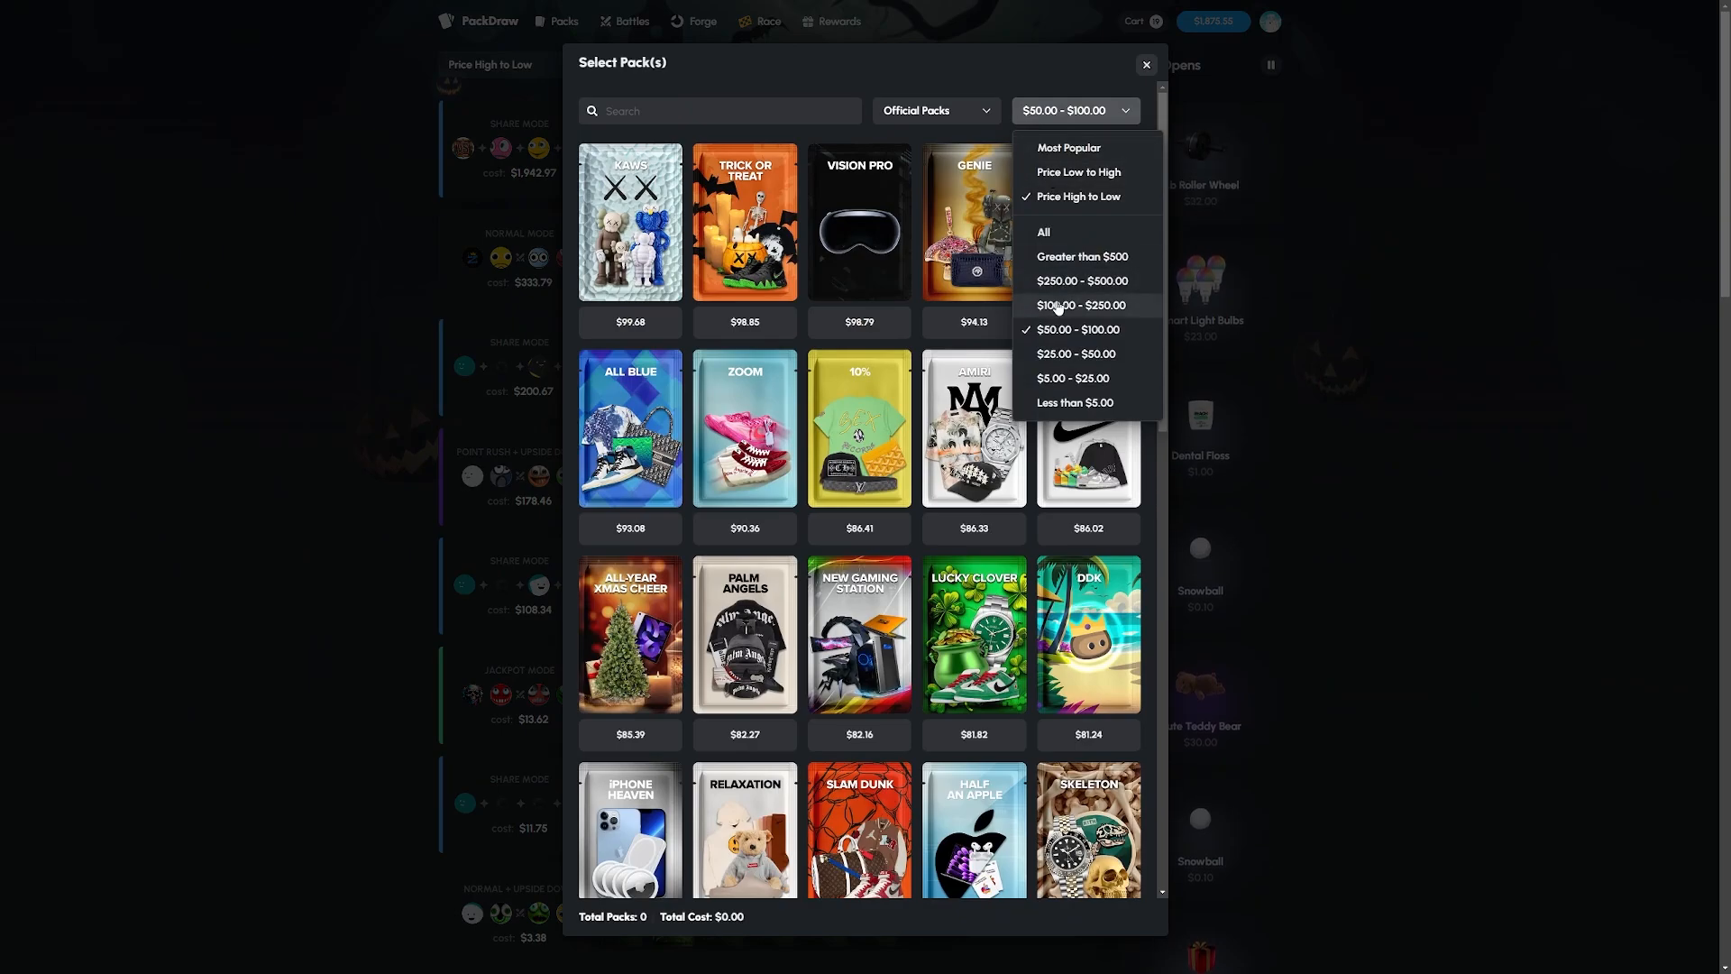
pyautogui.click(1082, 305)
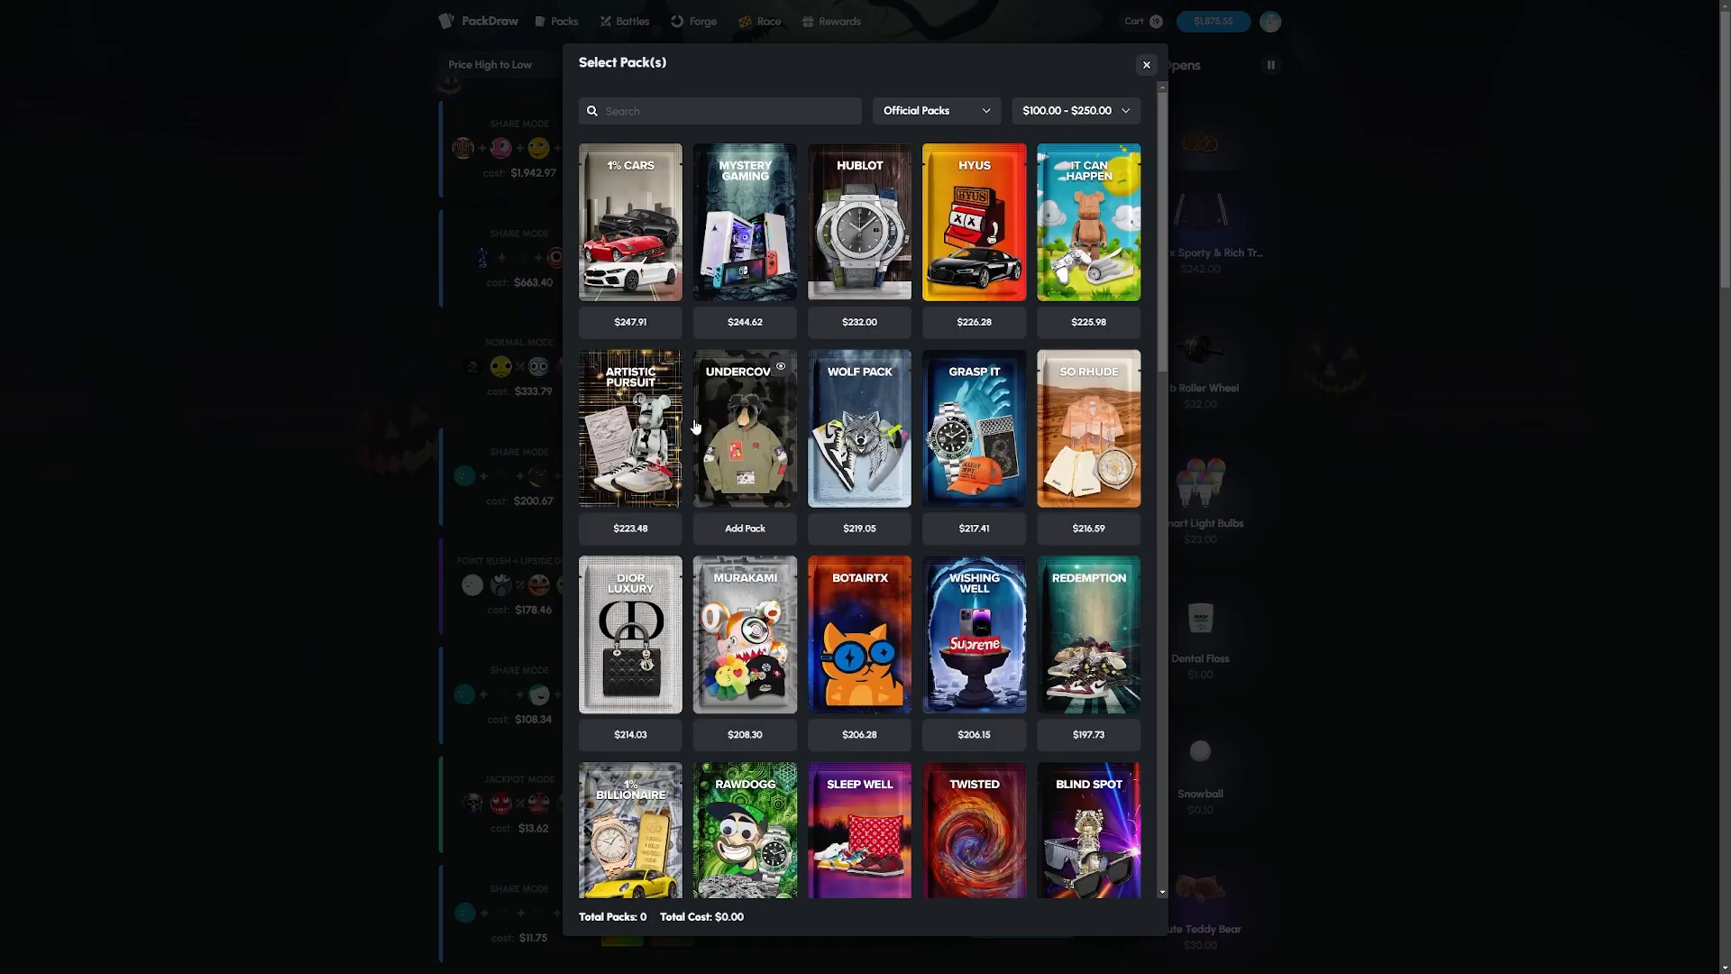
# - Add IT CAN HAPPEN and RAWDOGG packs and create the three-pack $624.52 battle
pyautogui.click(1085, 220)
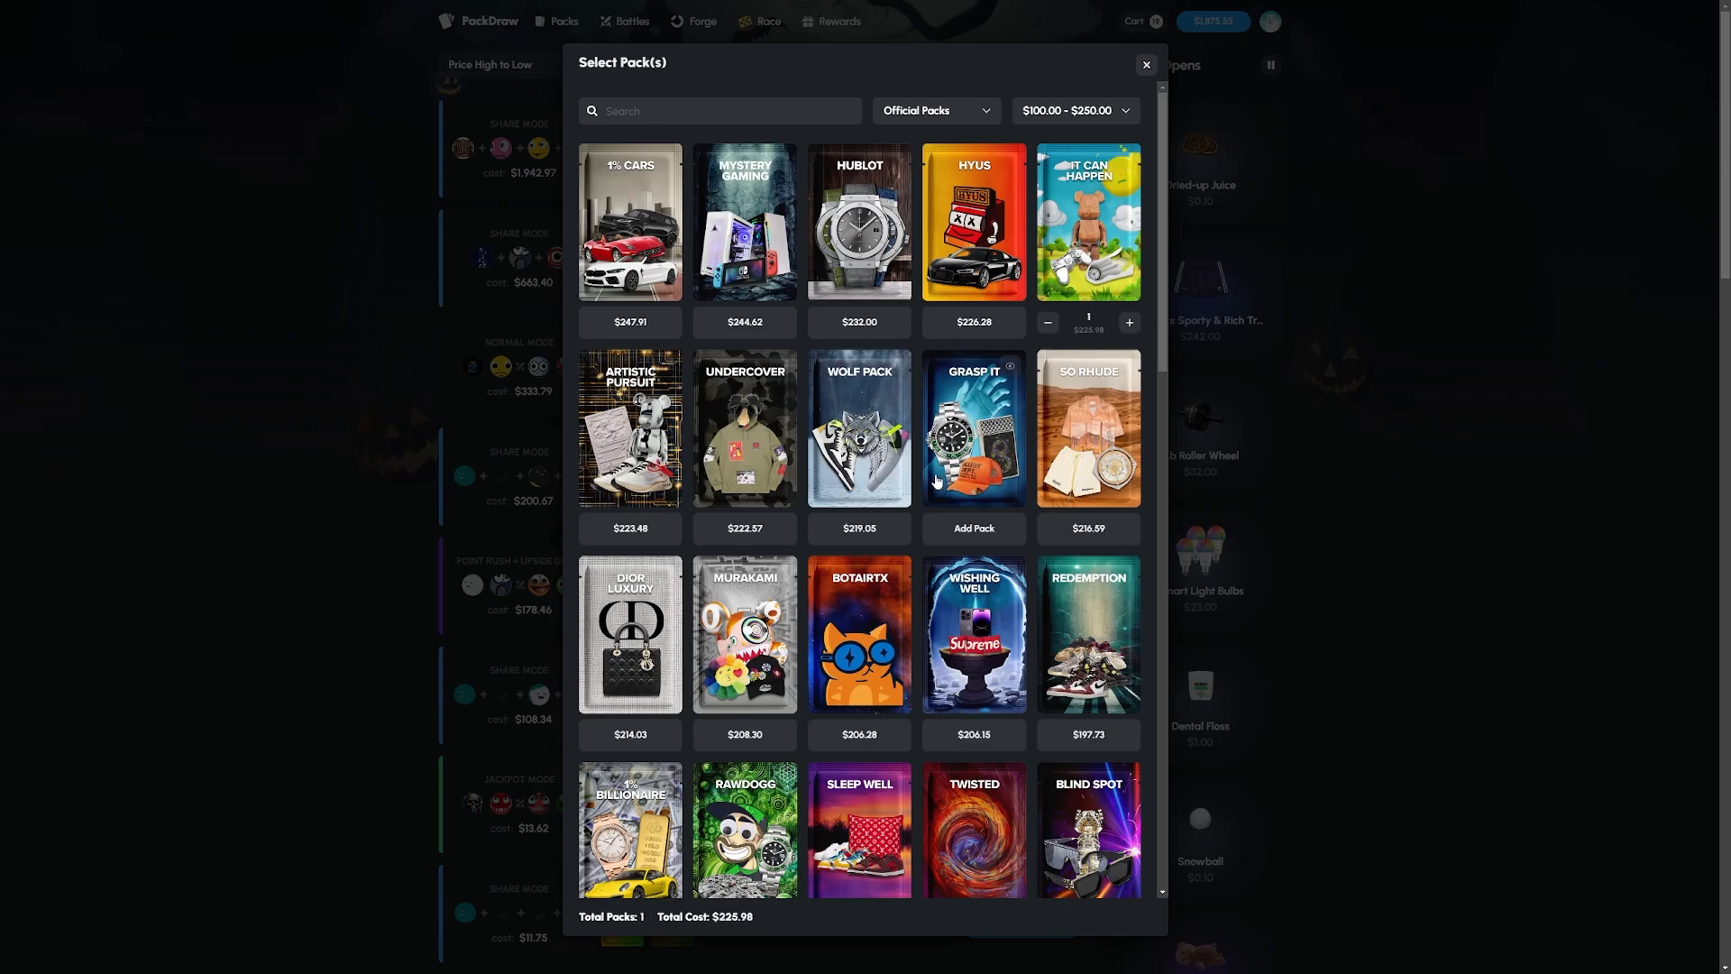
pyautogui.scroll(-3)
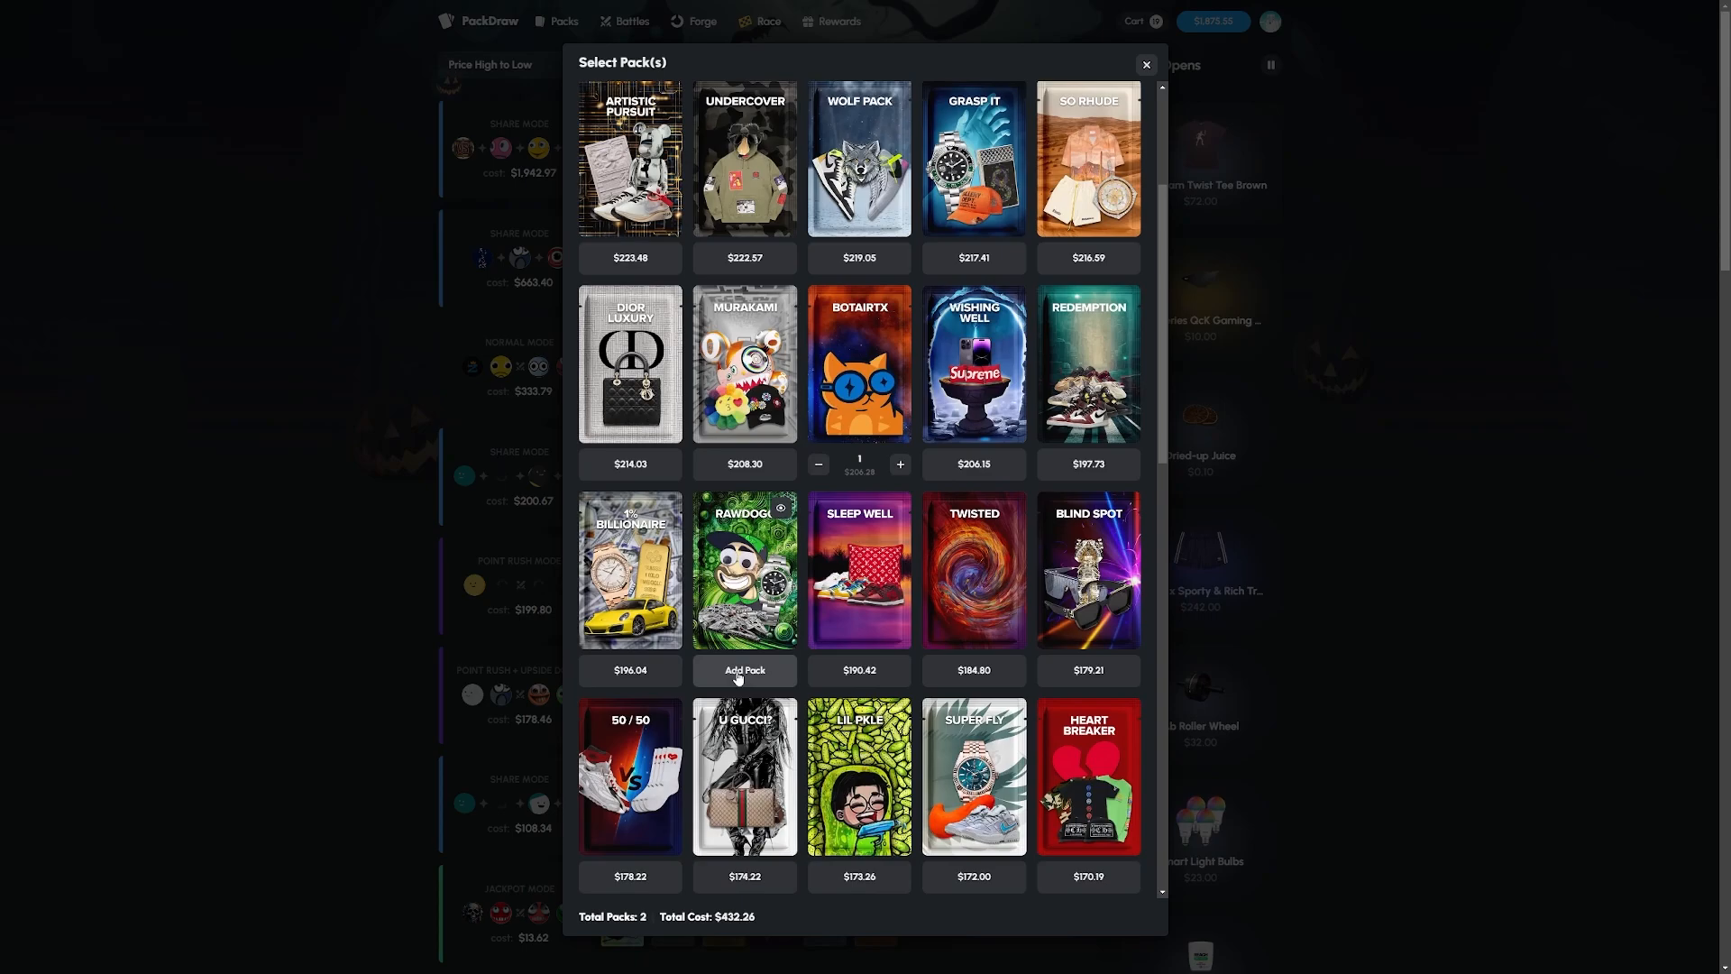
pyautogui.click(743, 671)
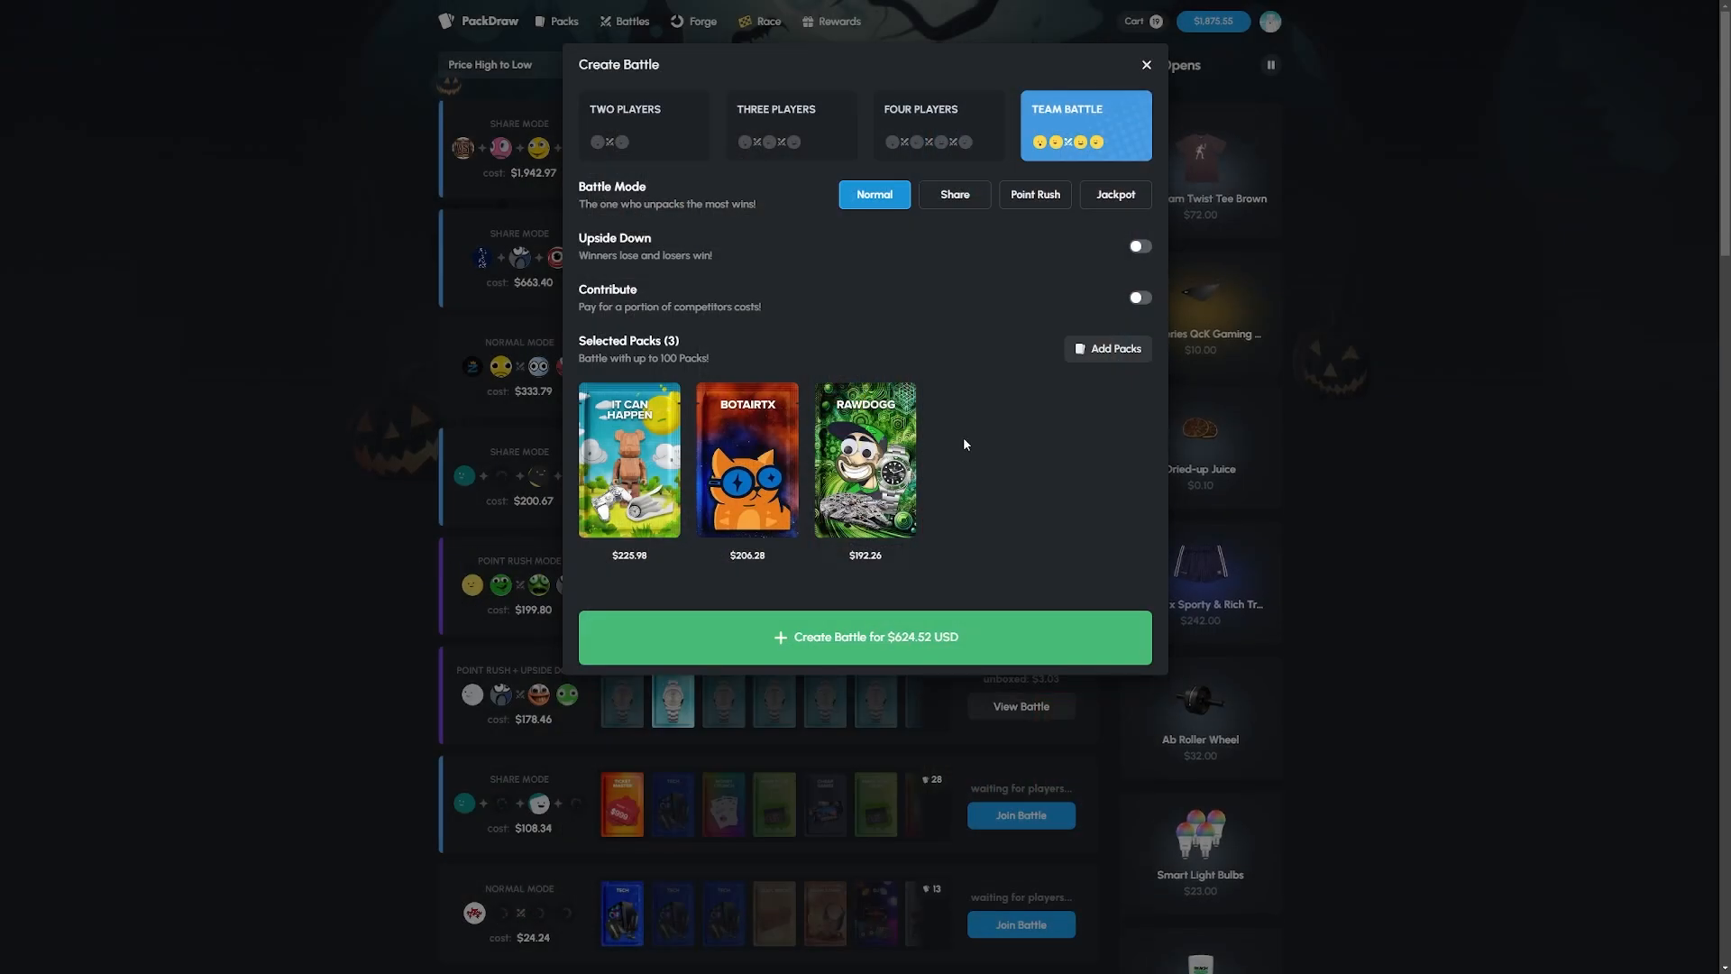
pyautogui.click(864, 637)
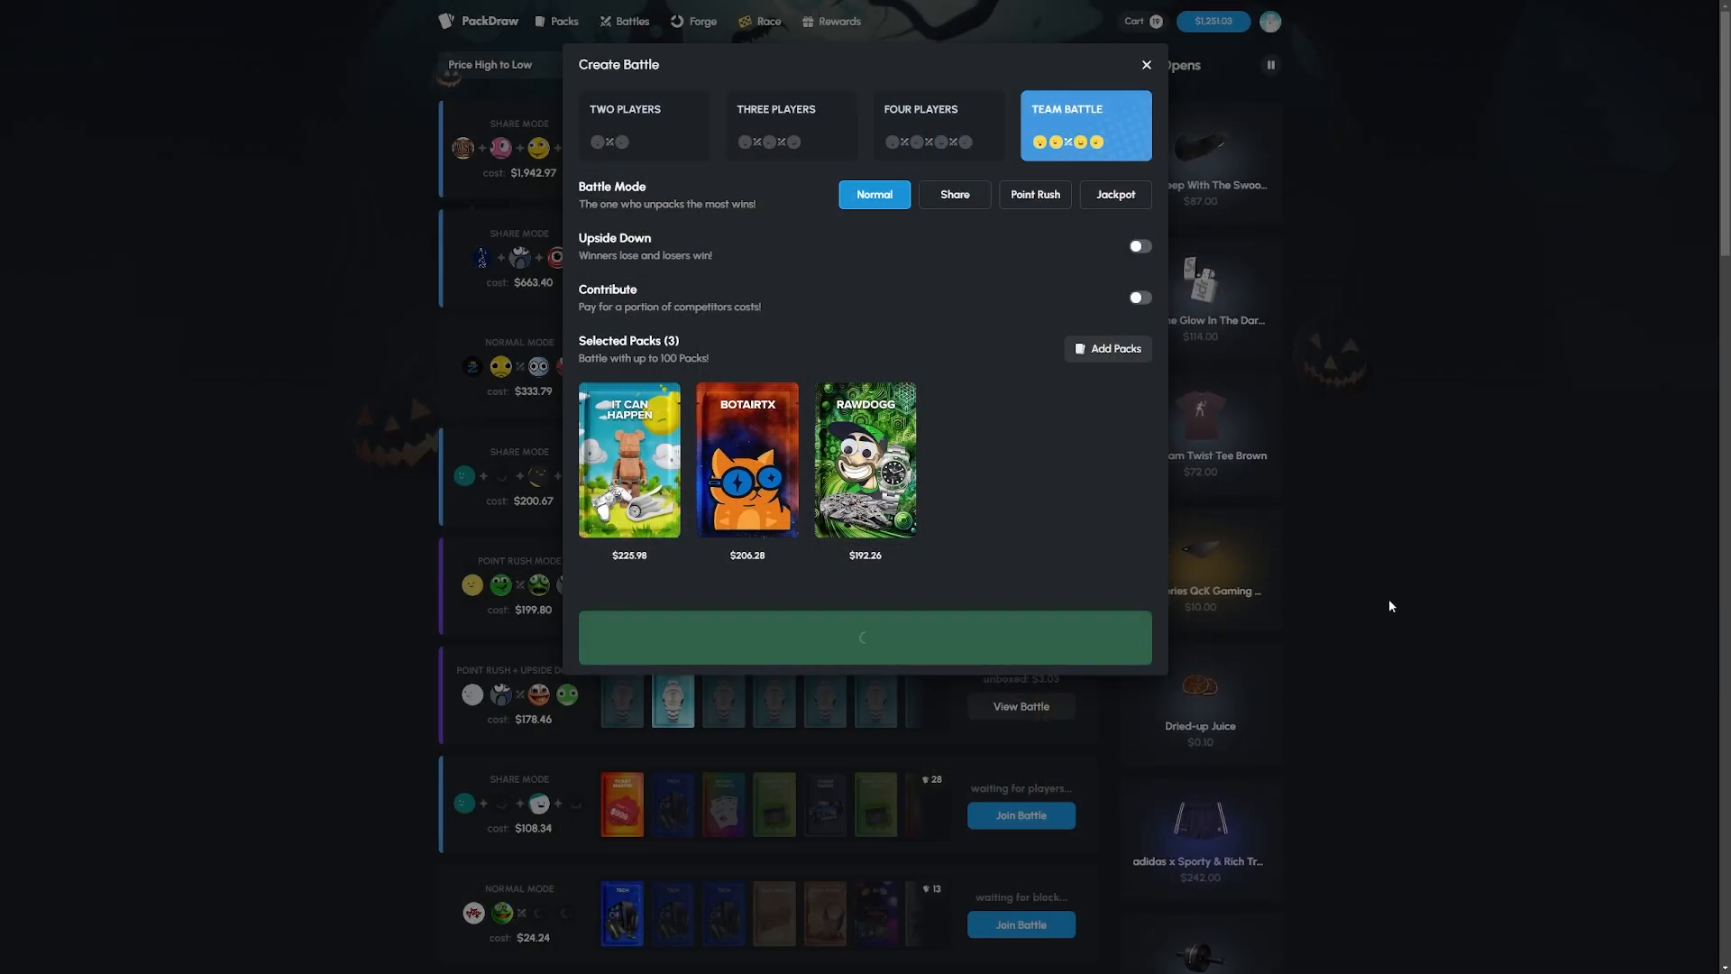
pyautogui.click(862, 636)
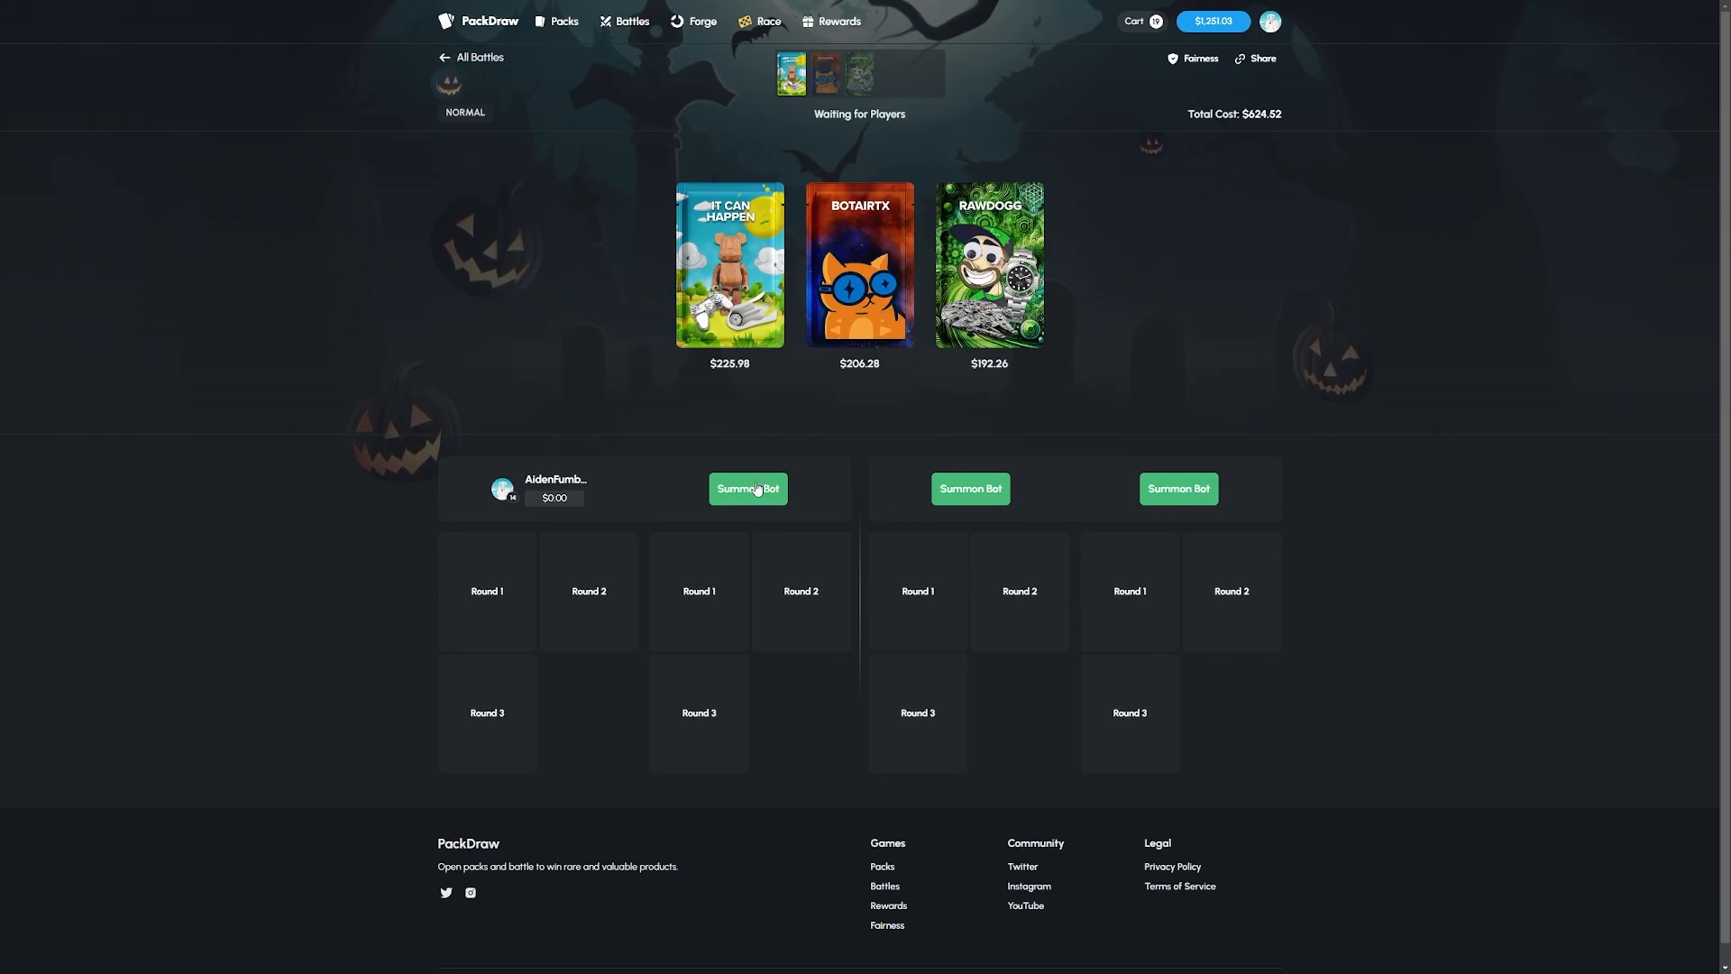
# - Summon bots into the empty seats and let the $624.52 battle play to completion
pyautogui.click(747, 489)
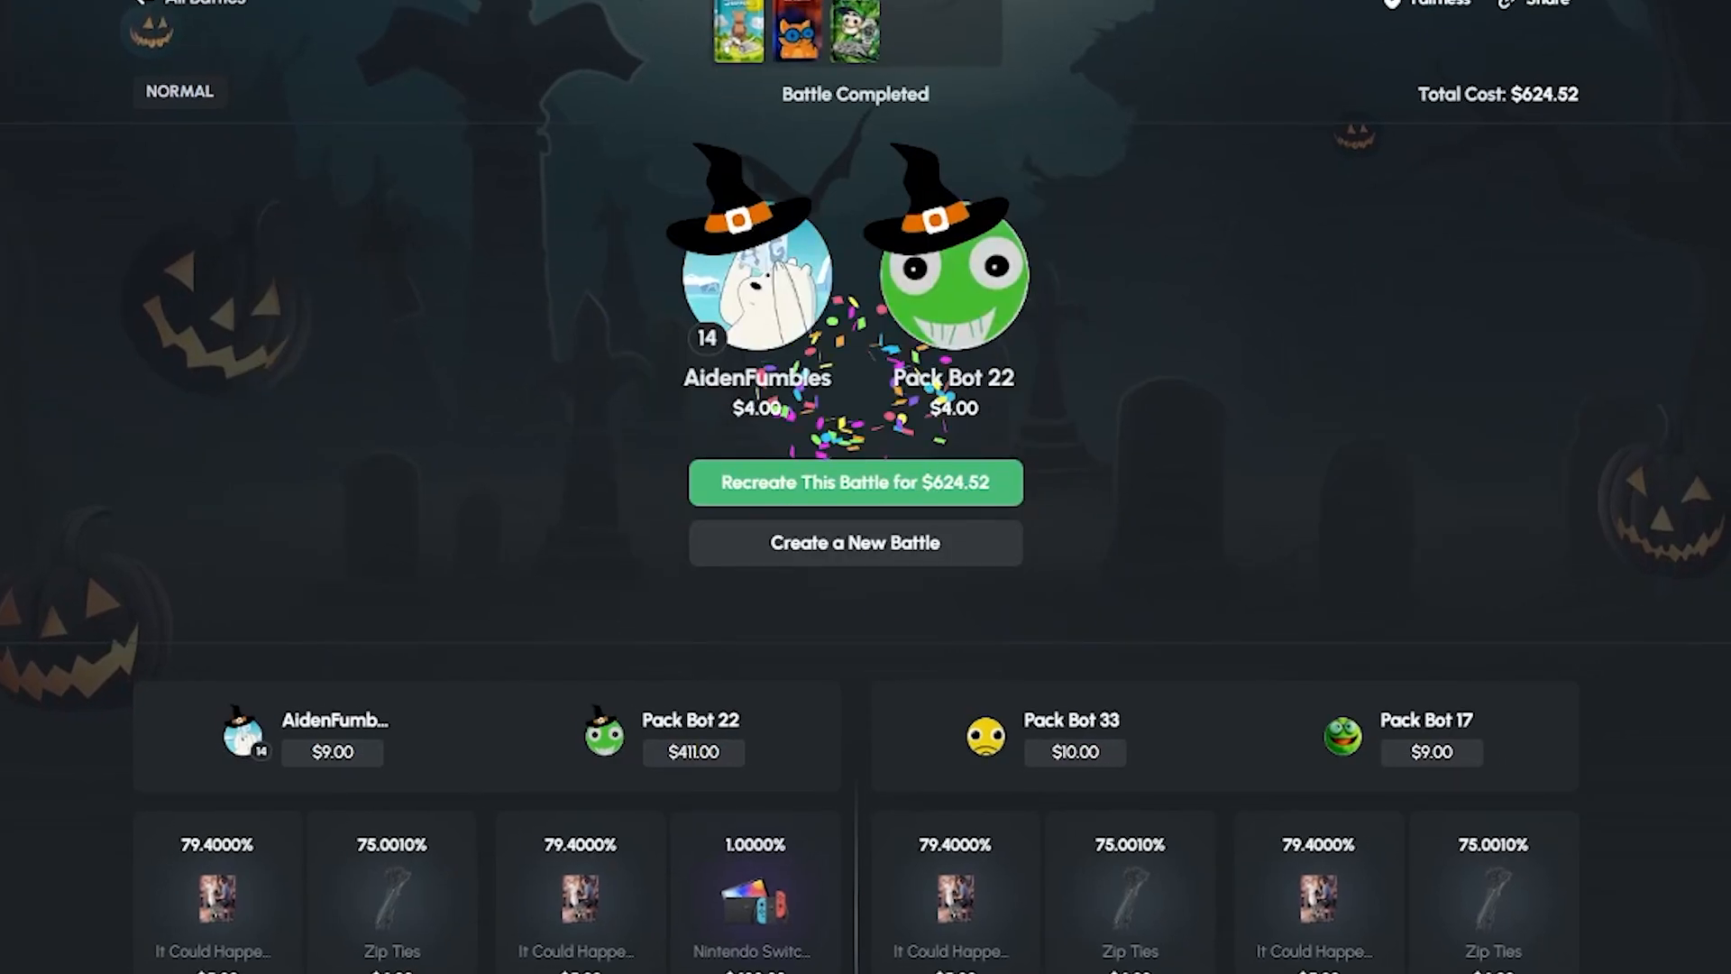
pyautogui.scroll(3)
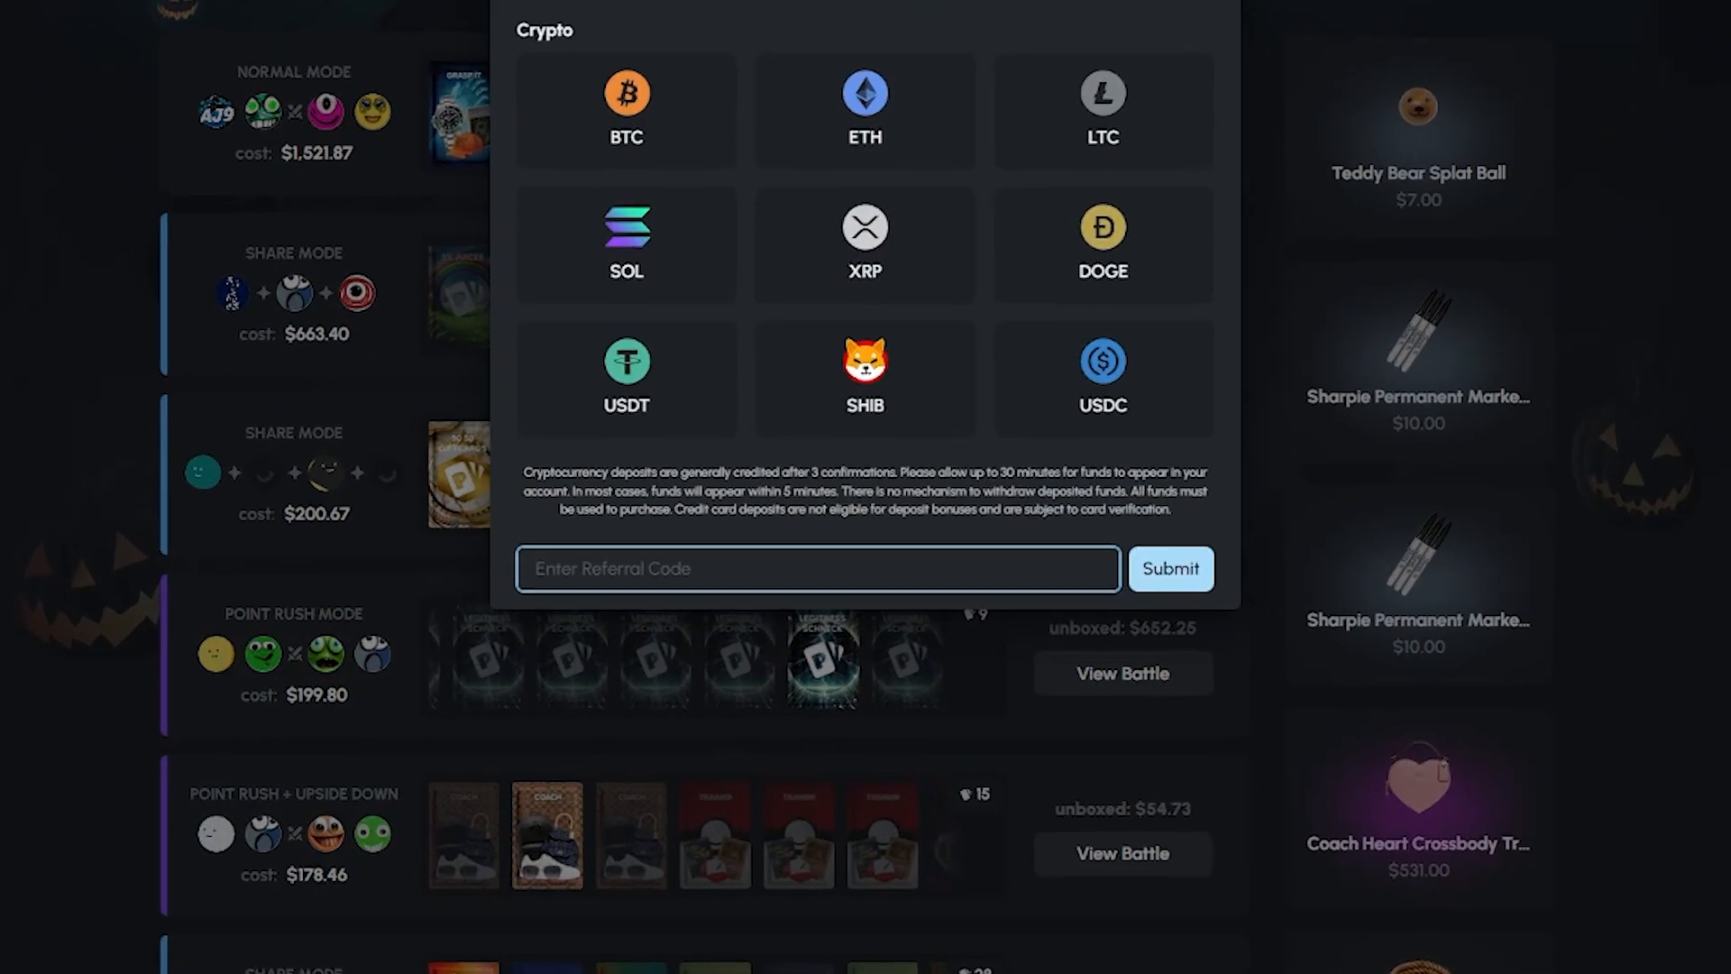
# - Enter referral code AIDEN in the Deposit Funds dialog and submit it
pyautogui.write('AIDEN')
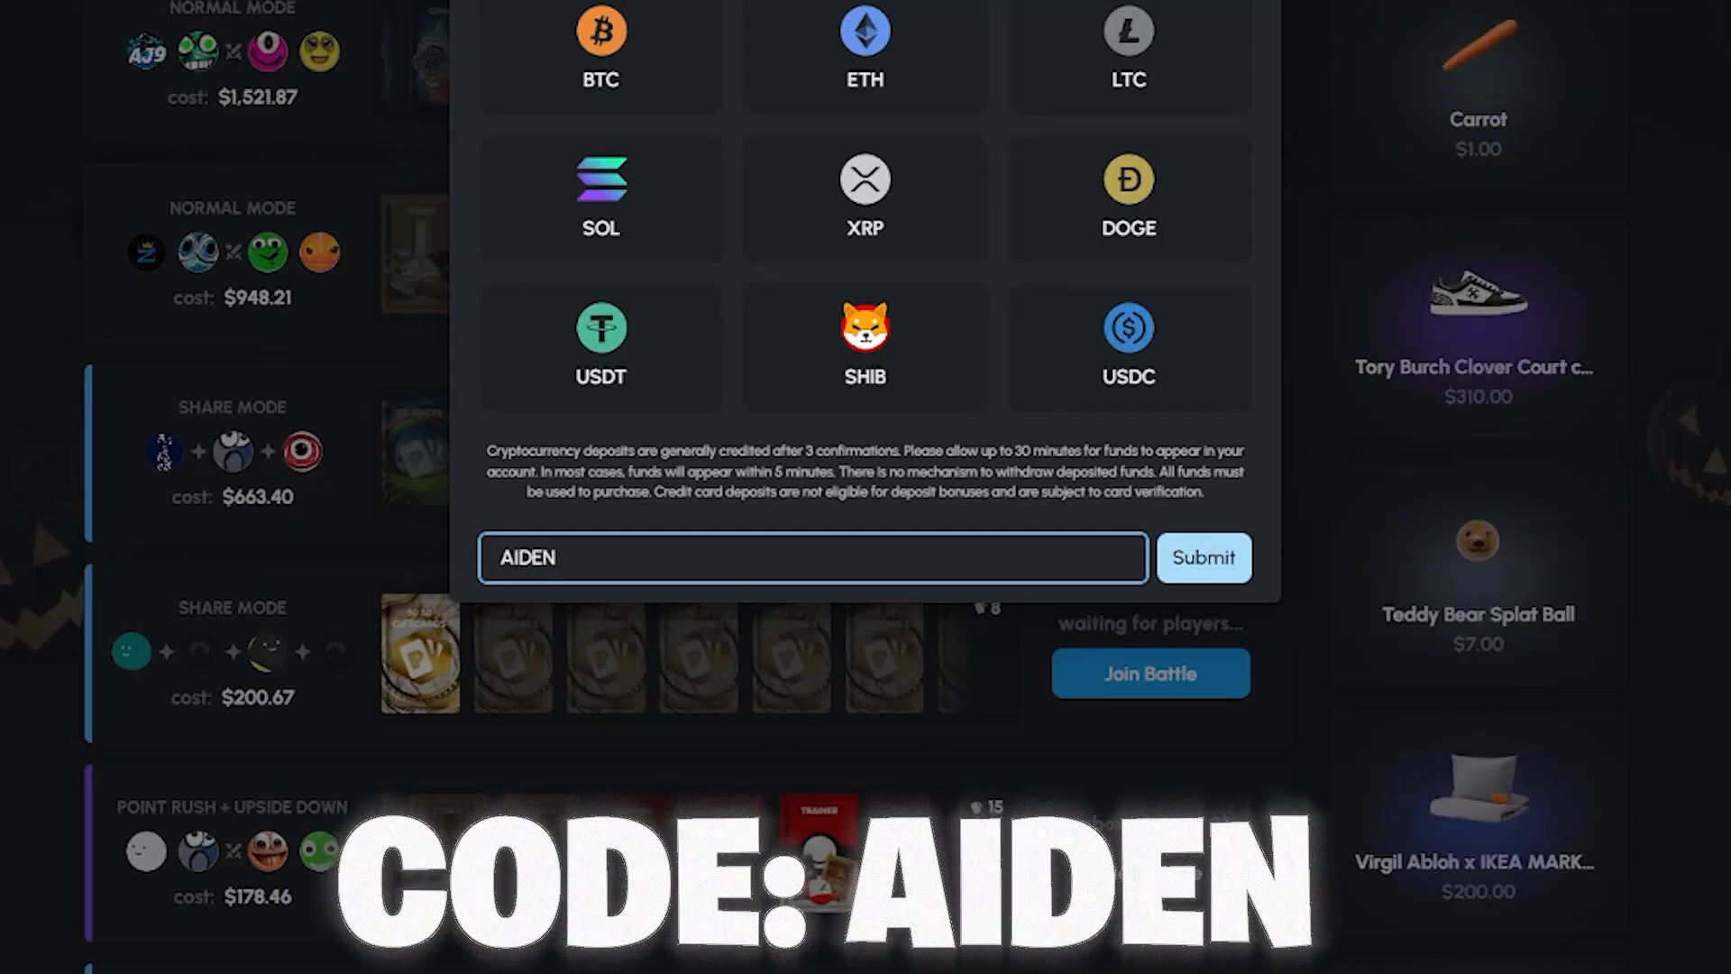
pyautogui.click(1203, 557)
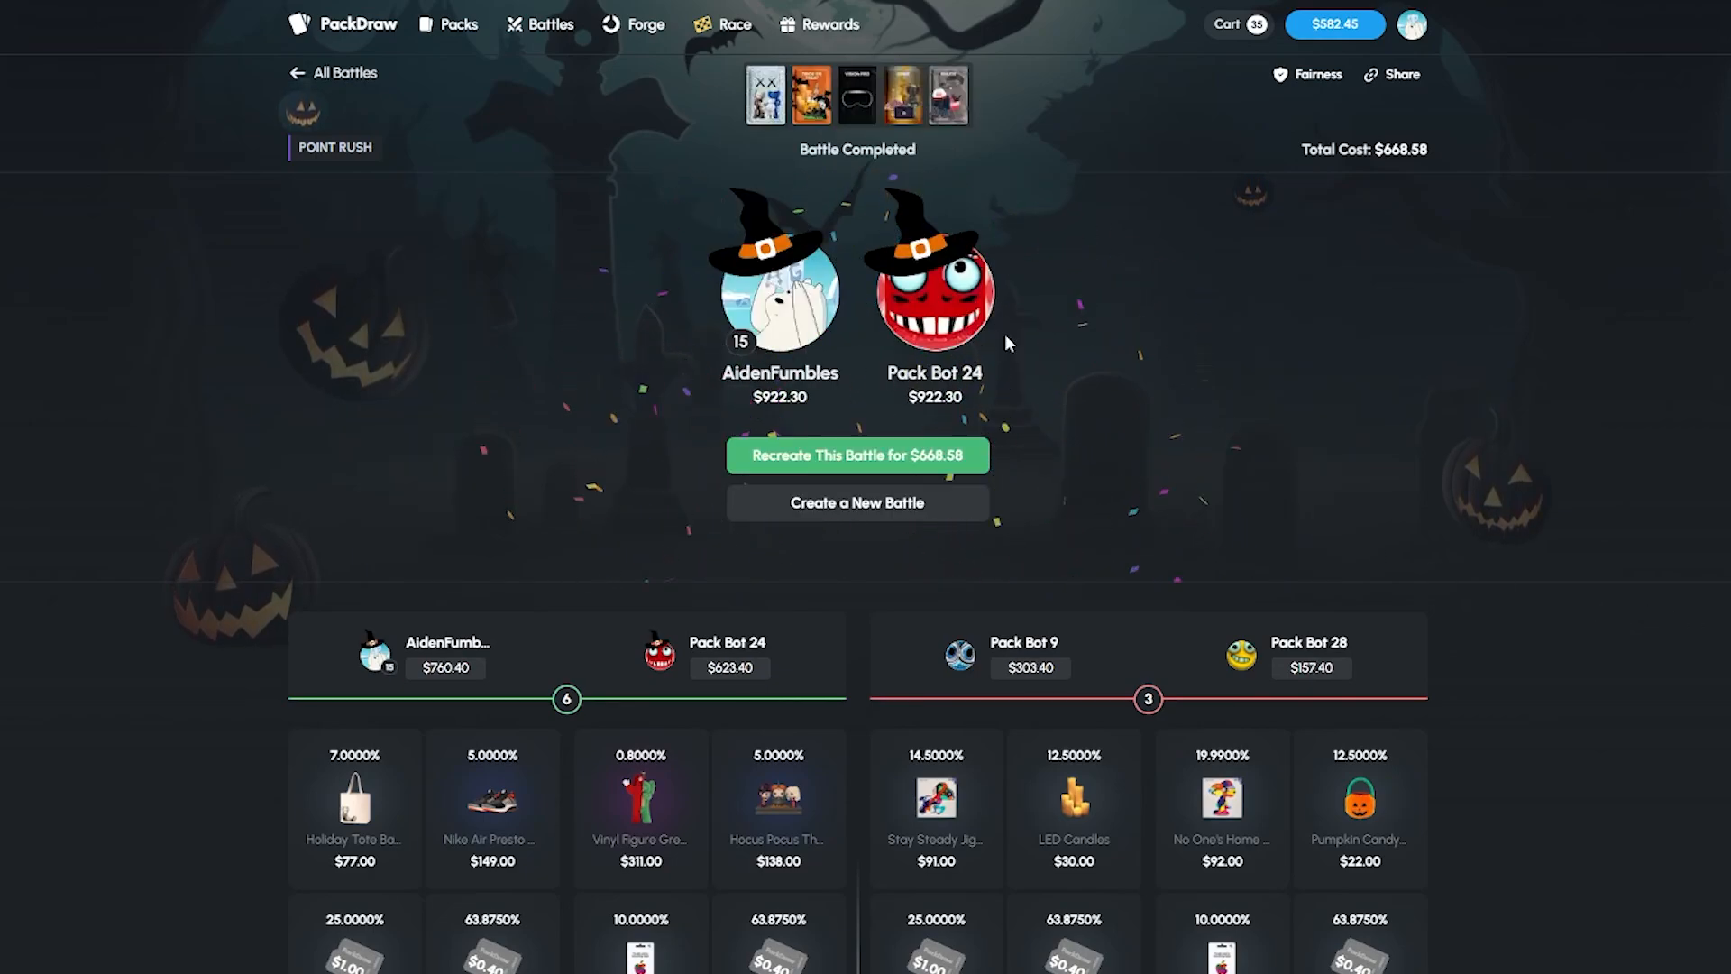
pyautogui.moveTo(586, 358)
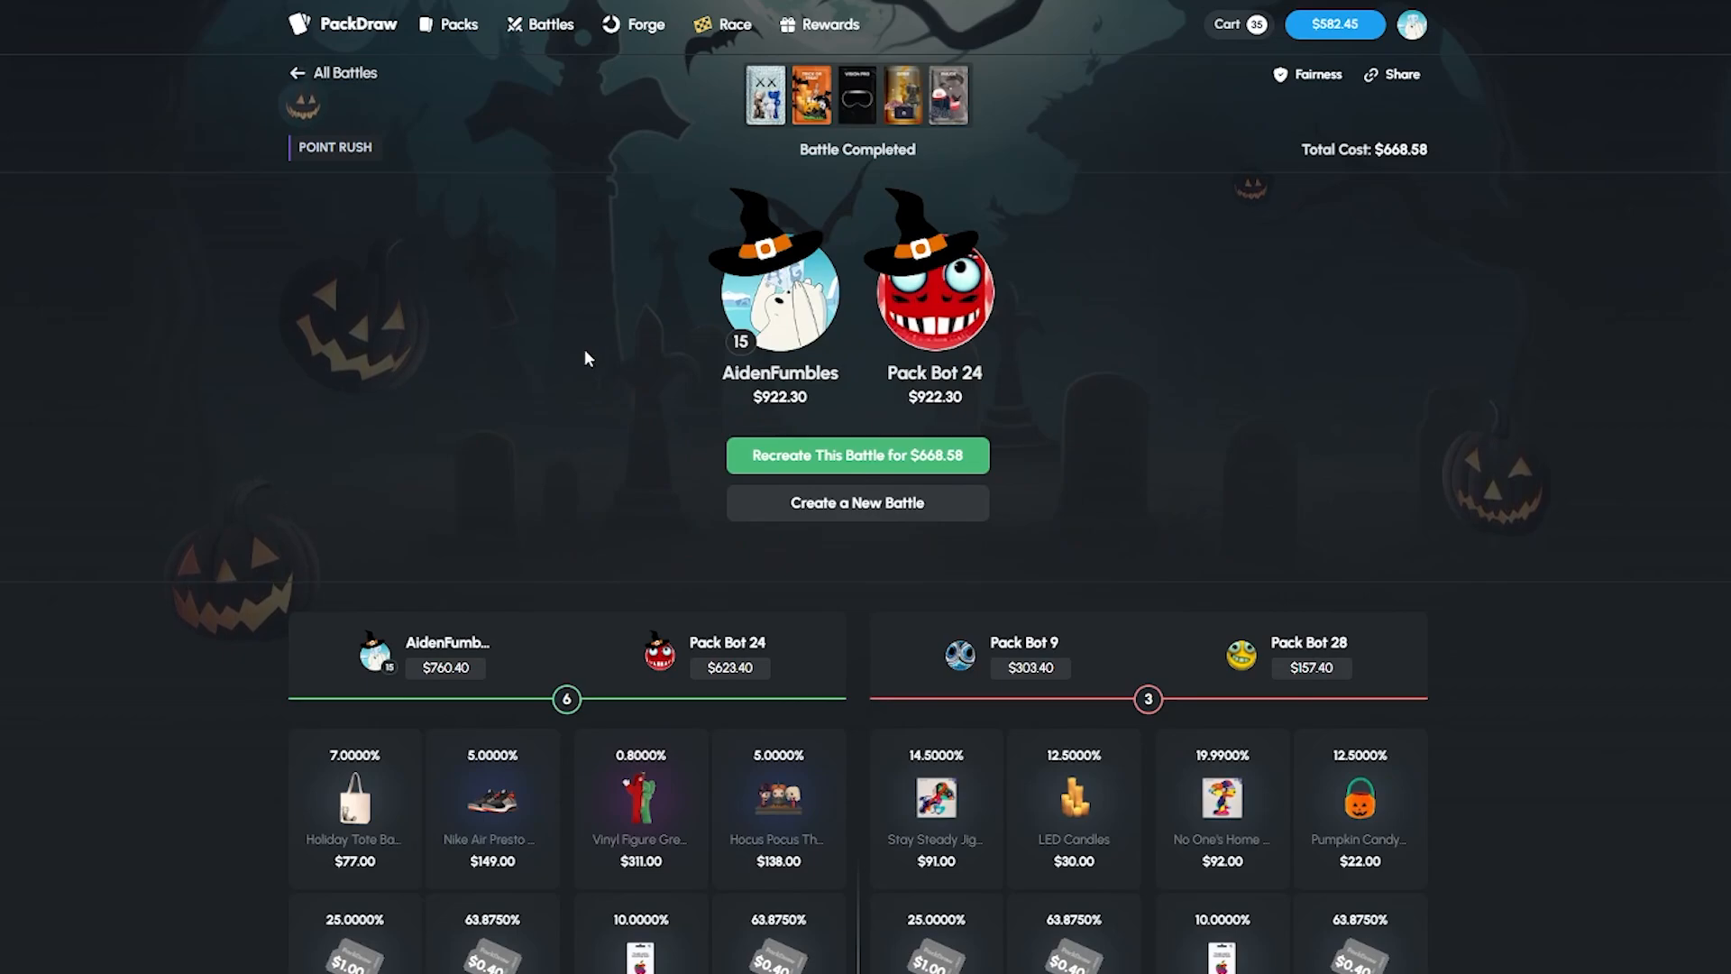
pyautogui.moveTo(1239, 24)
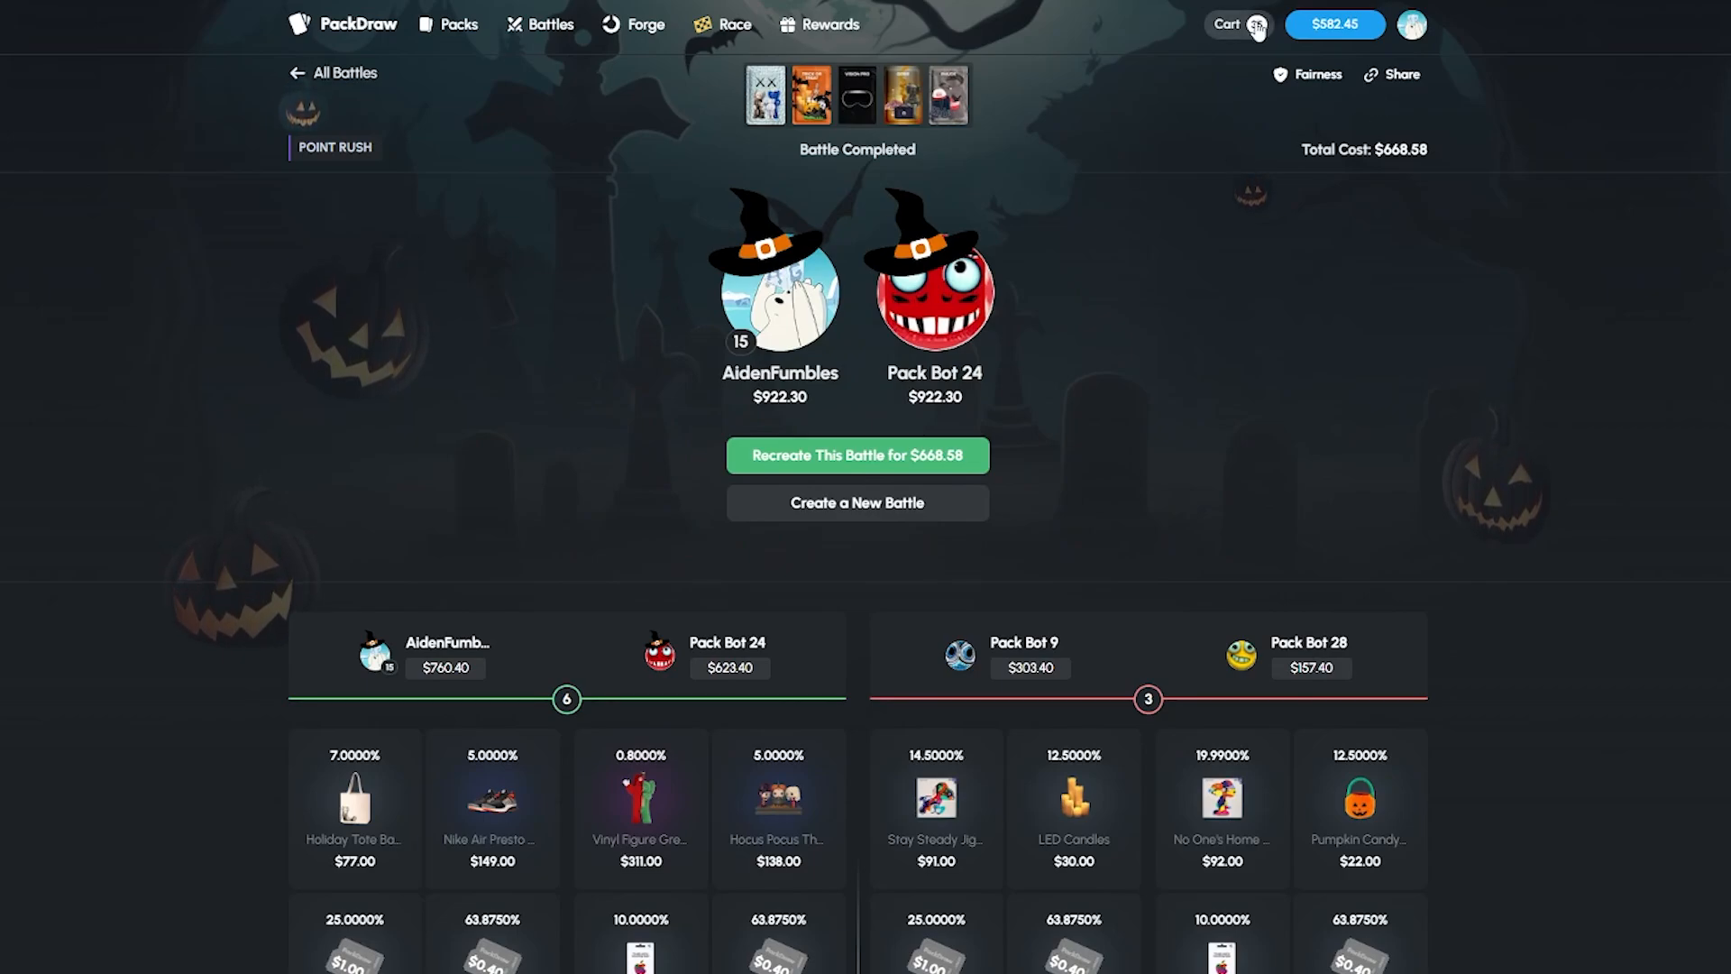
# - Sell the $58 cart item back for account balance
pyautogui.click(1237, 24)
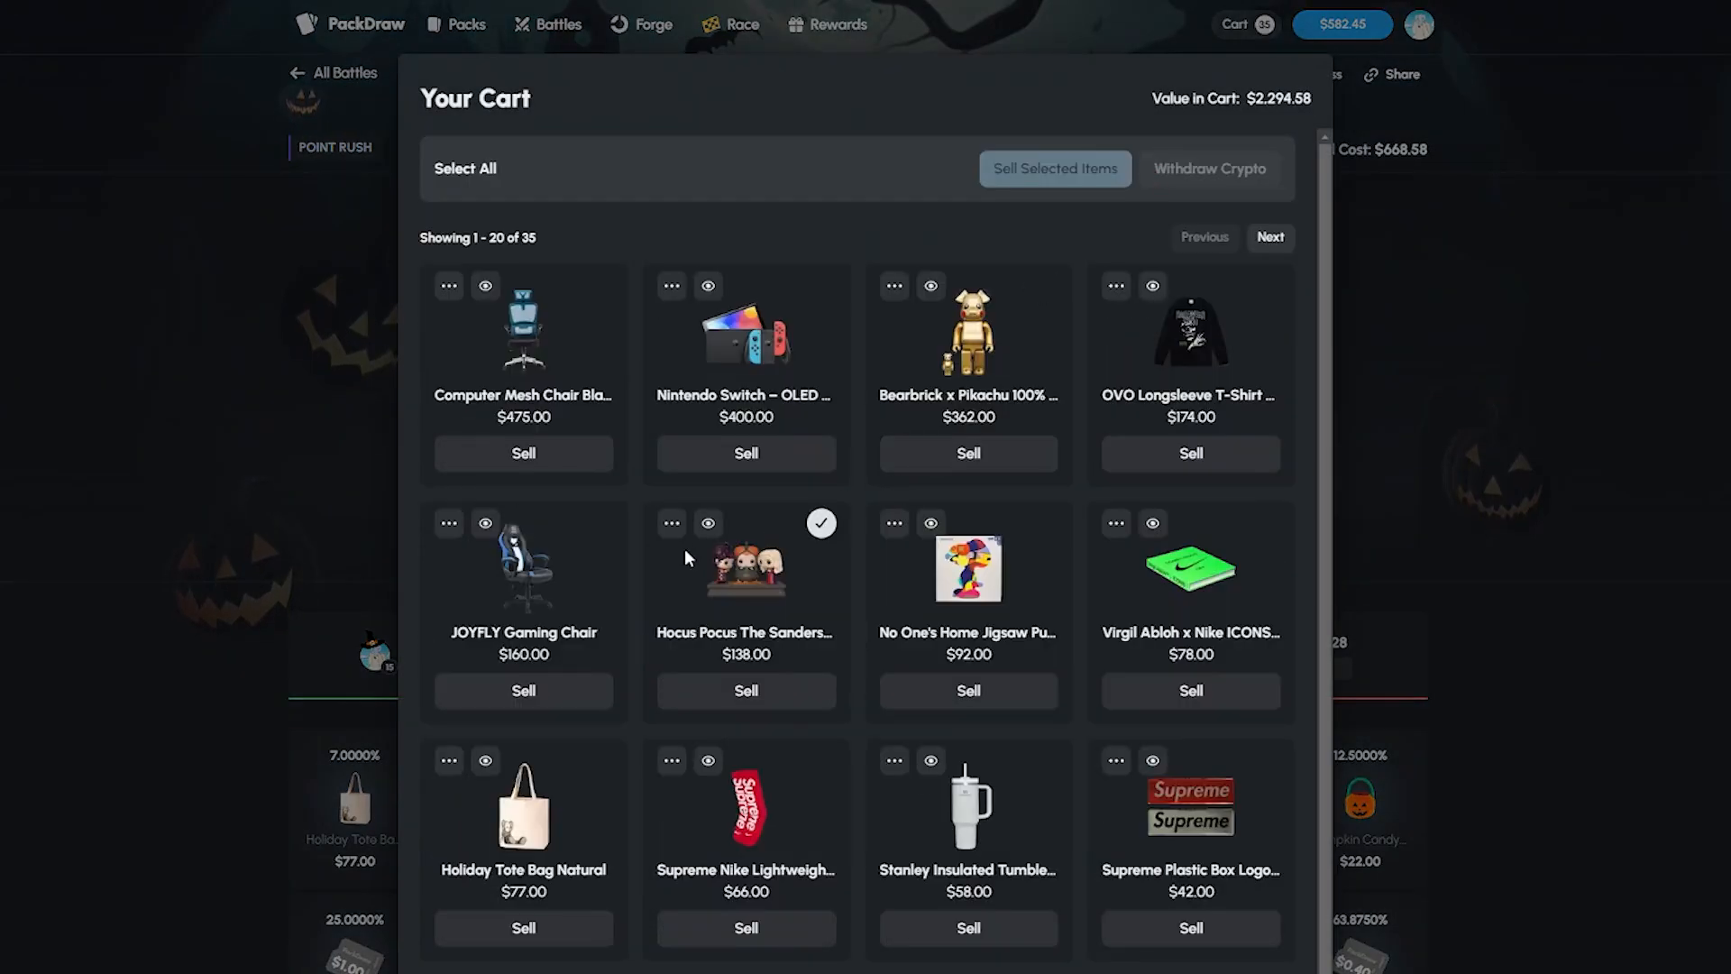
pyautogui.scroll(-3)
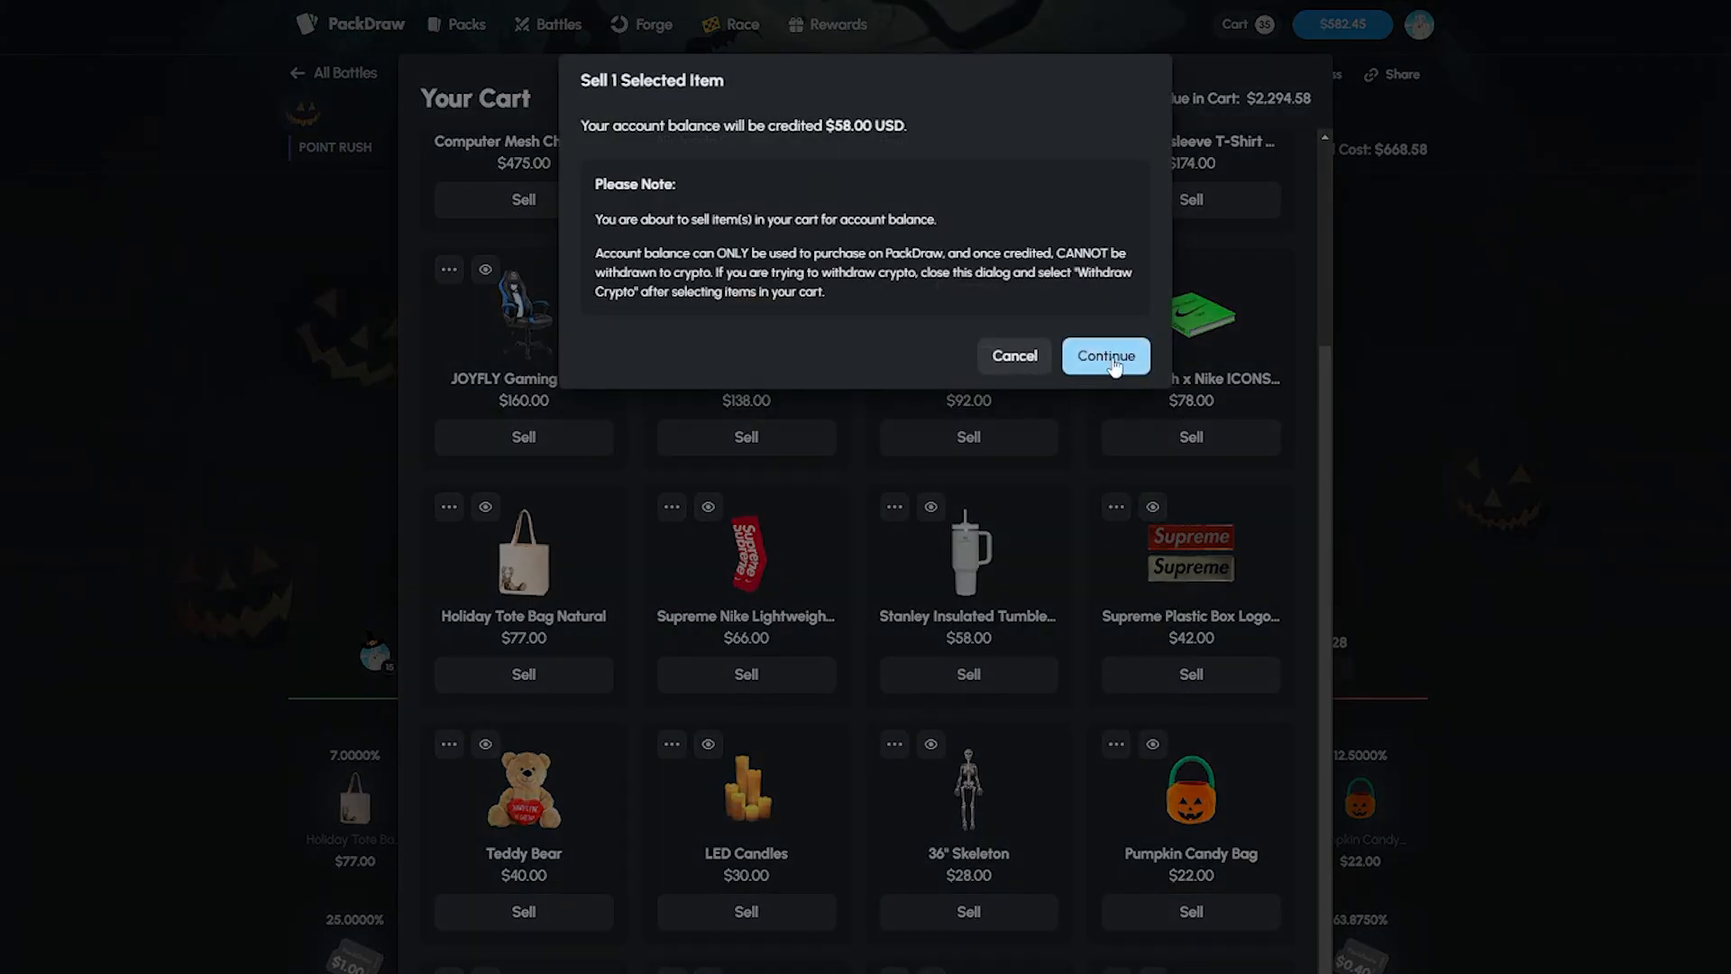
pyautogui.click(1104, 356)
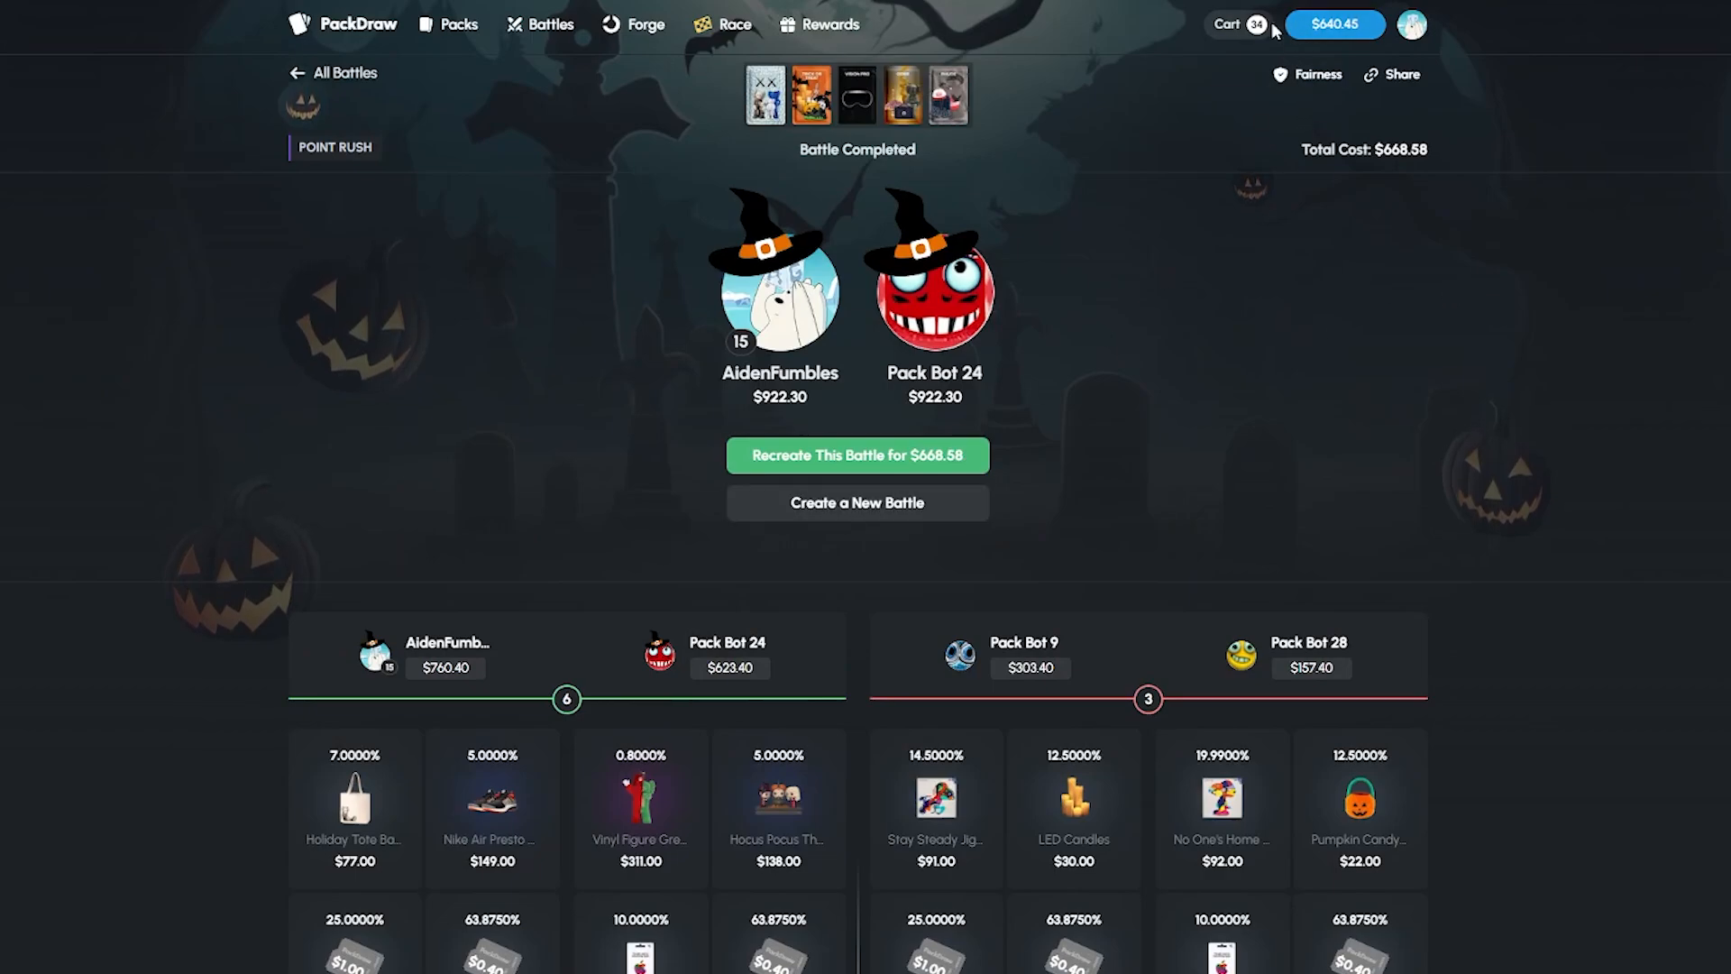
# - Sell the $30 cart item back for balance, raising it to $640.45
pyautogui.click(1233, 23)
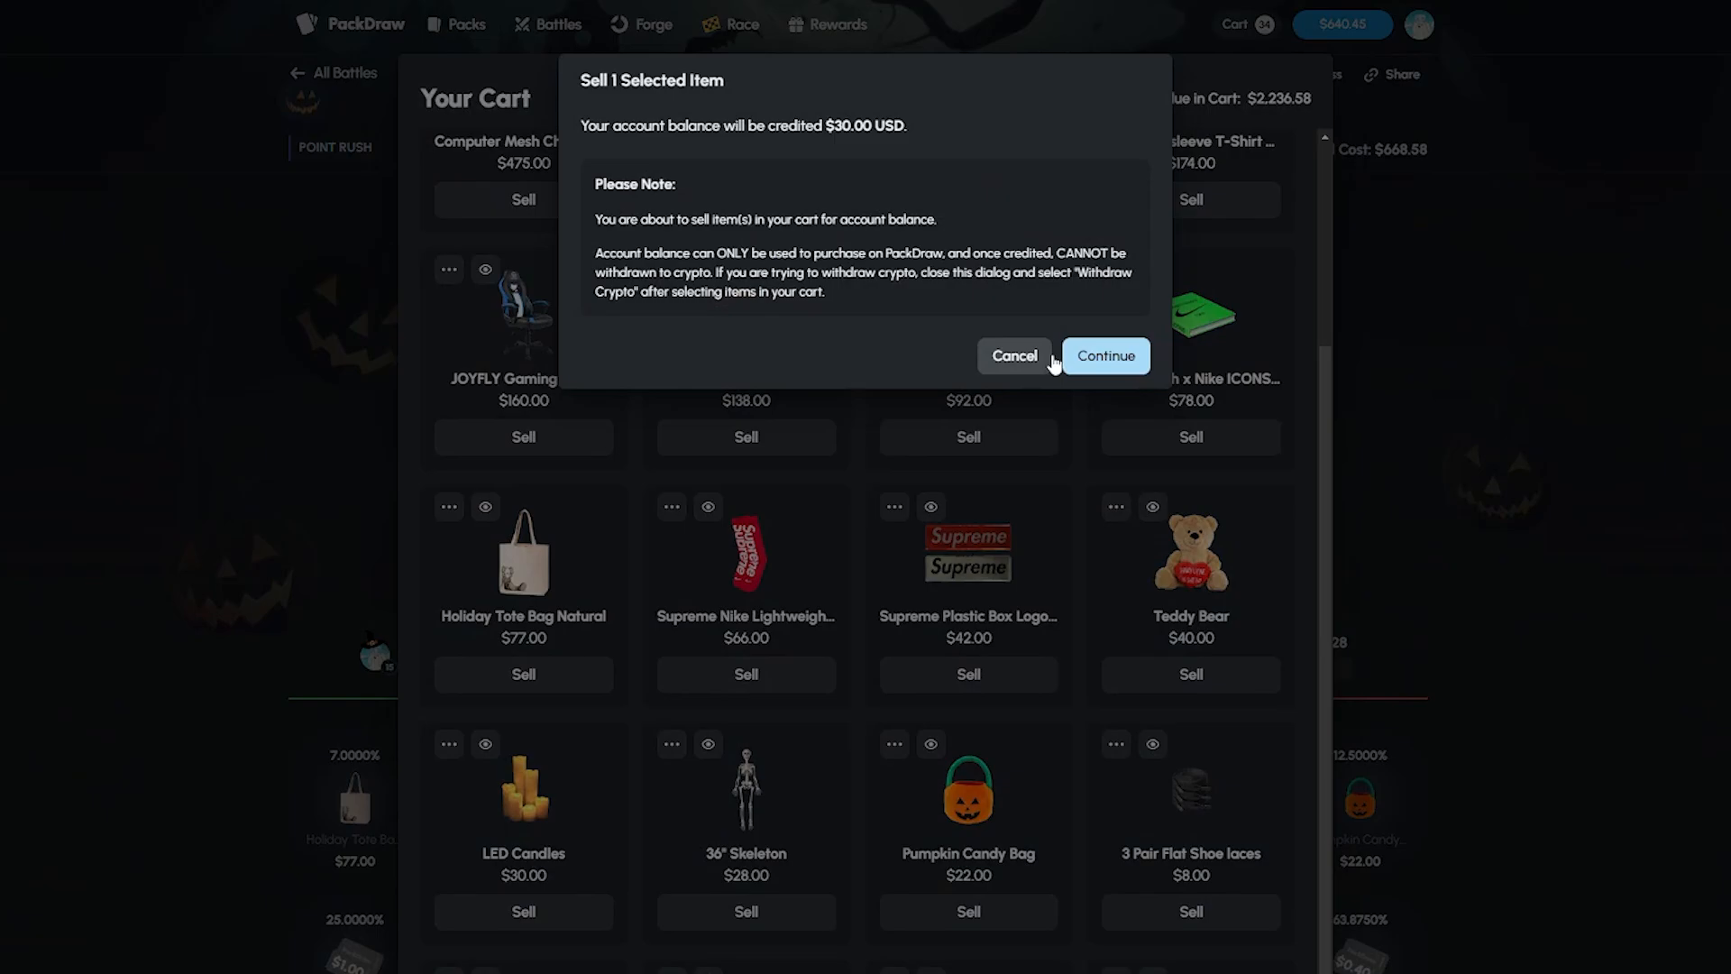
pyautogui.click(1105, 355)
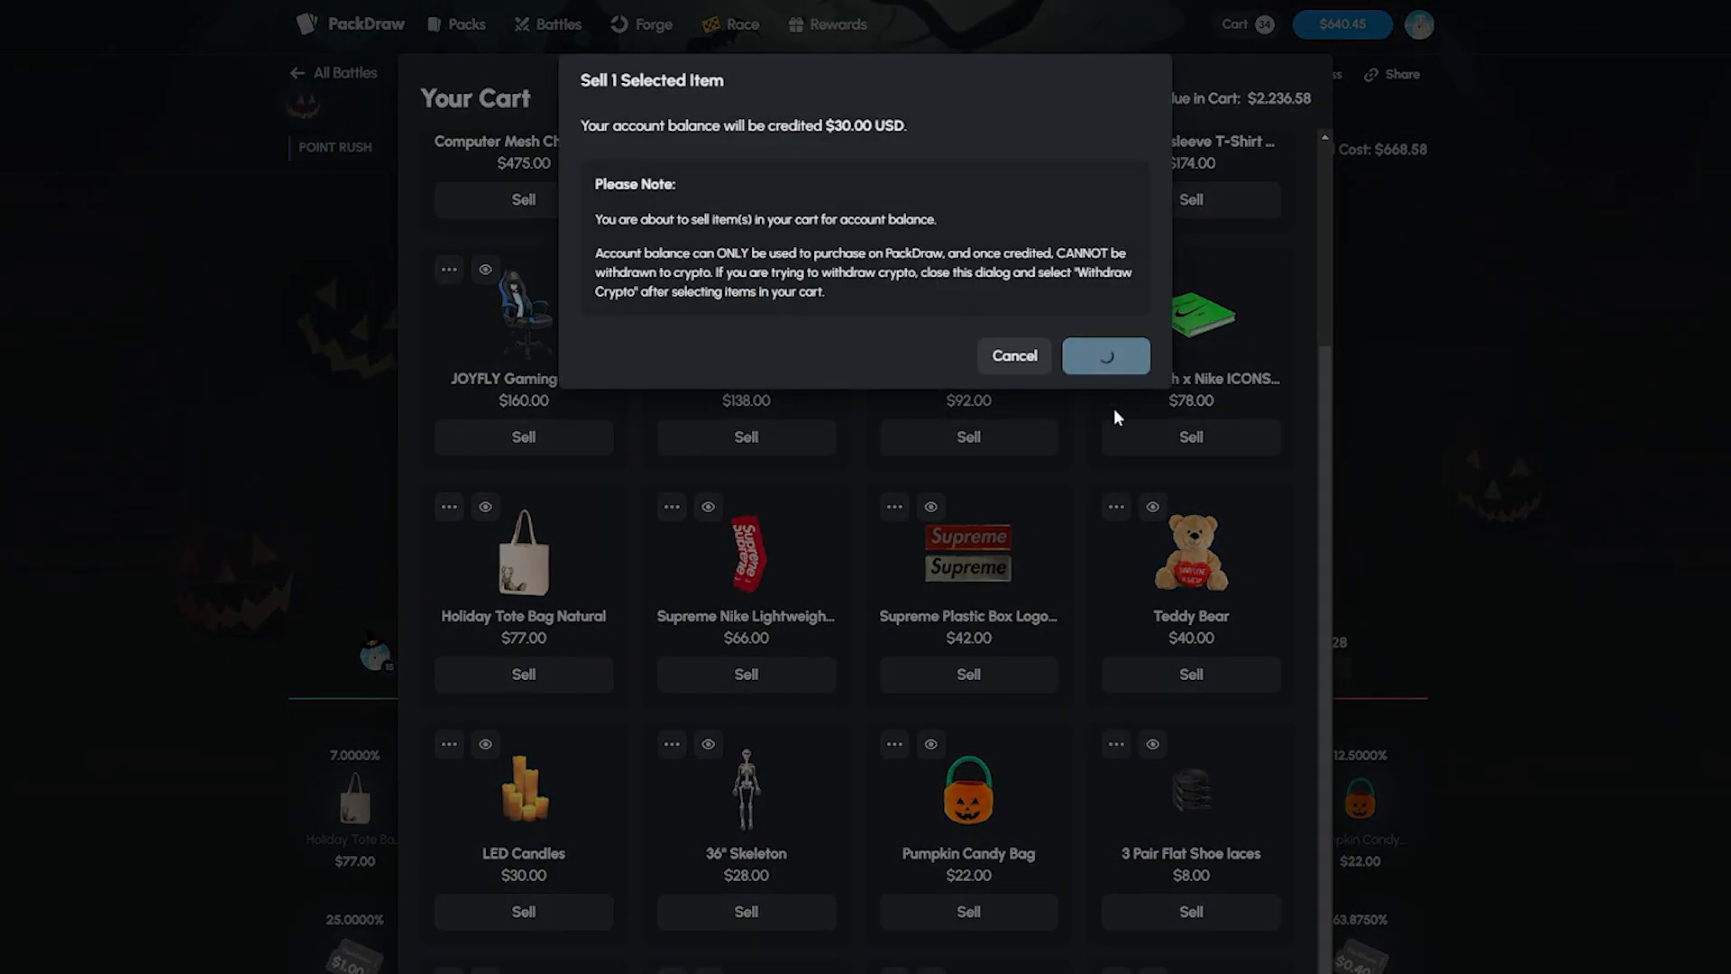
pyautogui.click(1103, 355)
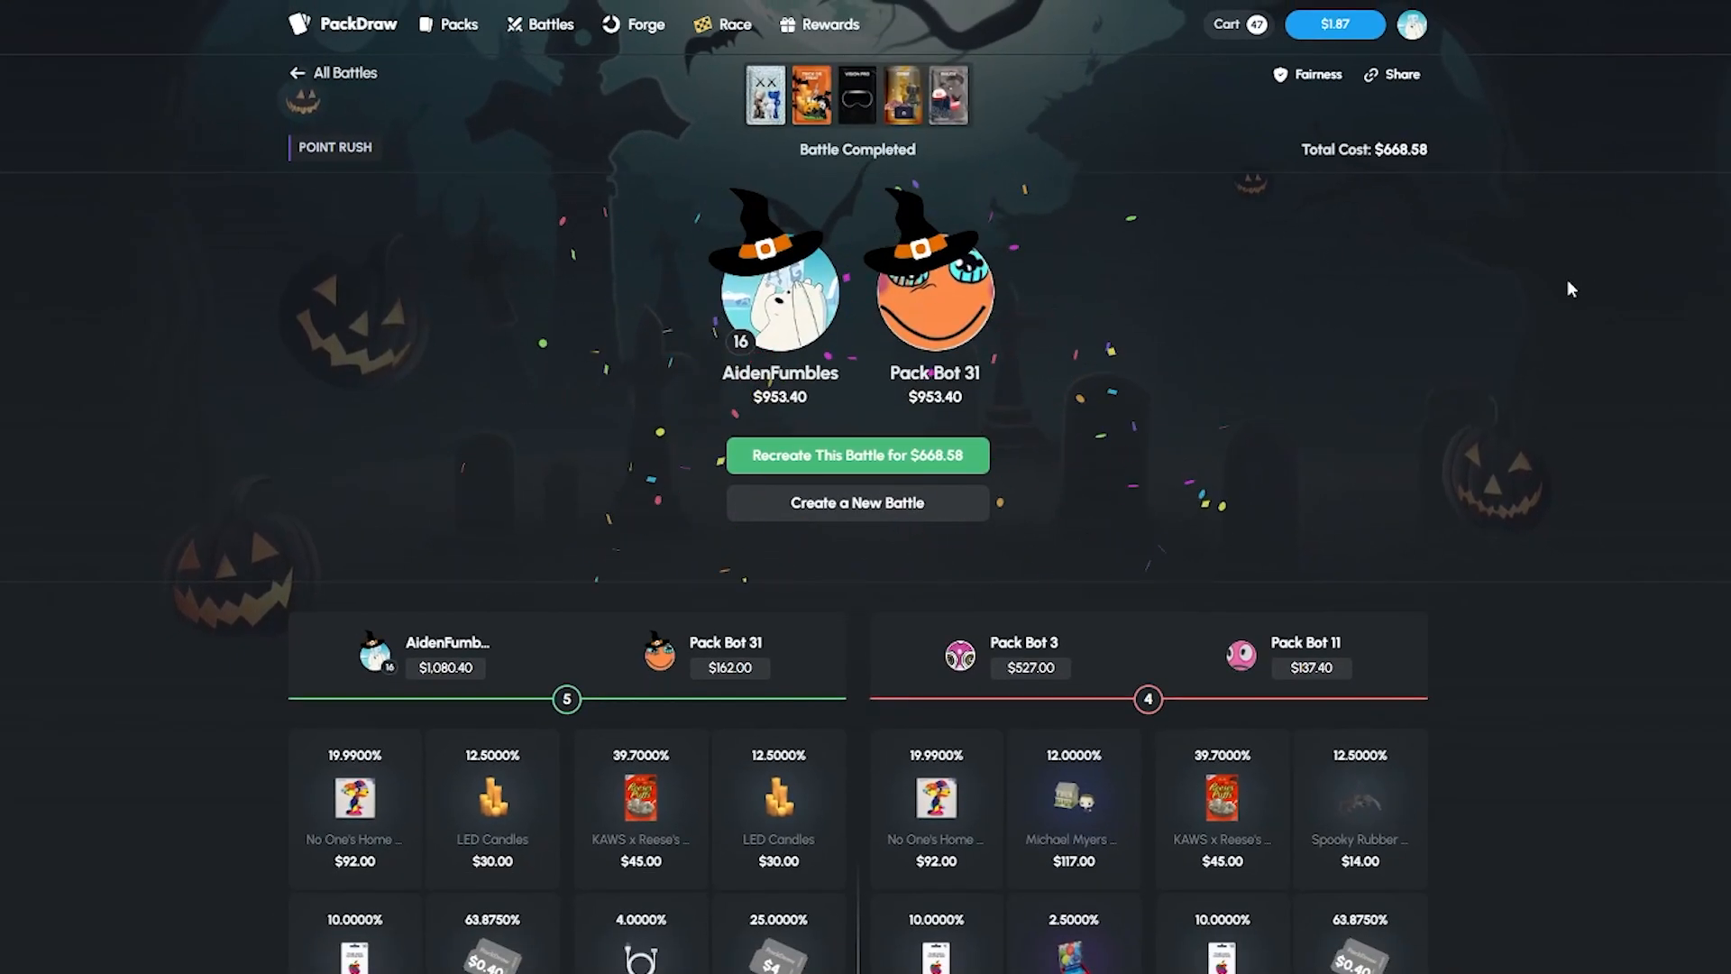
# - Open the cart of won items after the Point Rush battle completes
pyautogui.click(1237, 24)
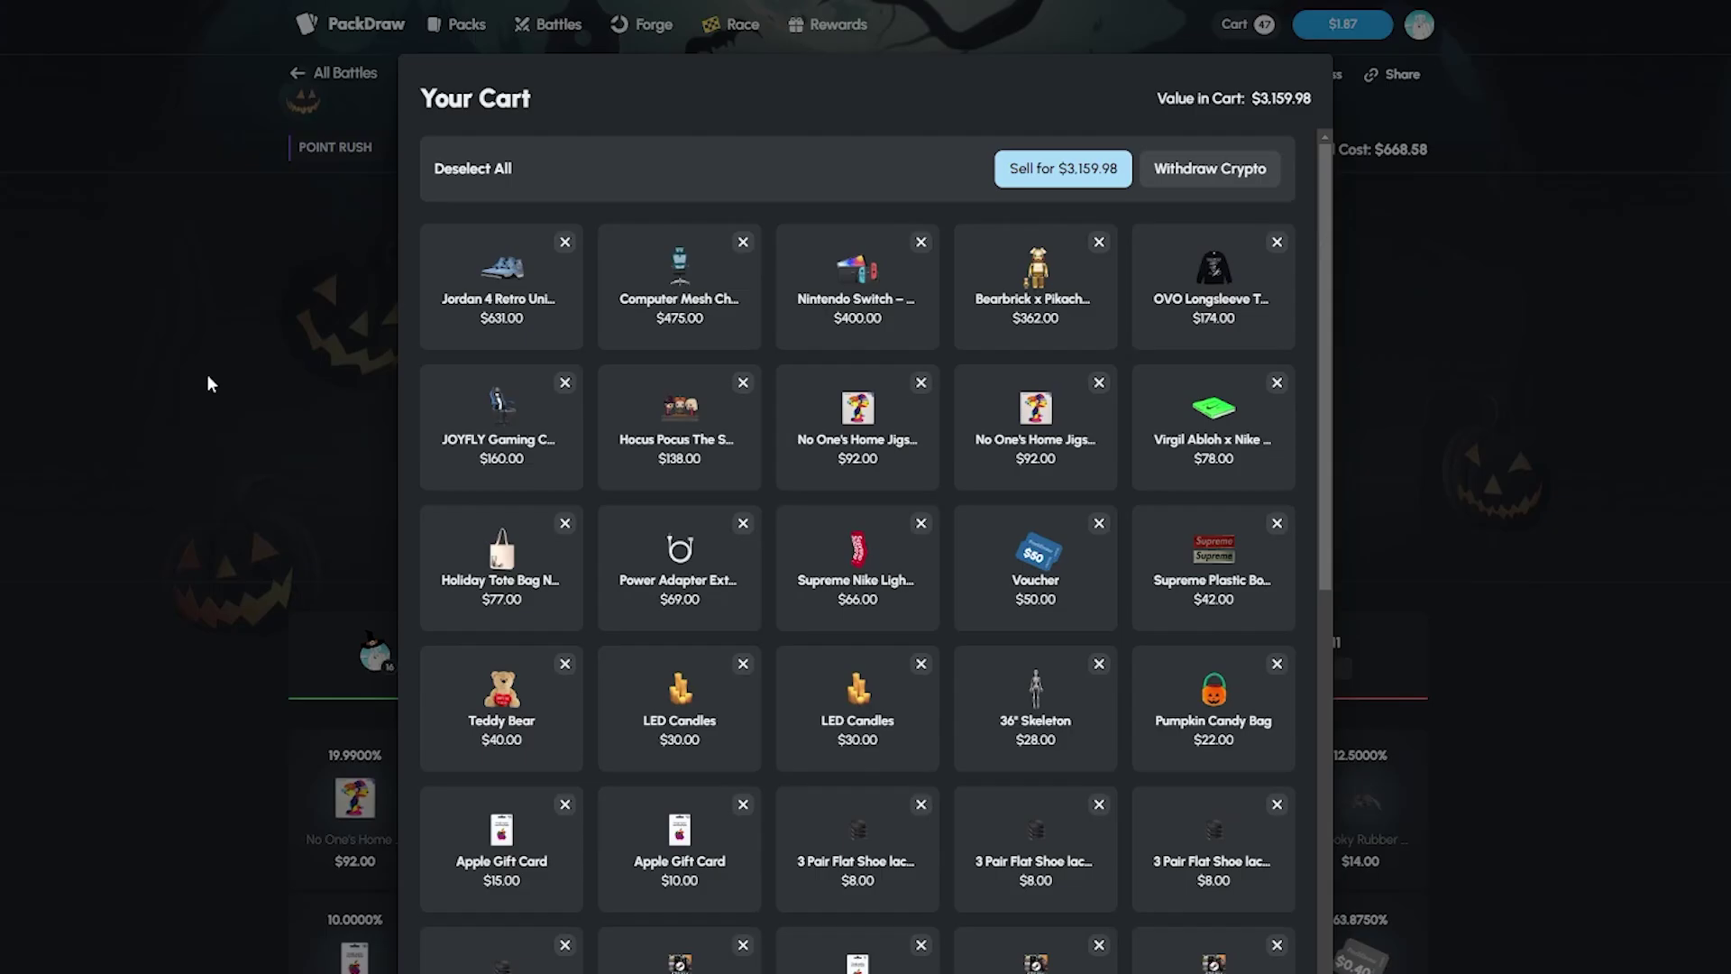
# - Withdraw the selected $3,159.98 of cart items as Tether (USDT), leaving the request pending
pyautogui.click(1209, 169)
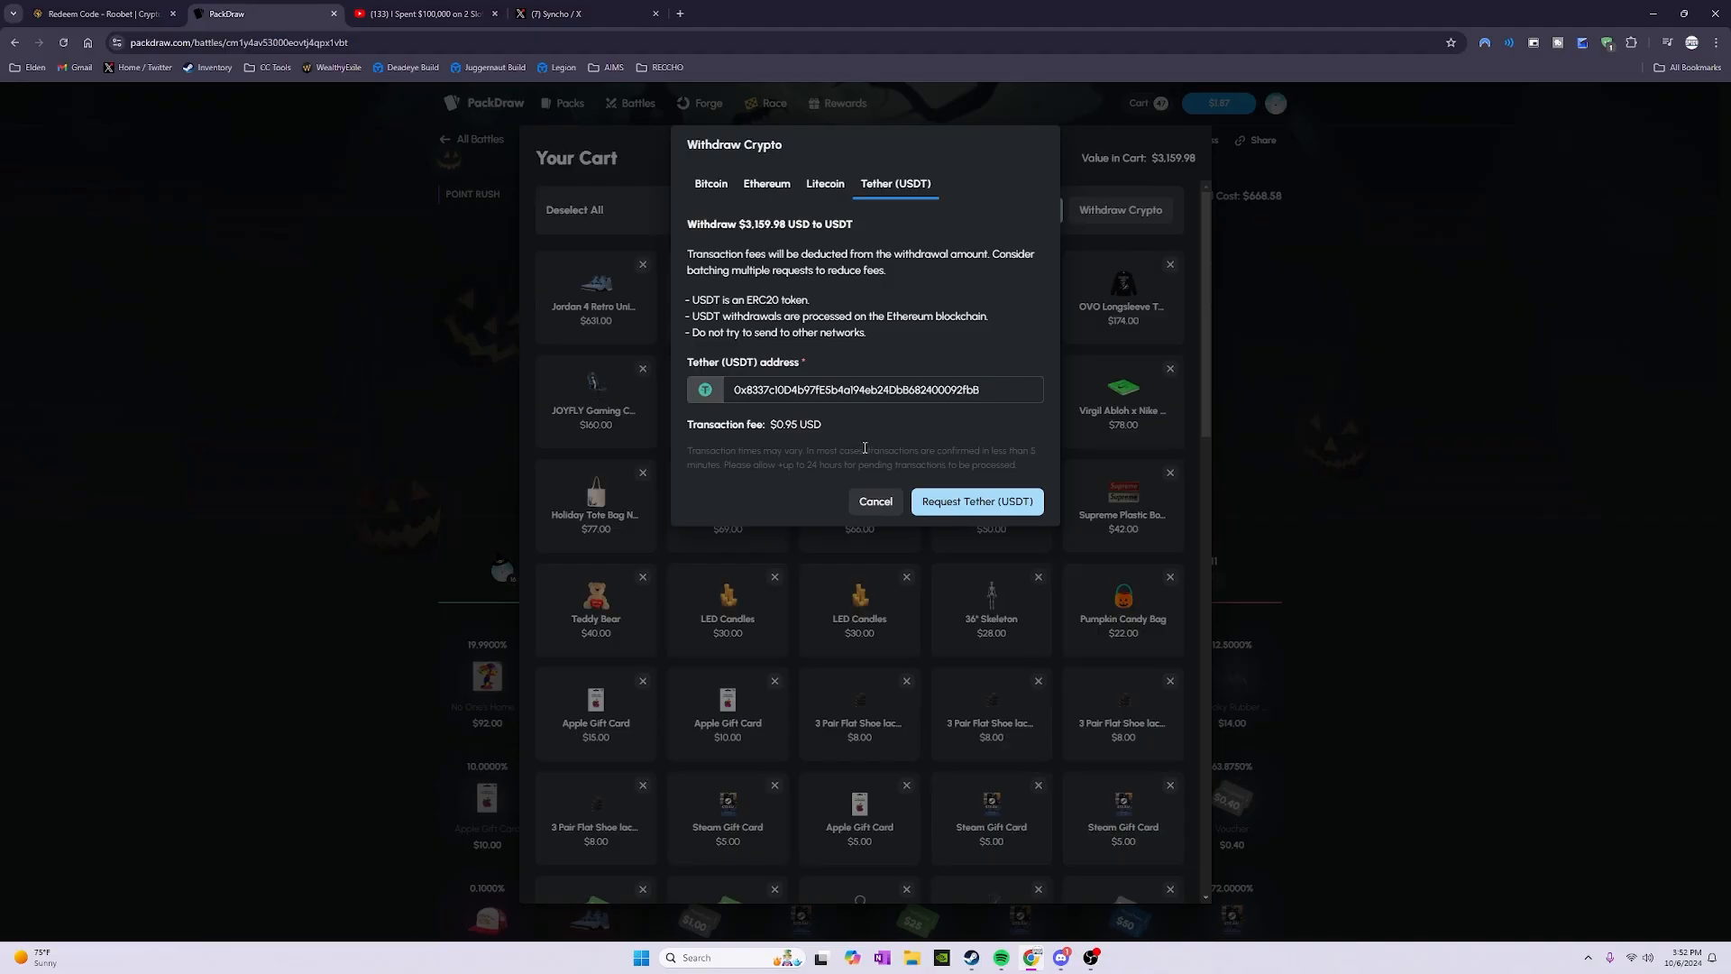
pyautogui.moveTo(998, 488)
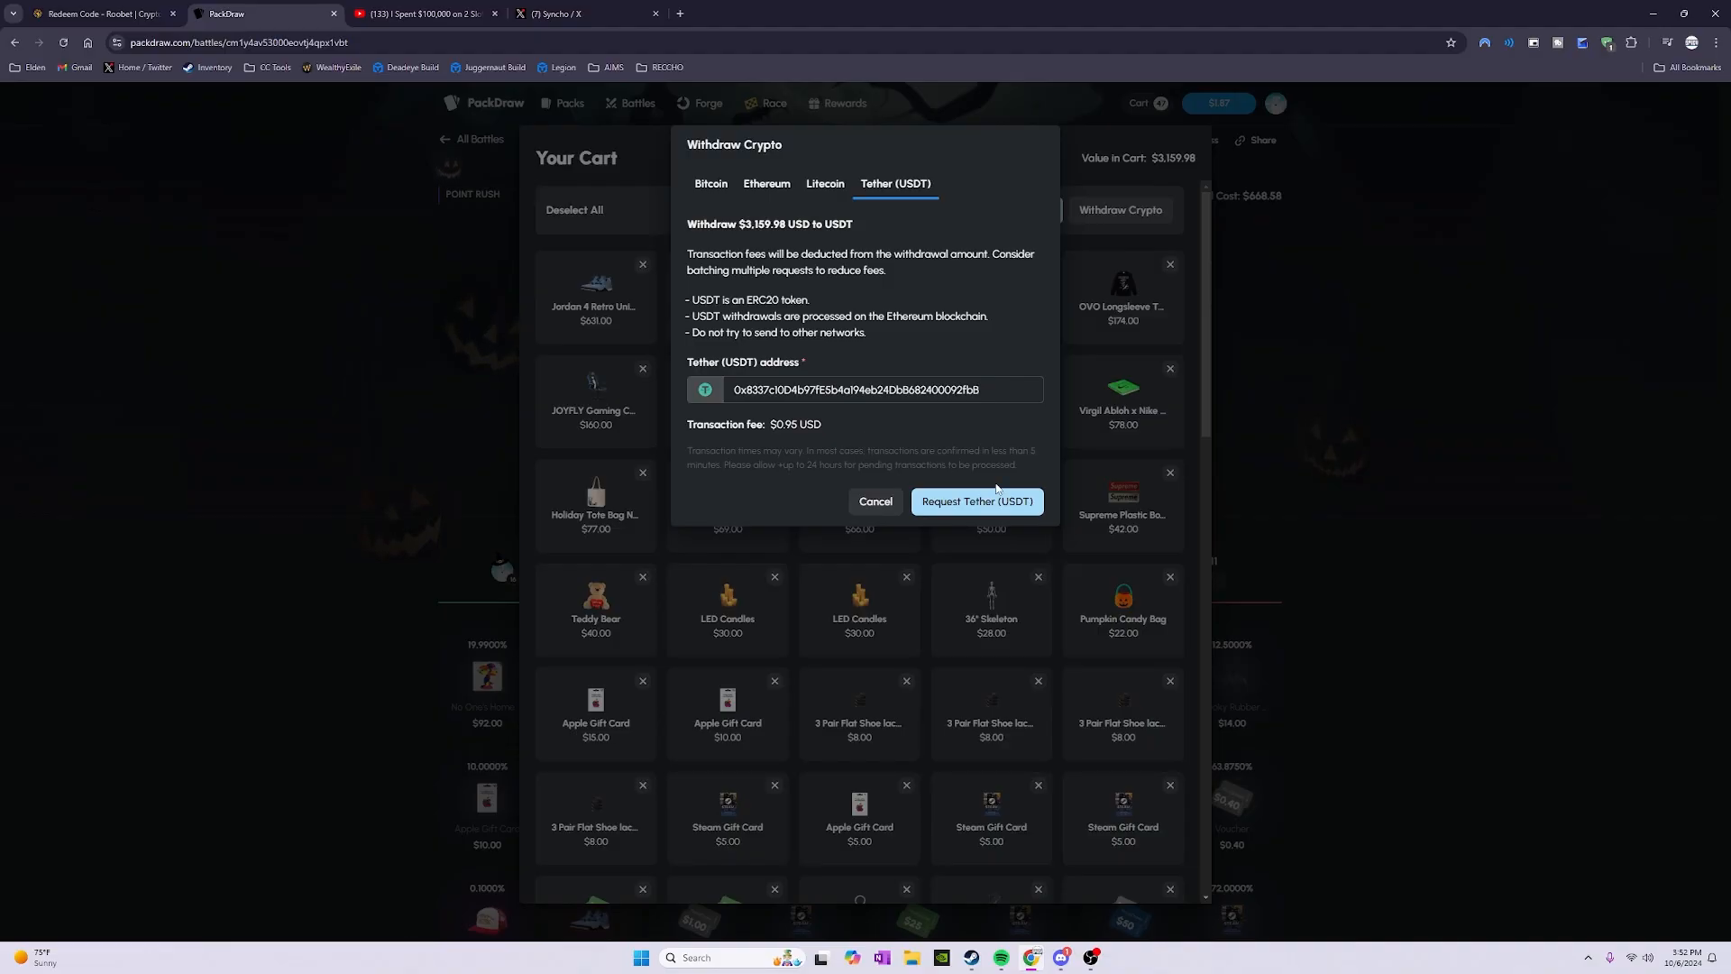
pyautogui.press('f11')
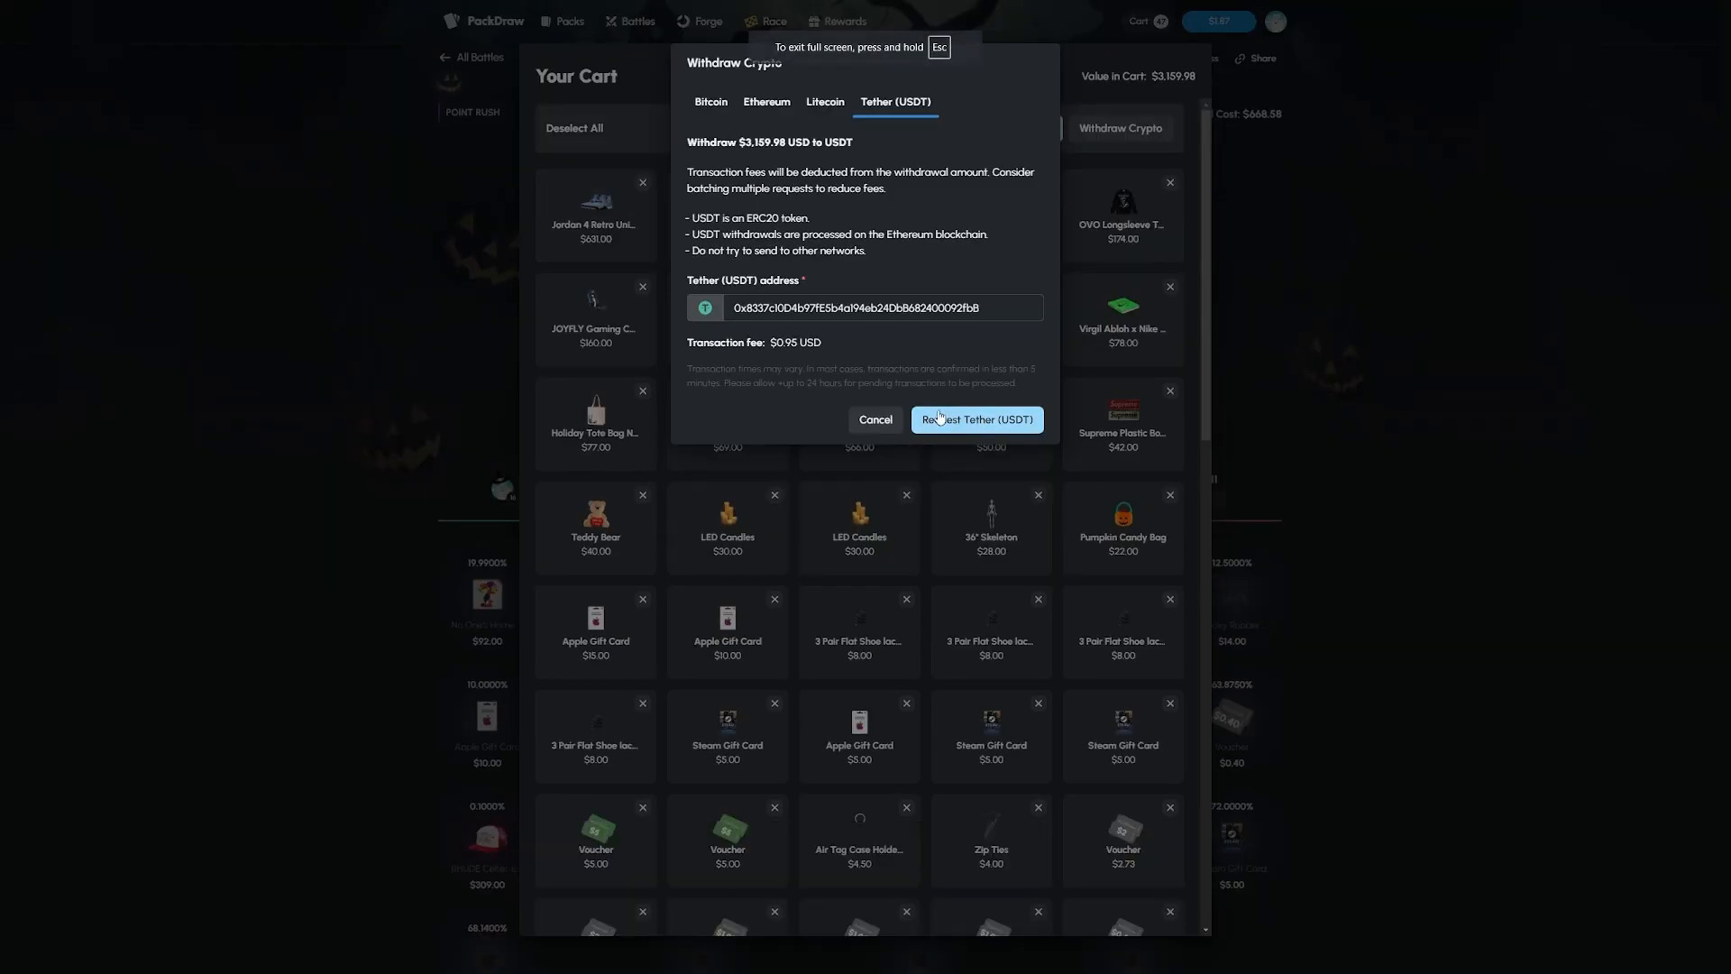
pyautogui.moveTo(1690, 462)
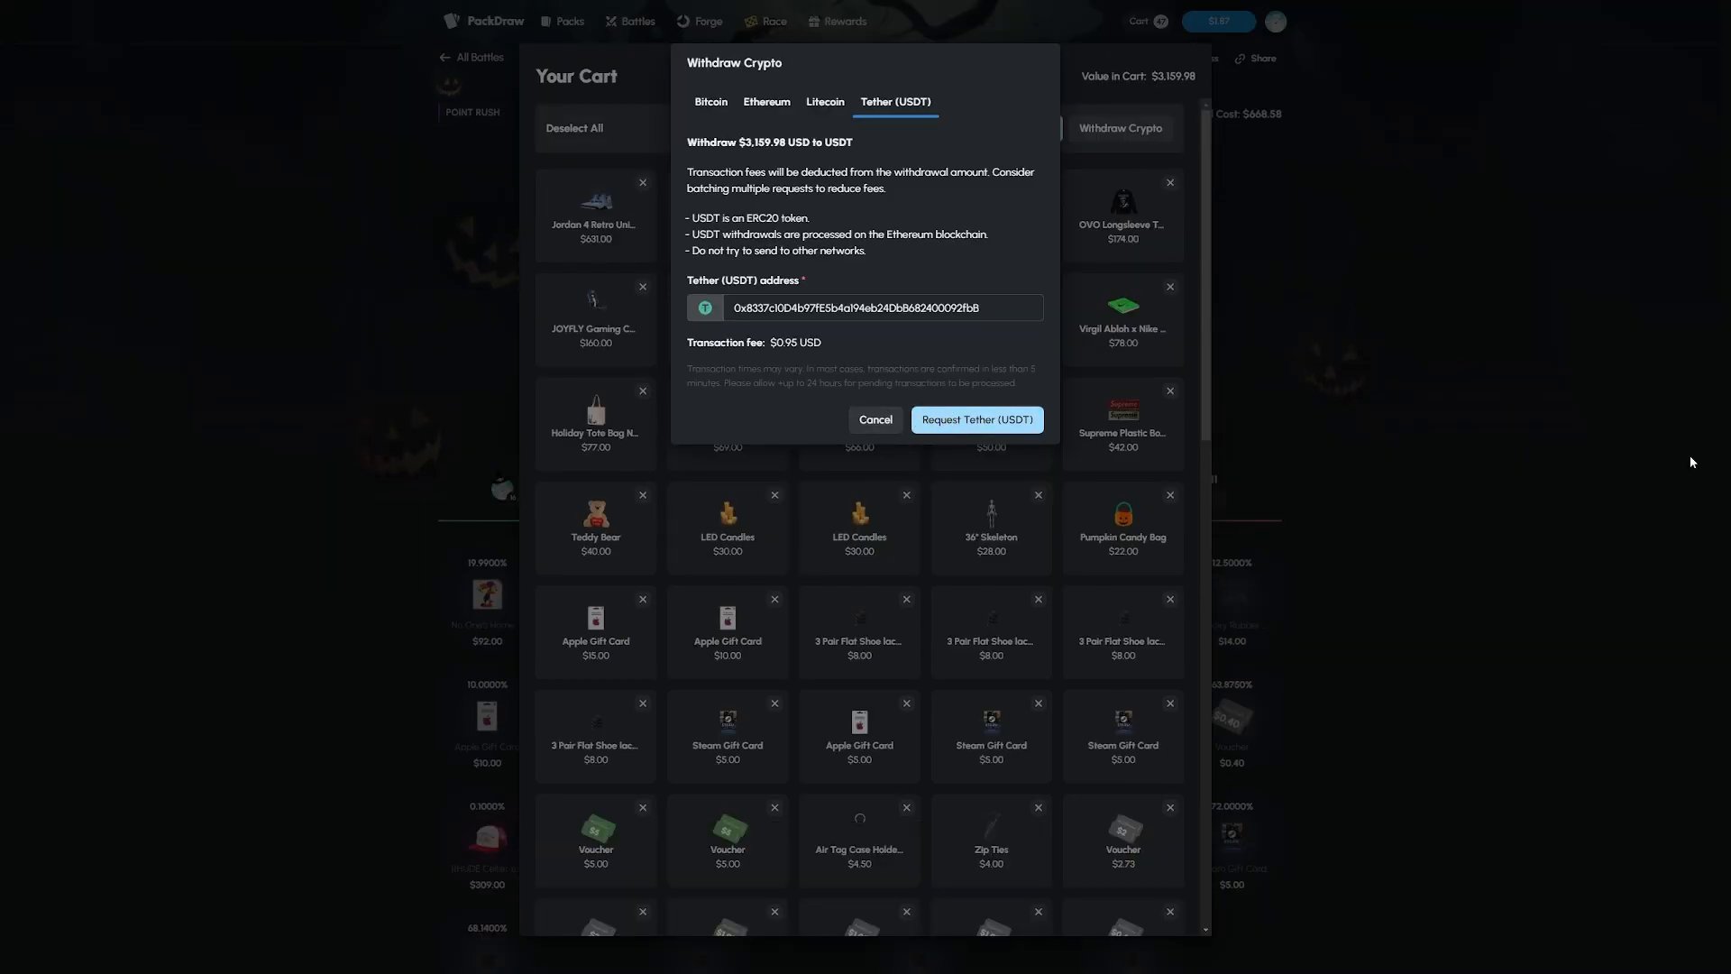
pyautogui.moveTo(975, 420)
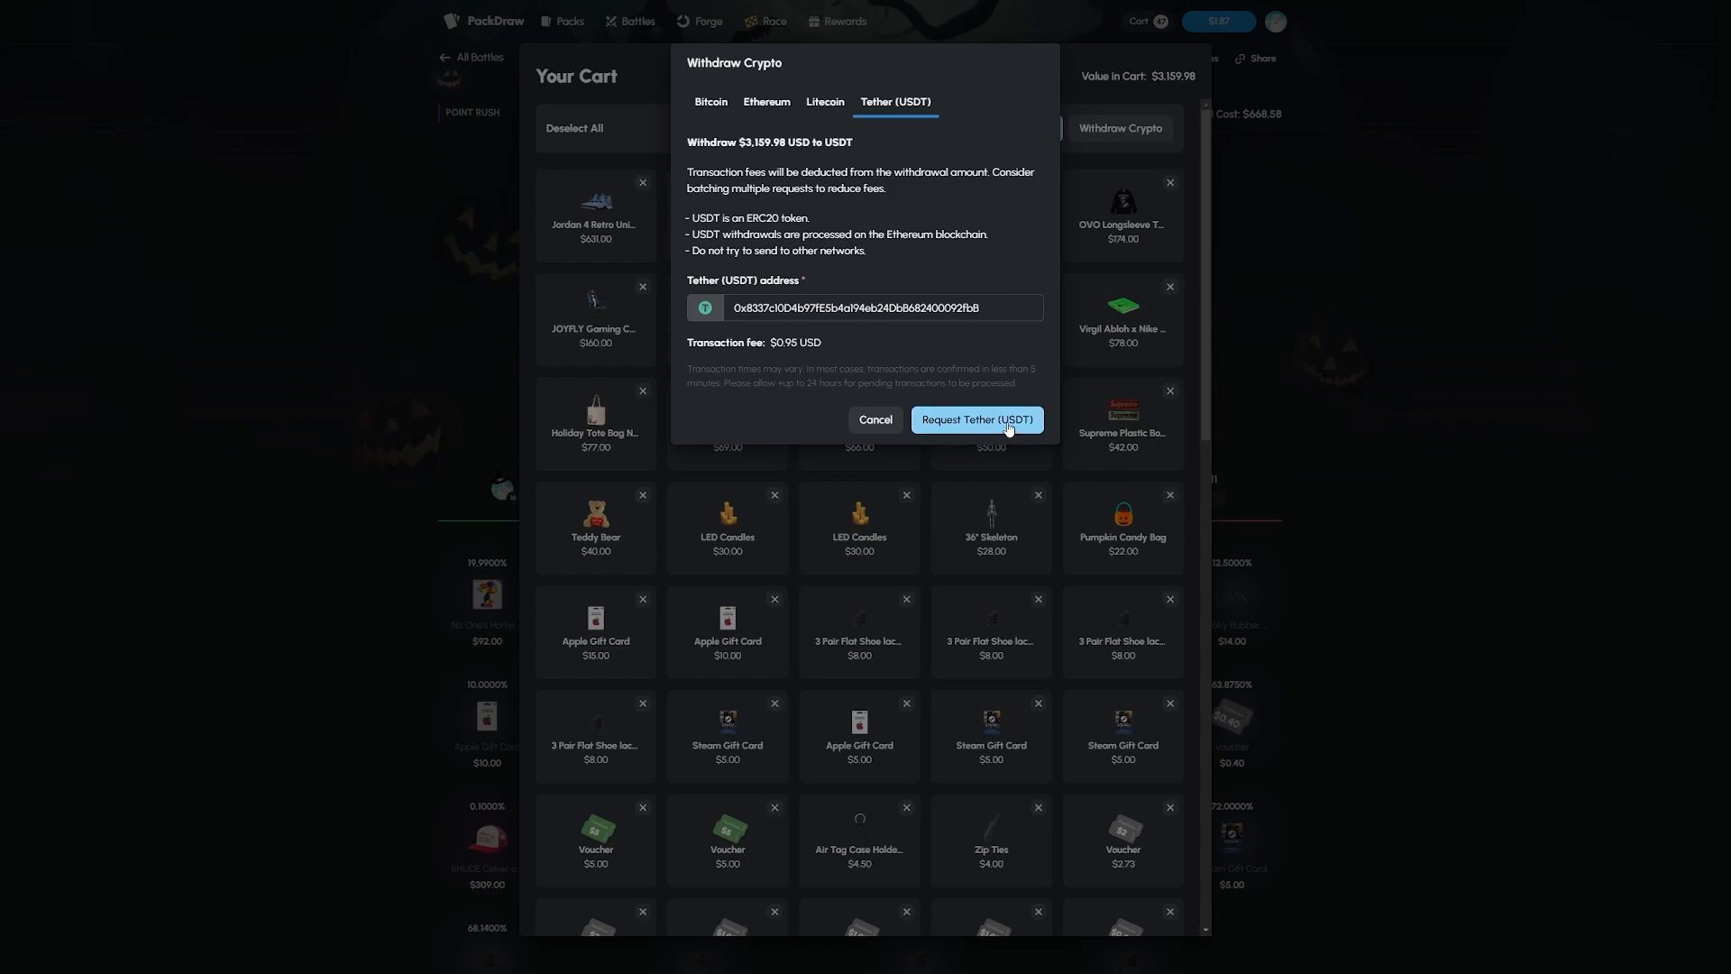
pyautogui.moveTo(1007, 426)
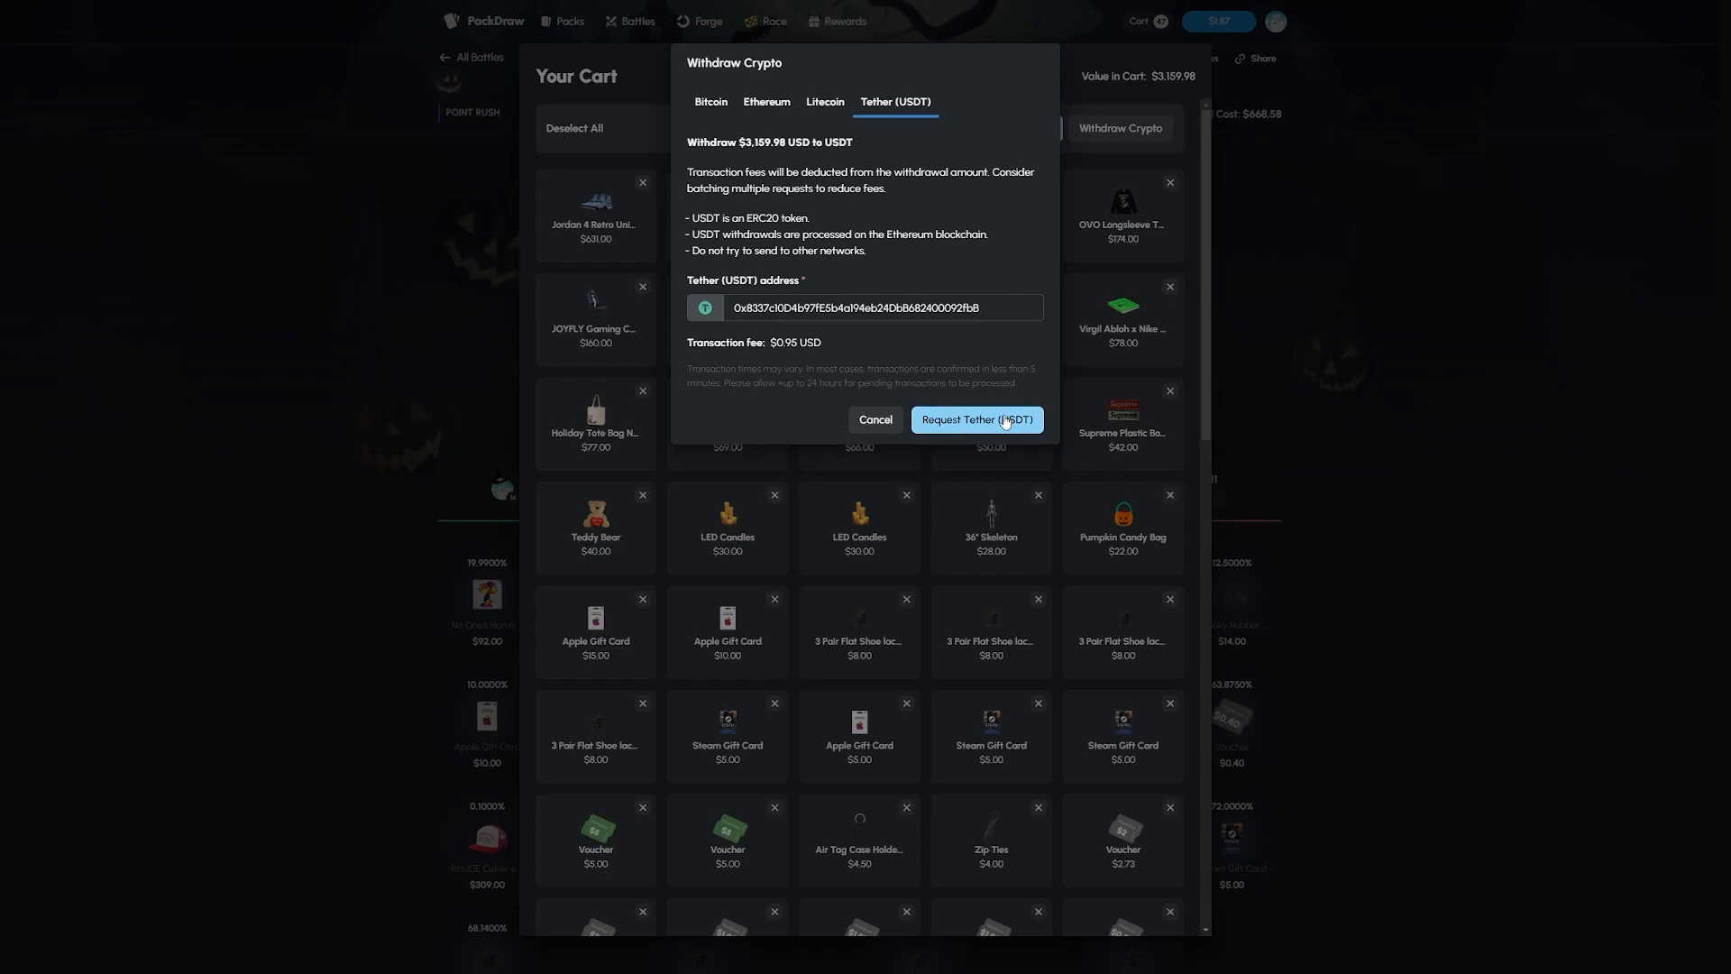
pyautogui.click(976, 421)
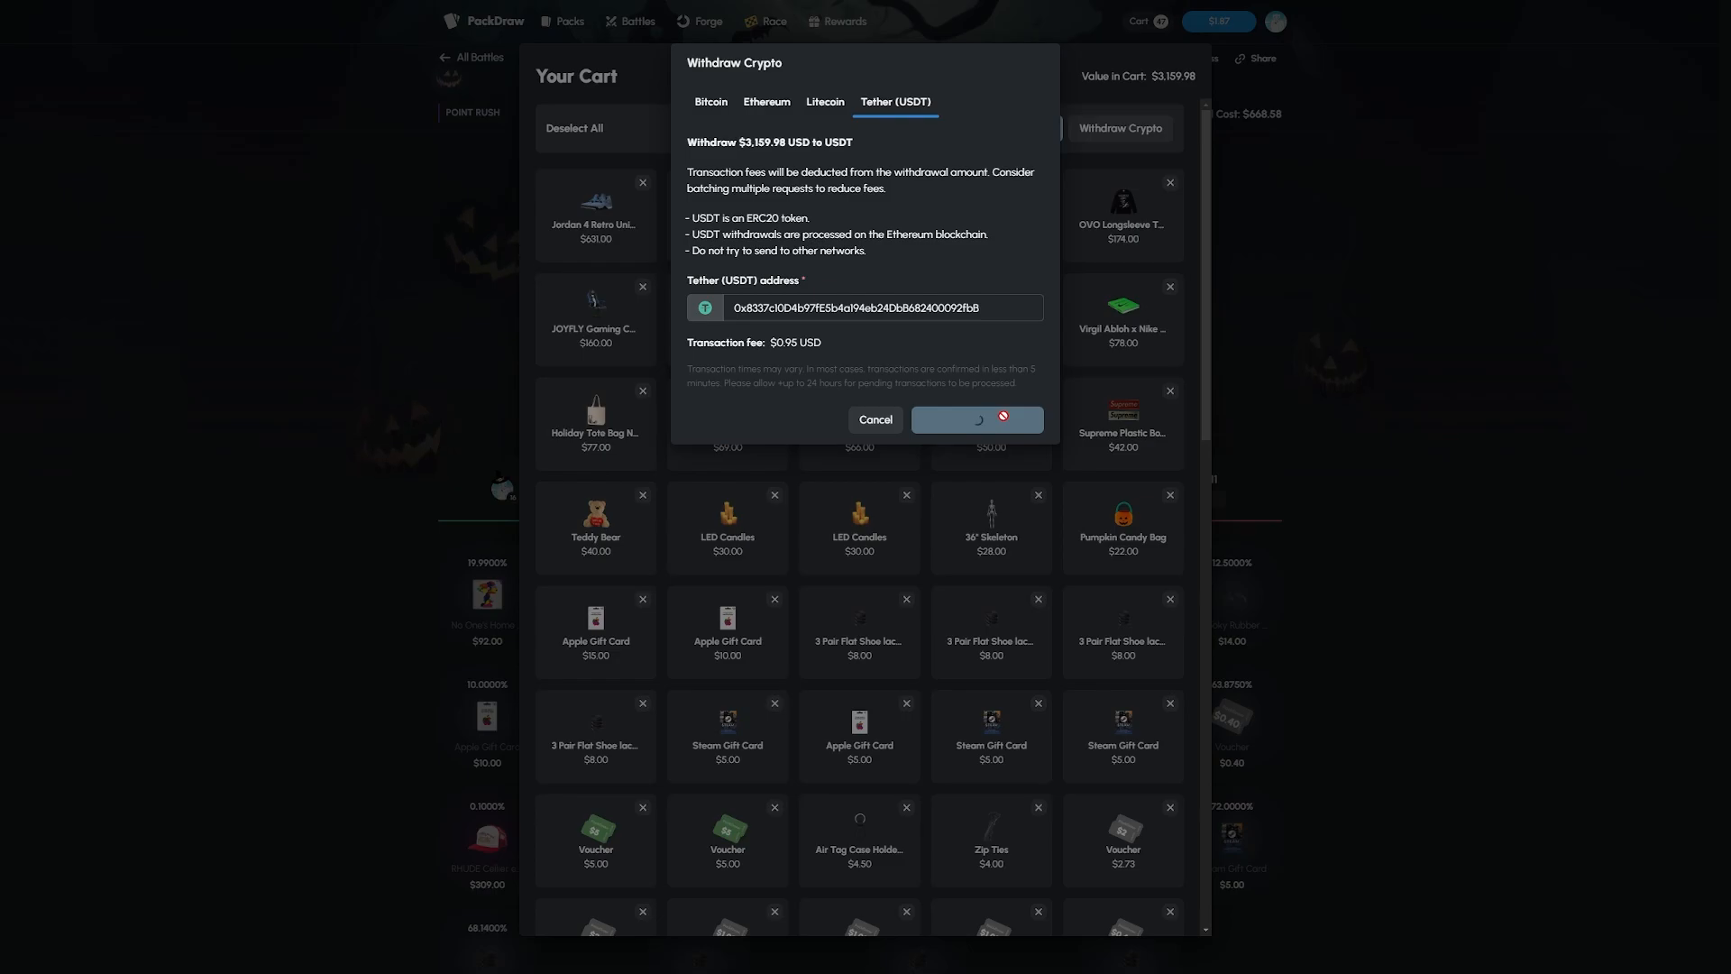
pyautogui.click(976, 420)
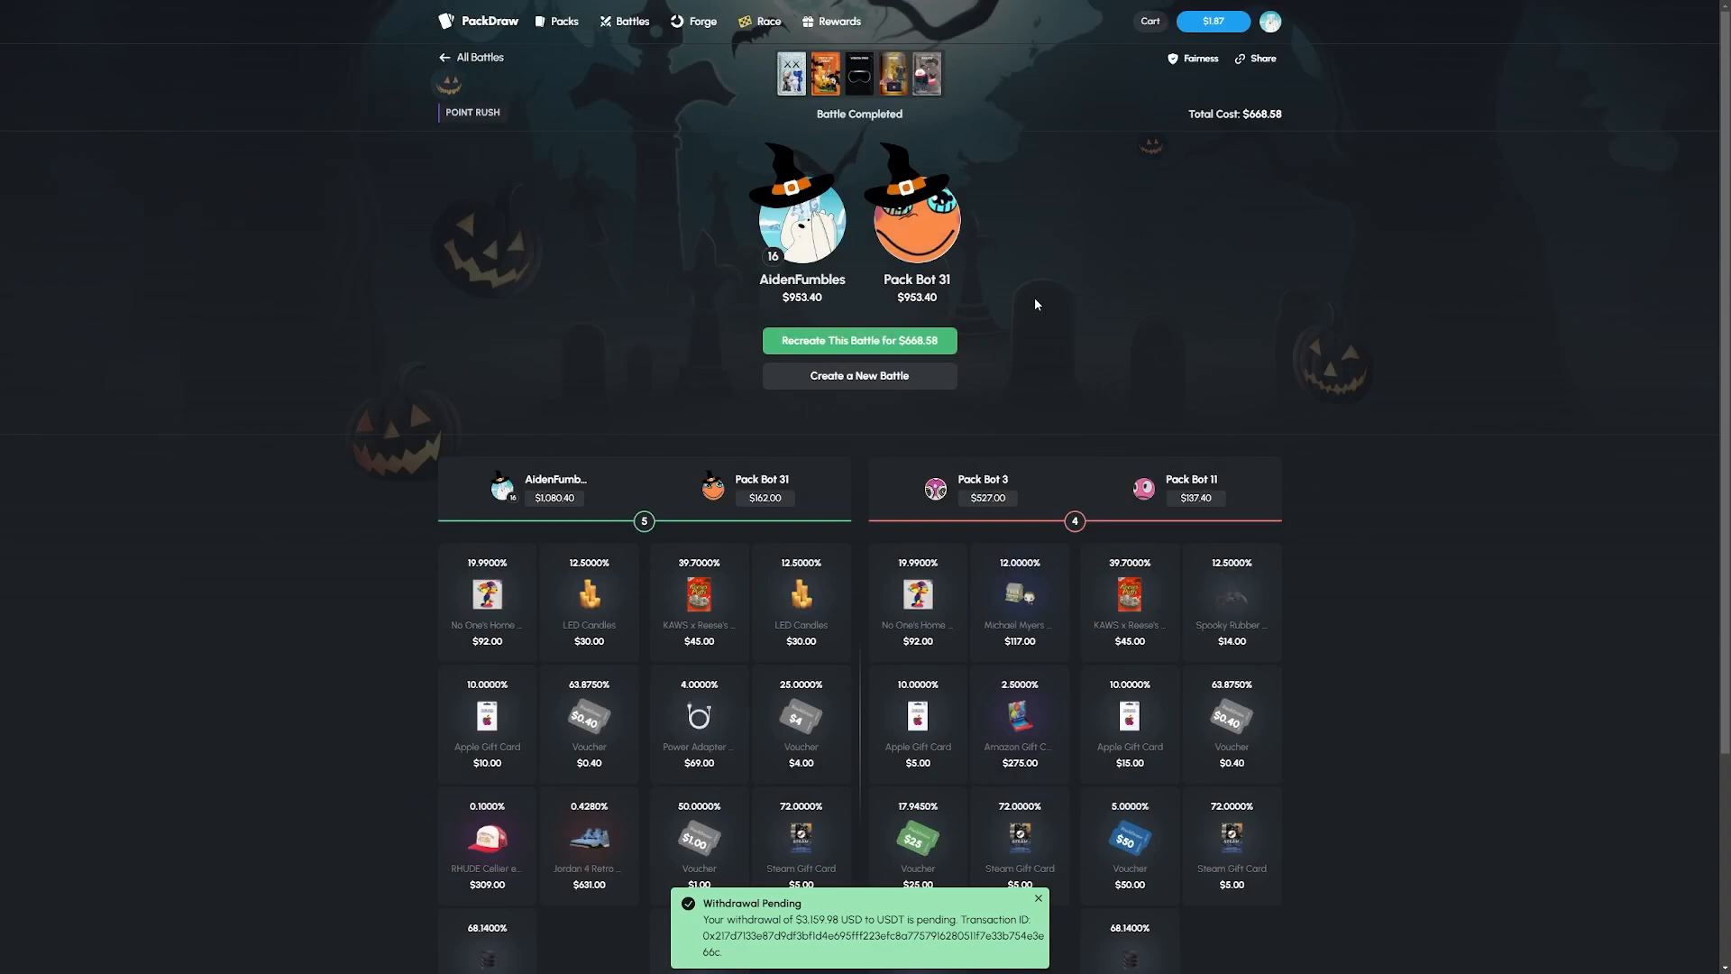
pyautogui.moveTo(1057, 353)
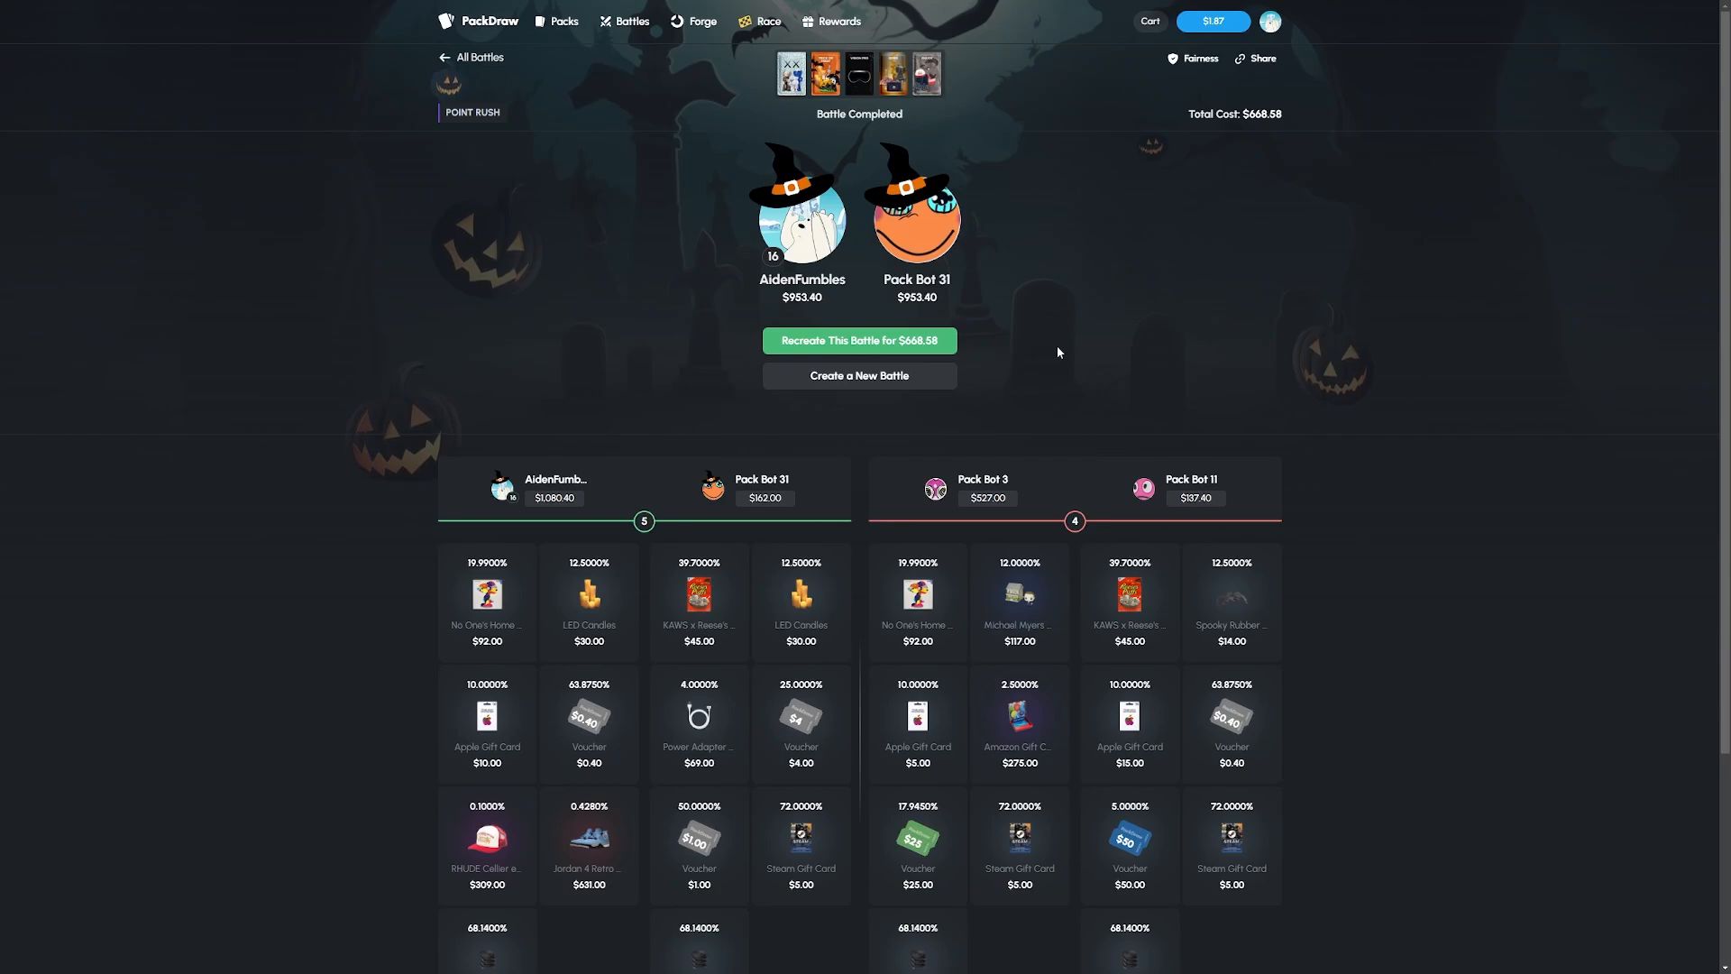
# - Enter the referral code AIDEN in the Deposit Funds dialog from the balance button
pyautogui.click(1212, 21)
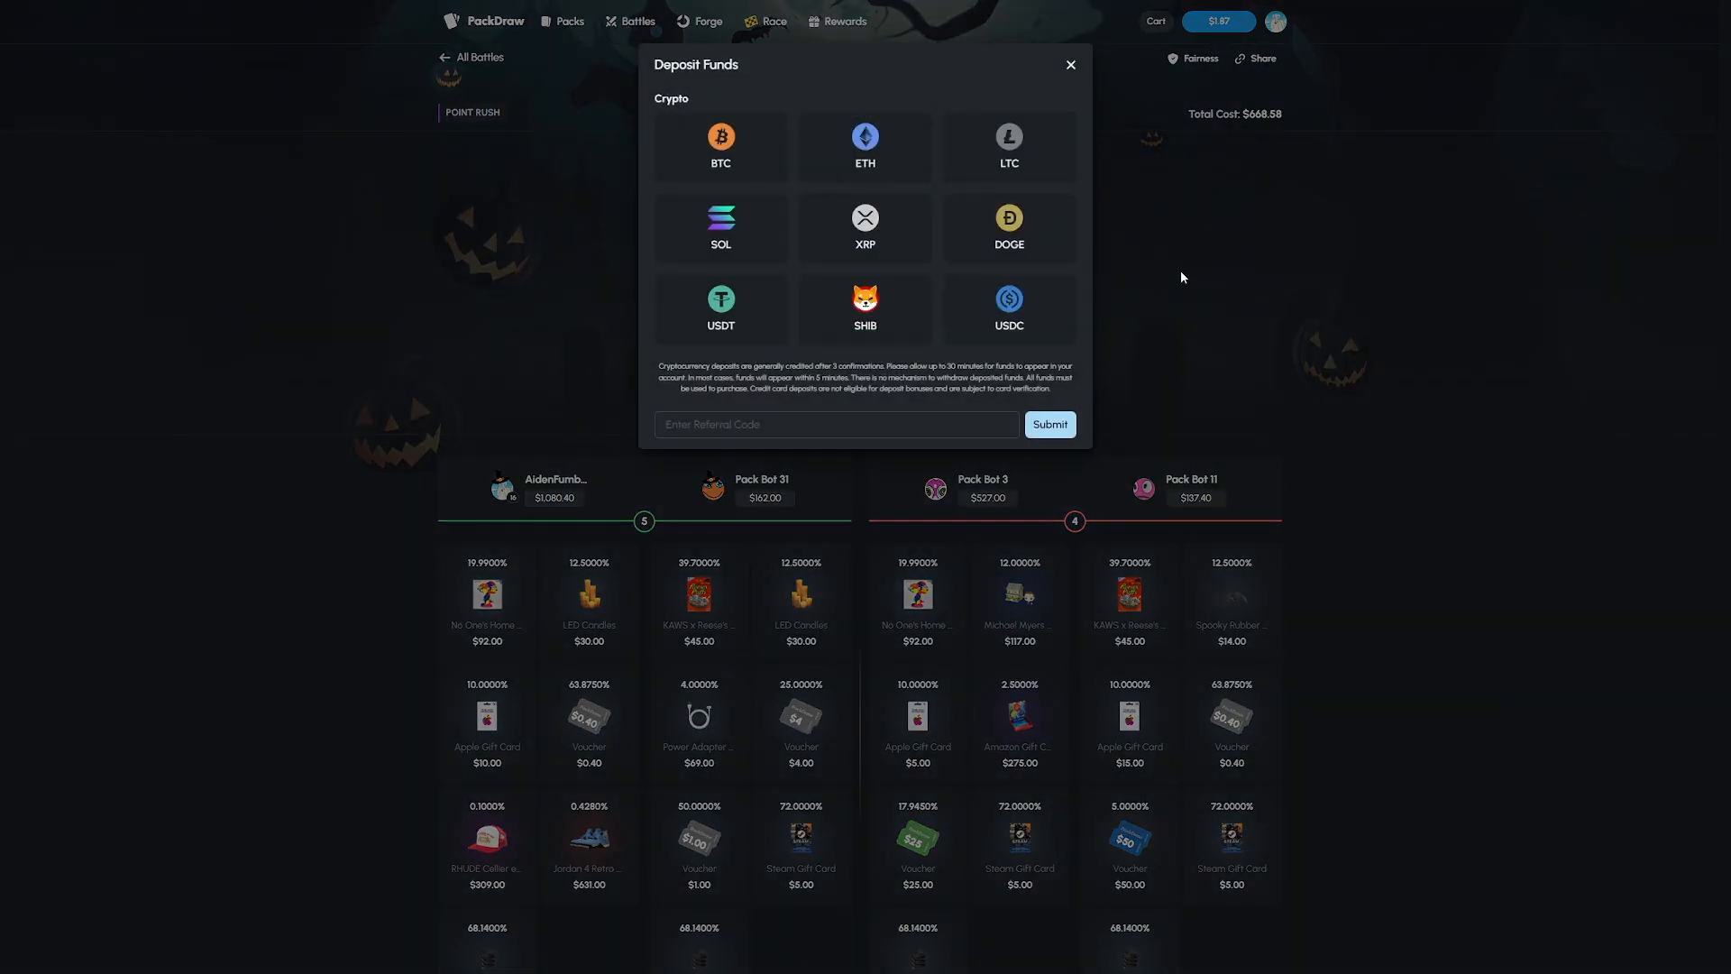
pyautogui.click(835, 424)
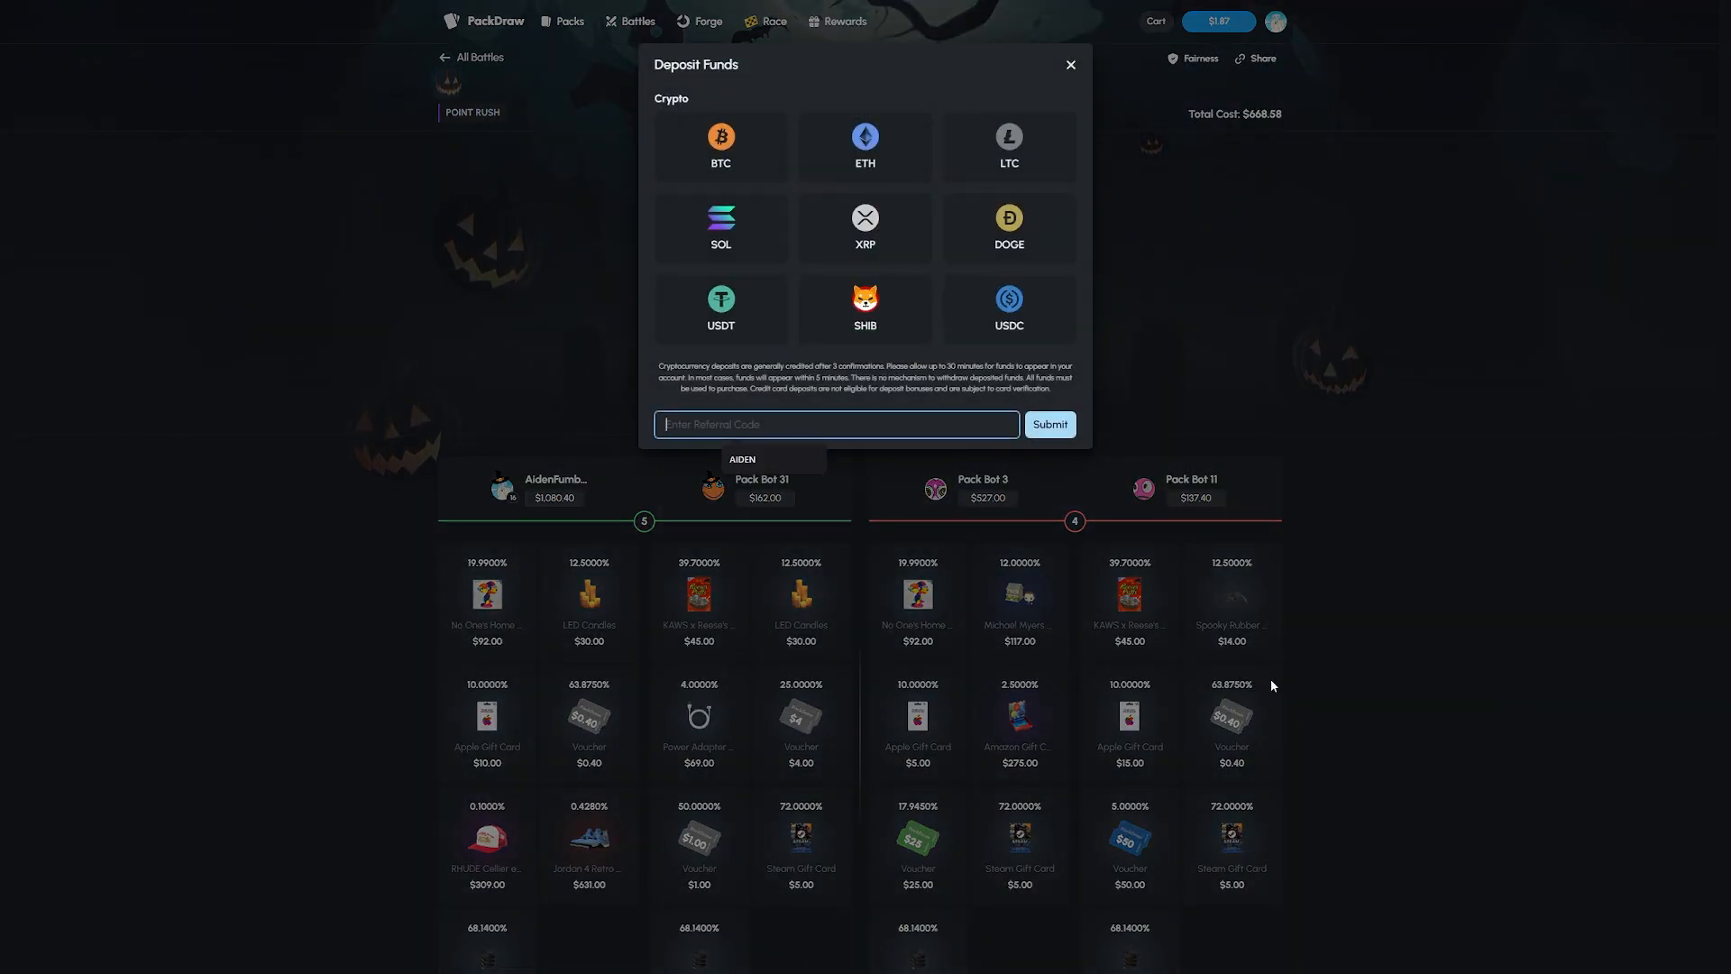
pyautogui.write('AIDEN')
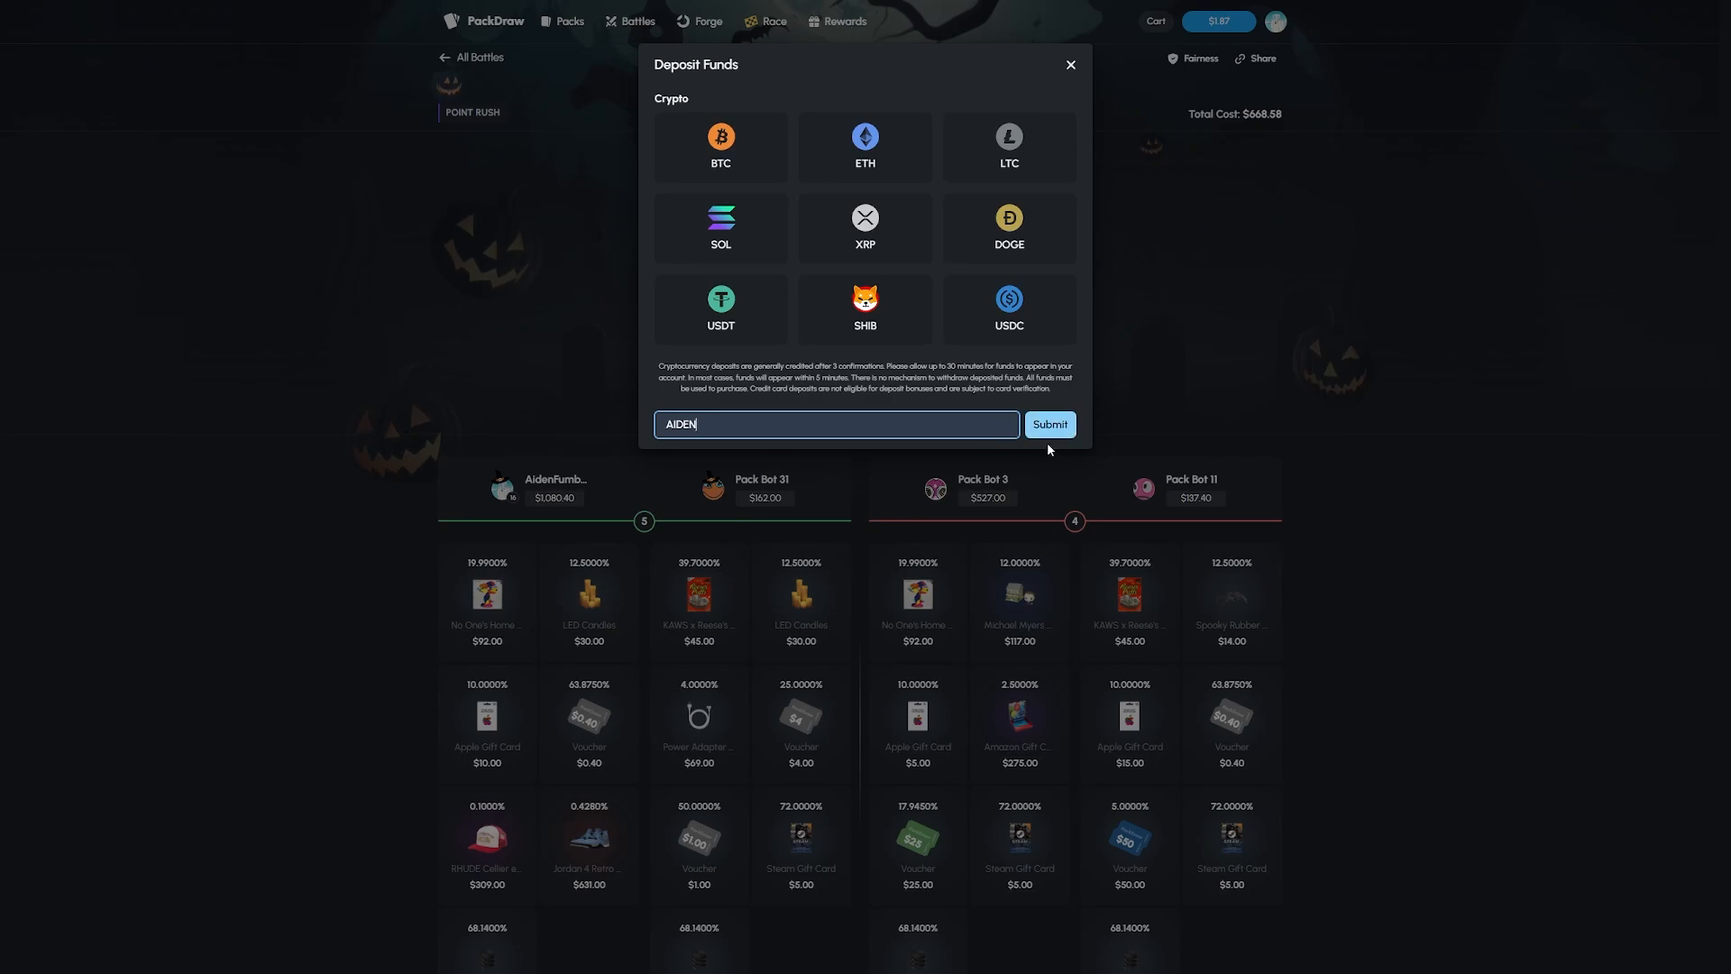
pyautogui.moveTo(963, 182)
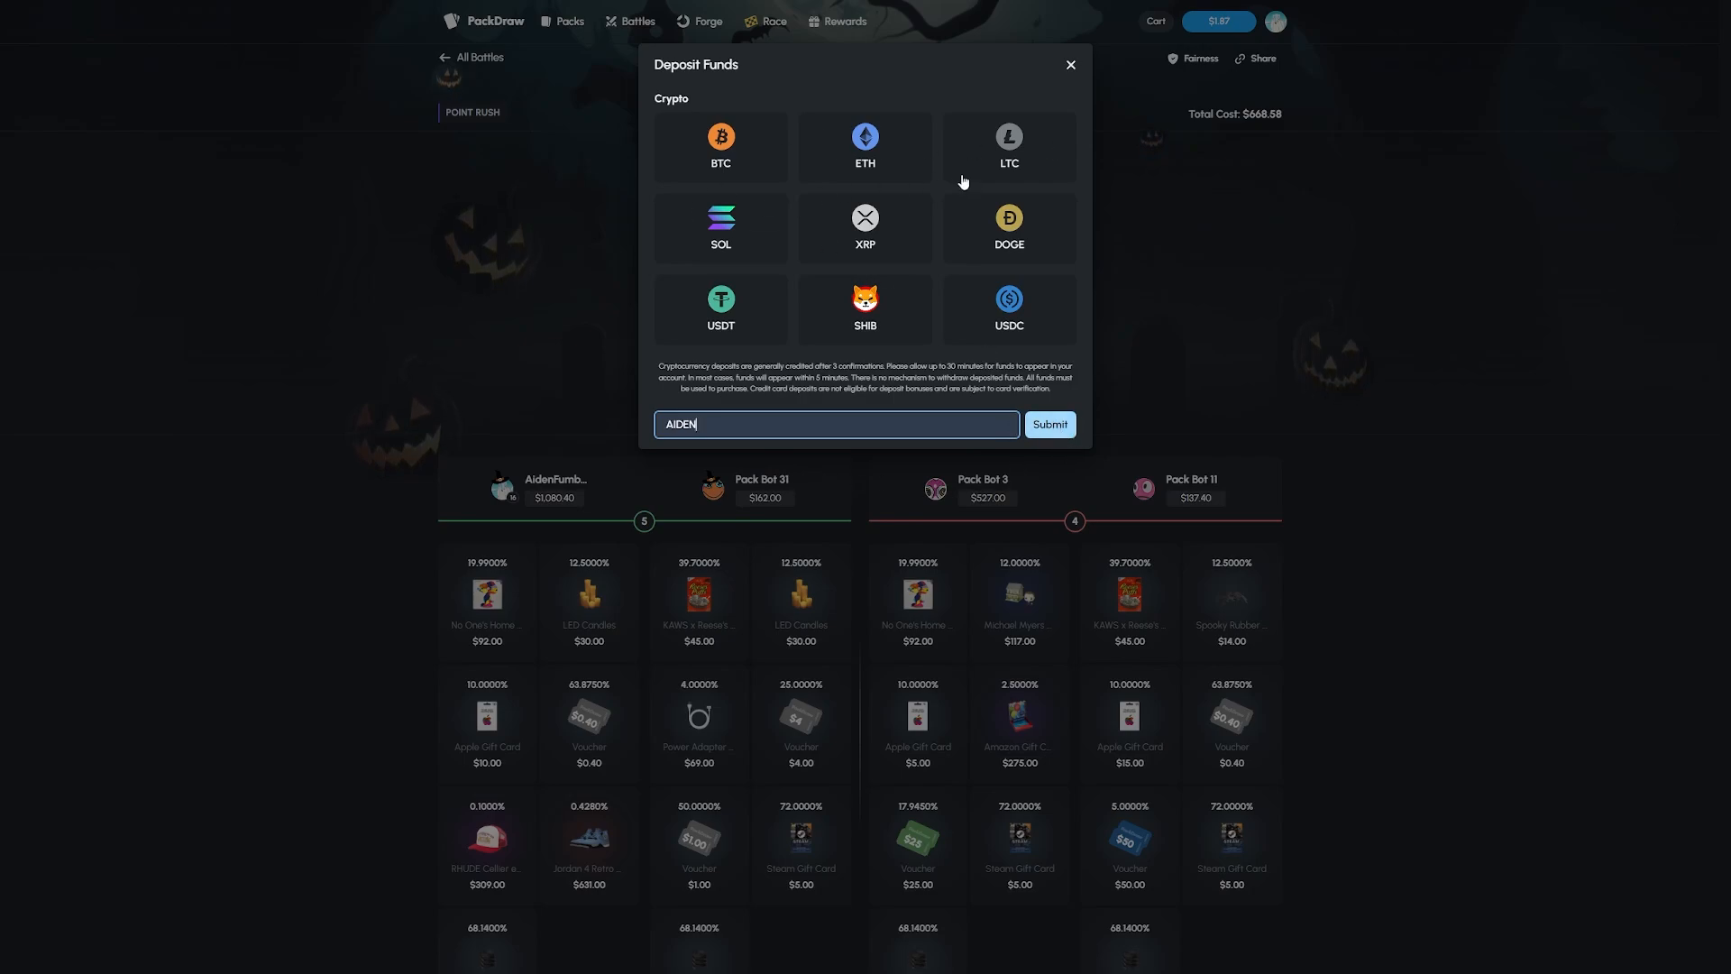
pyautogui.moveTo(1383, 348)
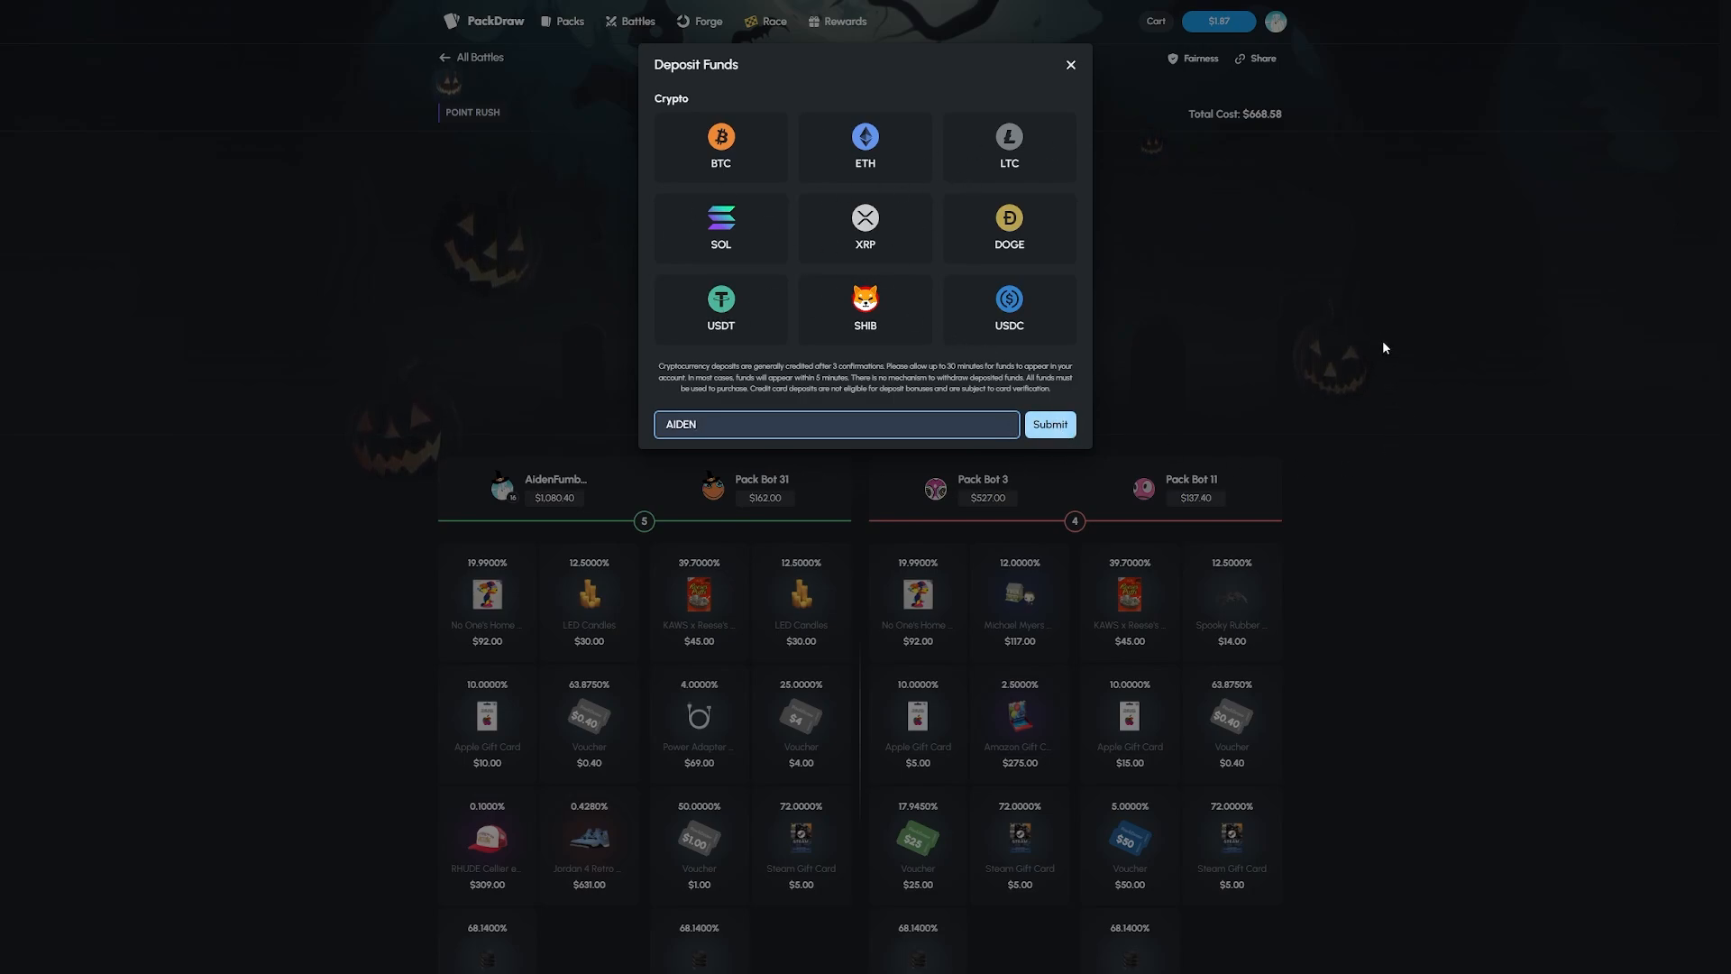